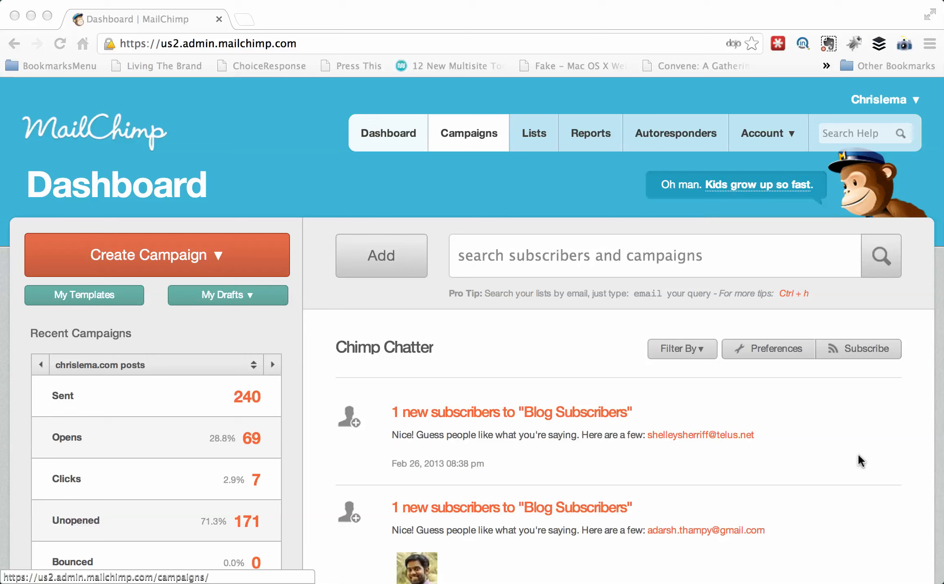
{"action": "mouse_move", "coordinate": [690, 141]}
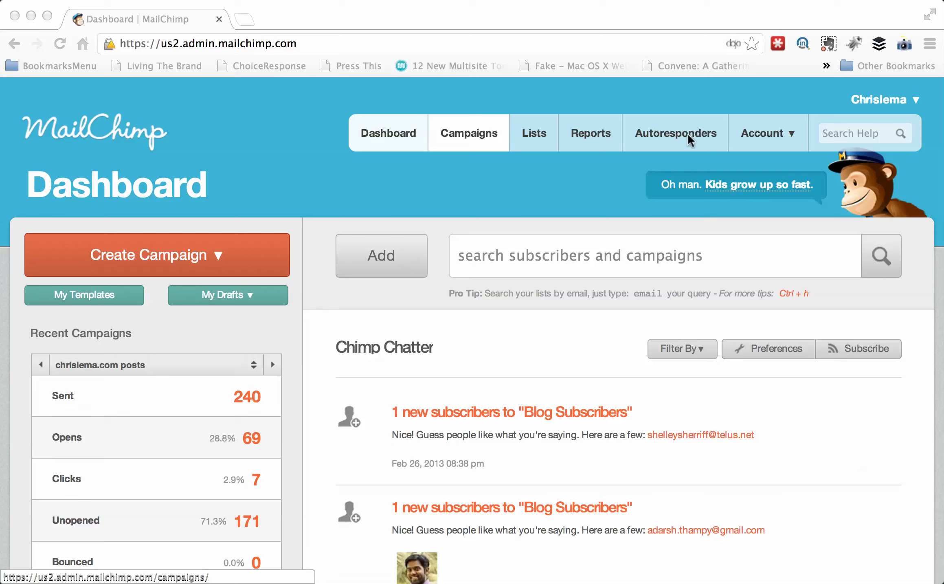
{"action": "mouse_move", "coordinate": [684, 143]}
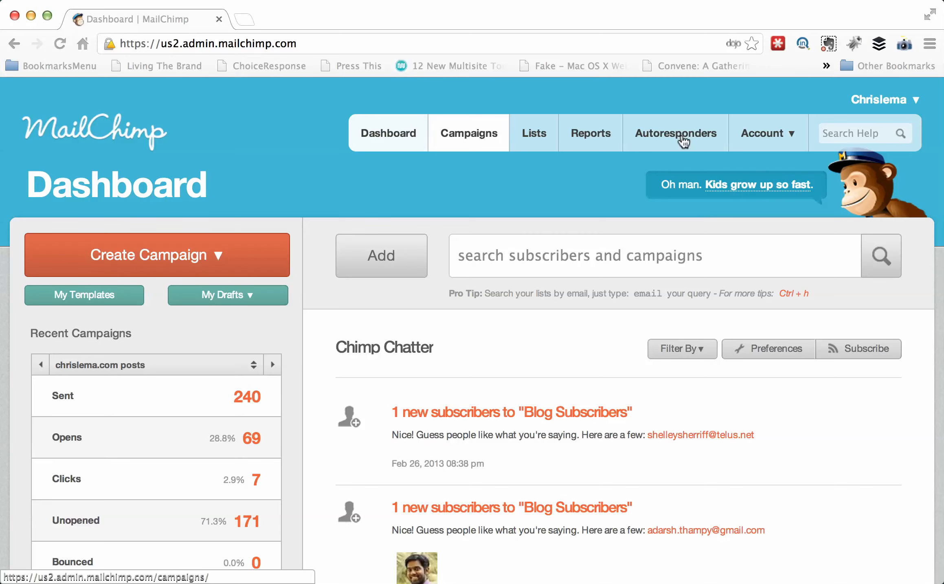
- Review the six autoresponders' open, click and send figures on the Autoresponders page
{"action": "left_click", "coordinate": [676, 134]}
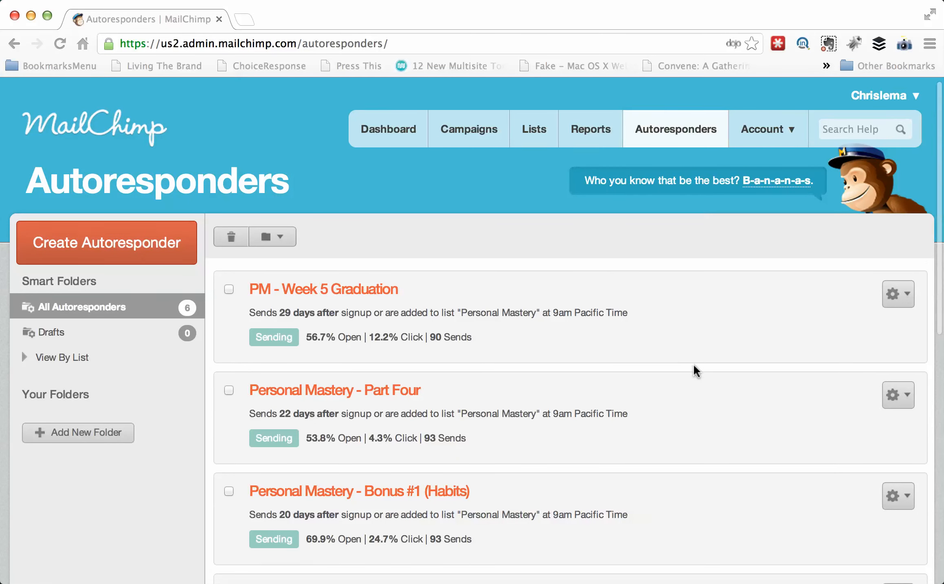
{"action": "scroll", "scroll_direction": "down", "scroll_amount": 3}
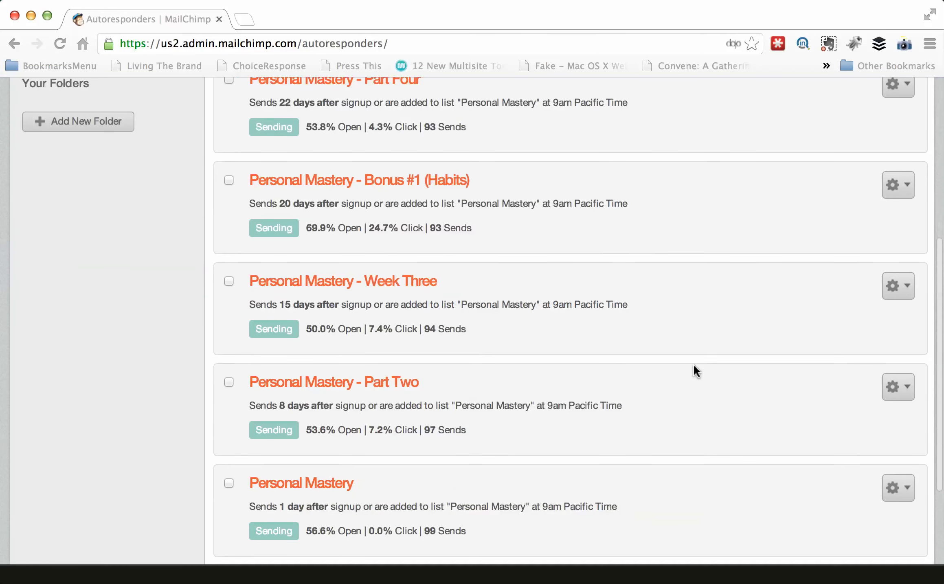
{"action": "mouse_move", "coordinate": [672, 511]}
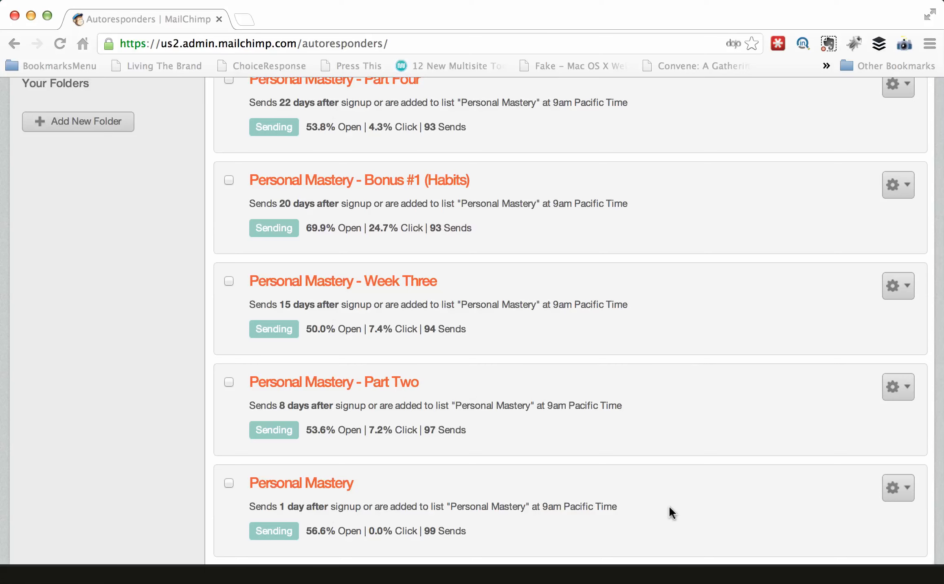
{"action": "mouse_move", "coordinate": [471, 400]}
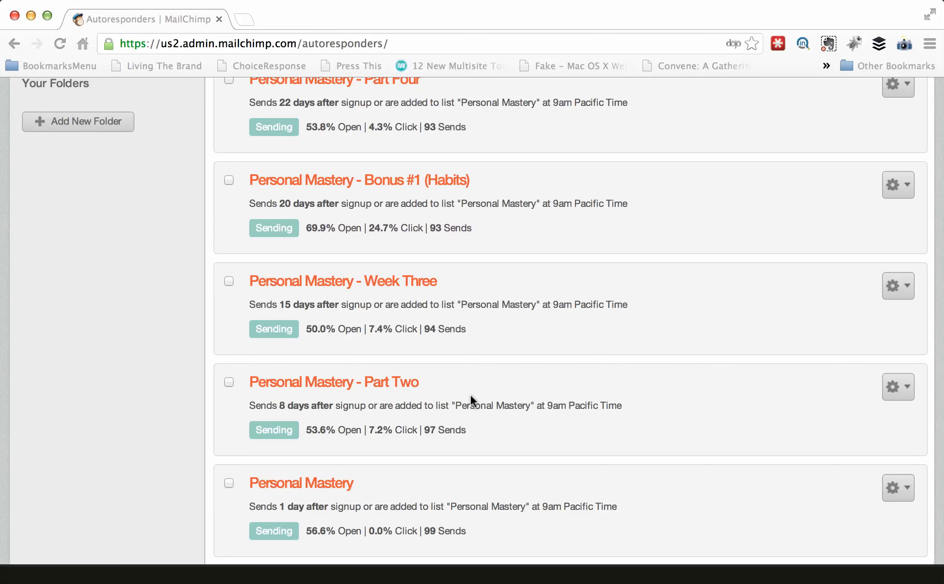
{"action": "scroll", "scroll_direction": "up", "scroll_amount": 3}
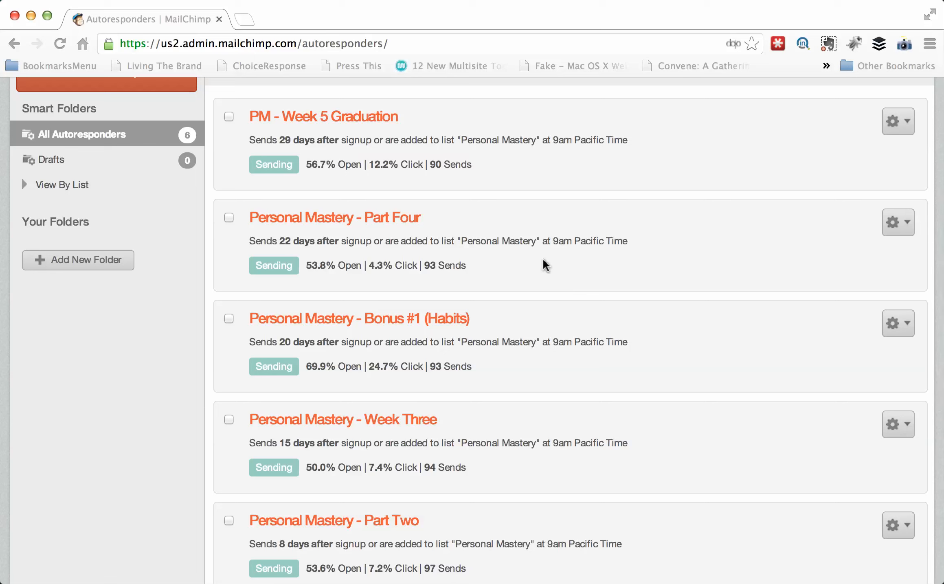
{"action": "mouse_move", "coordinate": [532, 170]}
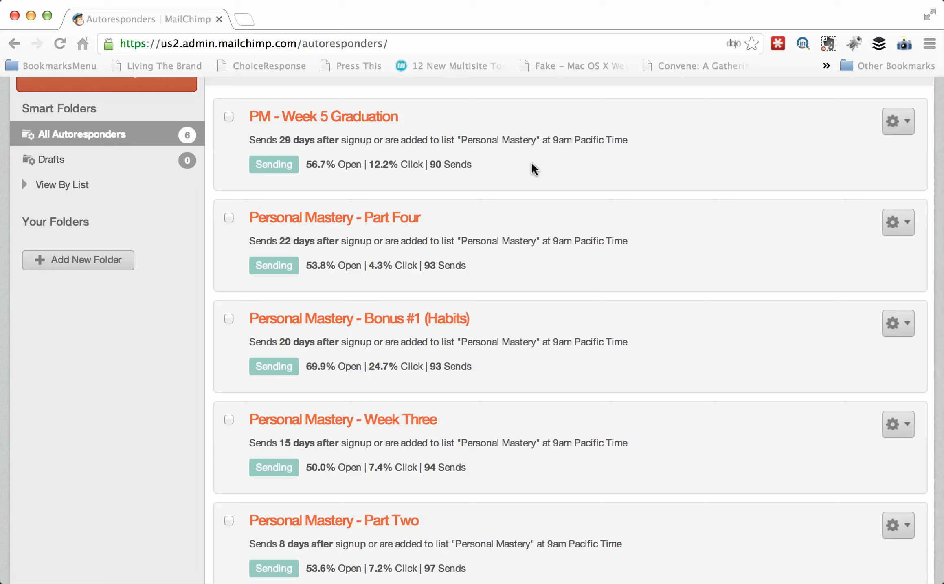
{"action": "mouse_move", "coordinate": [533, 212]}
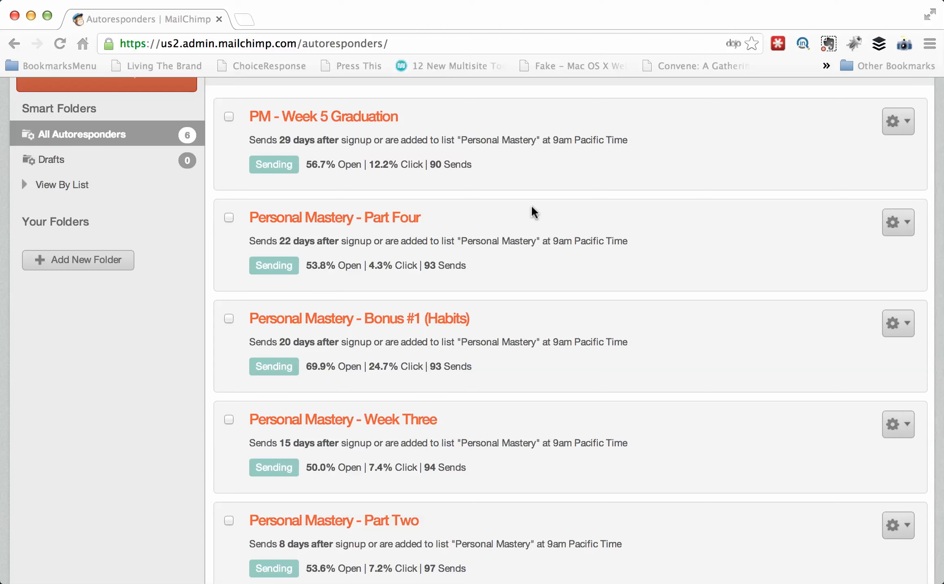
{"action": "scroll", "scroll_direction": "down", "scroll_amount": 3}
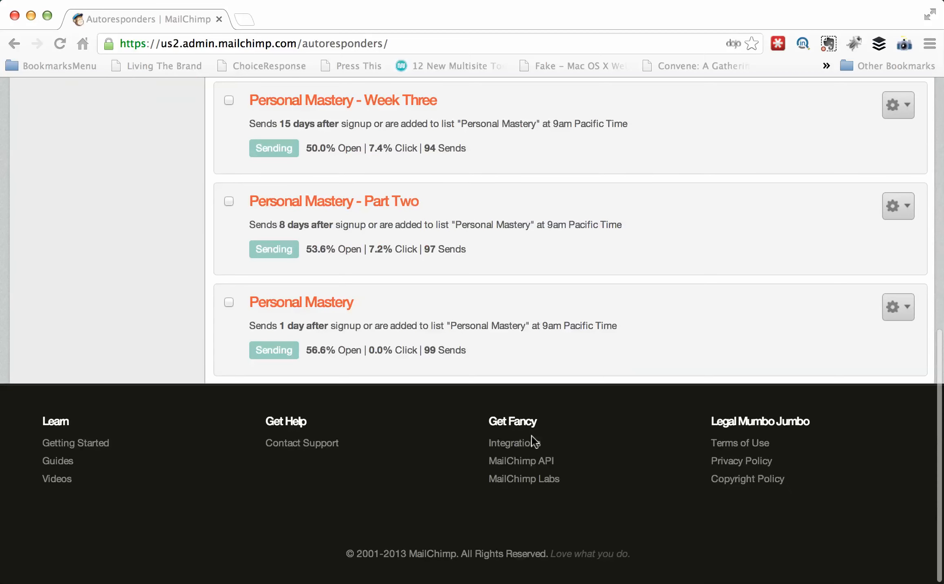
{"action": "mouse_move", "coordinate": [330, 336]}
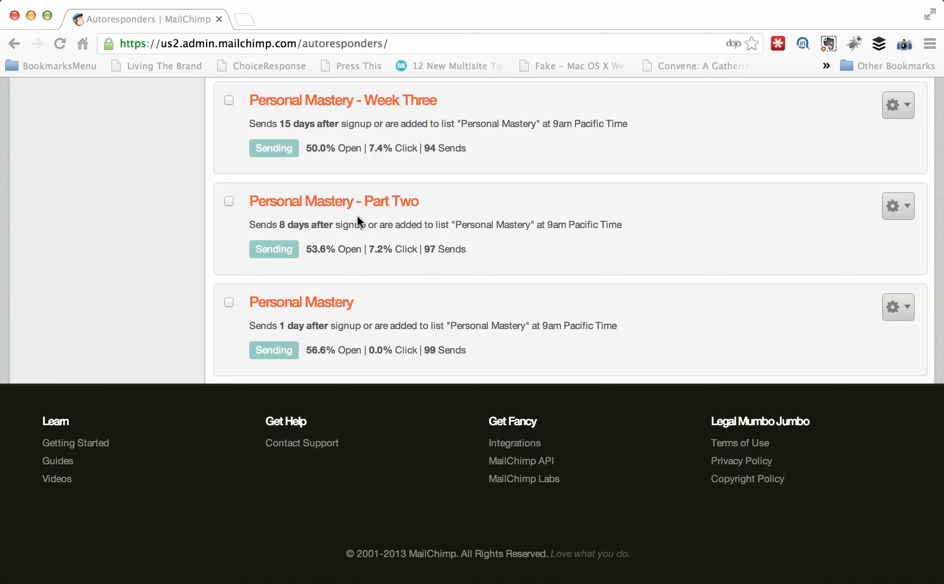
{"action": "scroll", "scroll_direction": "up", "scroll_amount": 3}
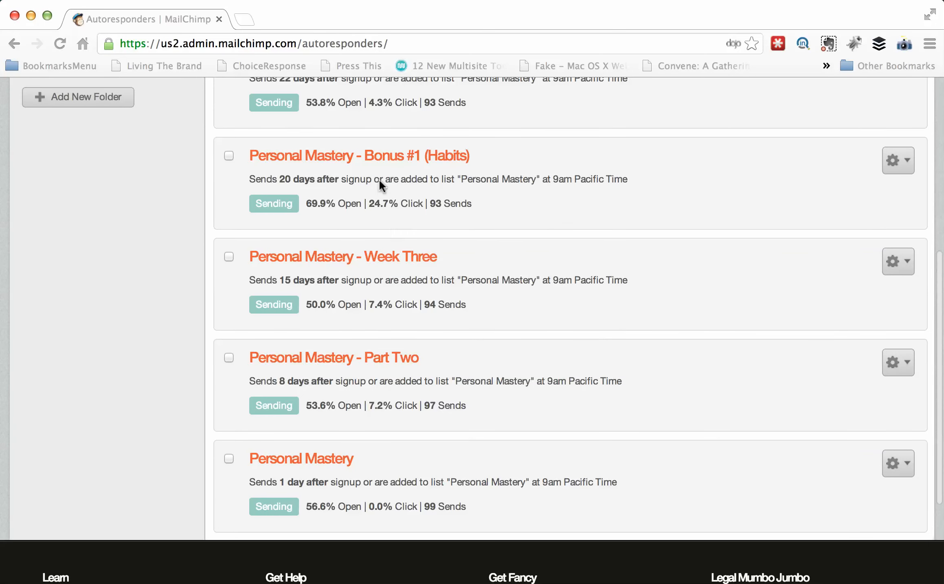
{"action": "scroll", "scroll_direction": "up", "scroll_amount": 3}
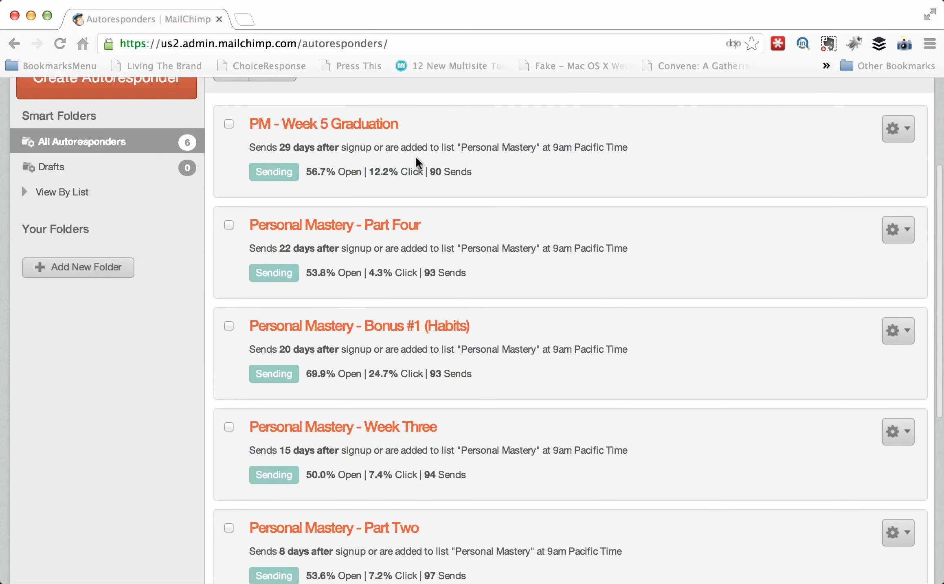
{"action": "mouse_move", "coordinate": [626, 367]}
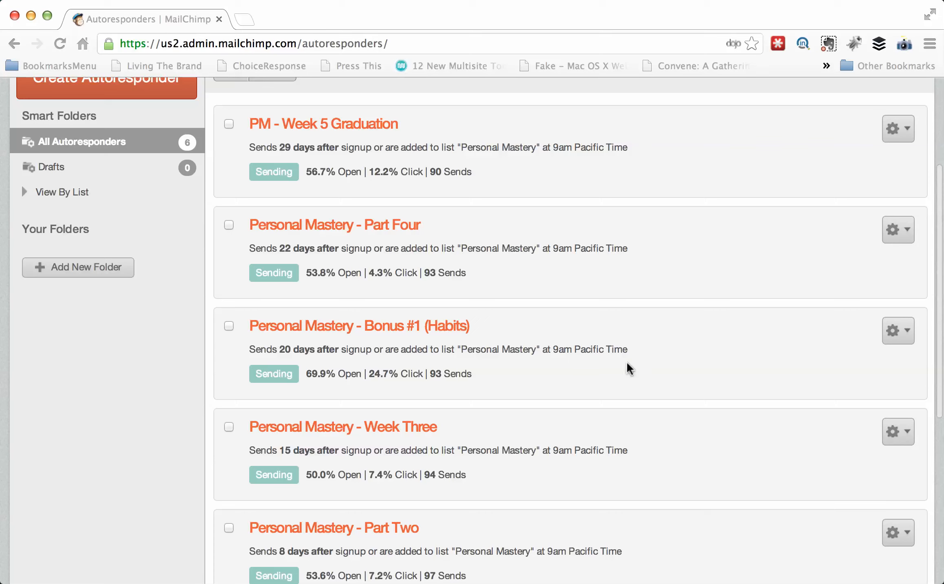
{"action": "mouse_move", "coordinate": [641, 363]}
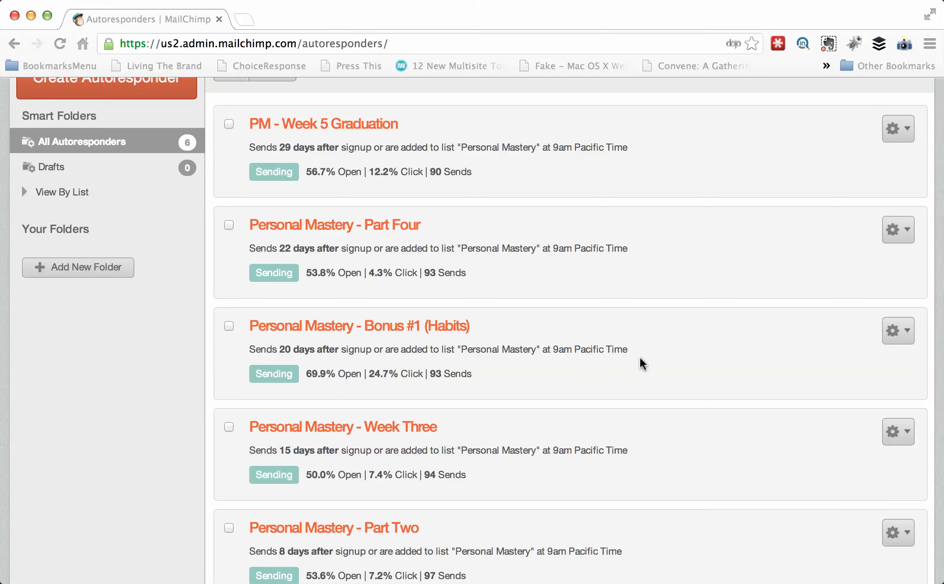
{"action": "scroll", "scroll_direction": "down", "scroll_amount": 3}
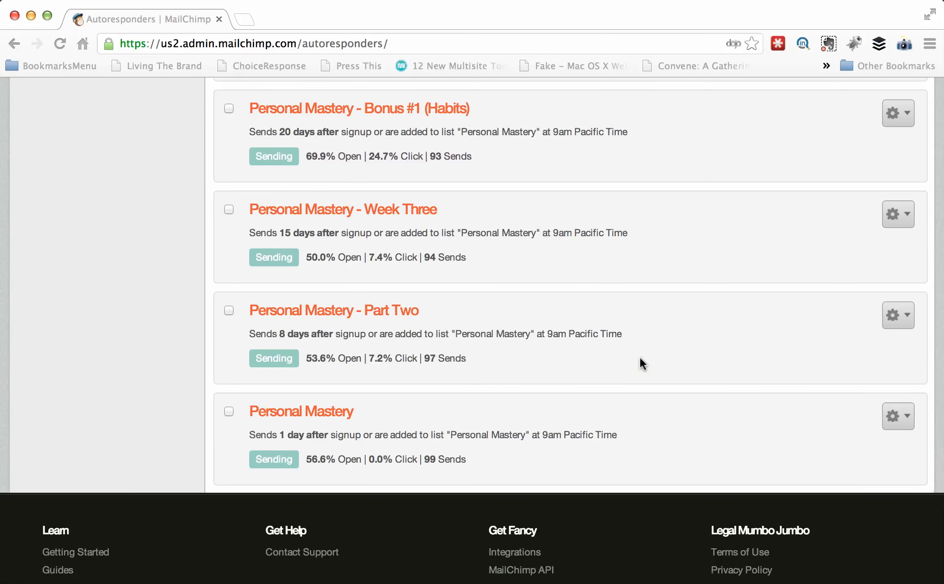
{"action": "mouse_move", "coordinate": [322, 445]}
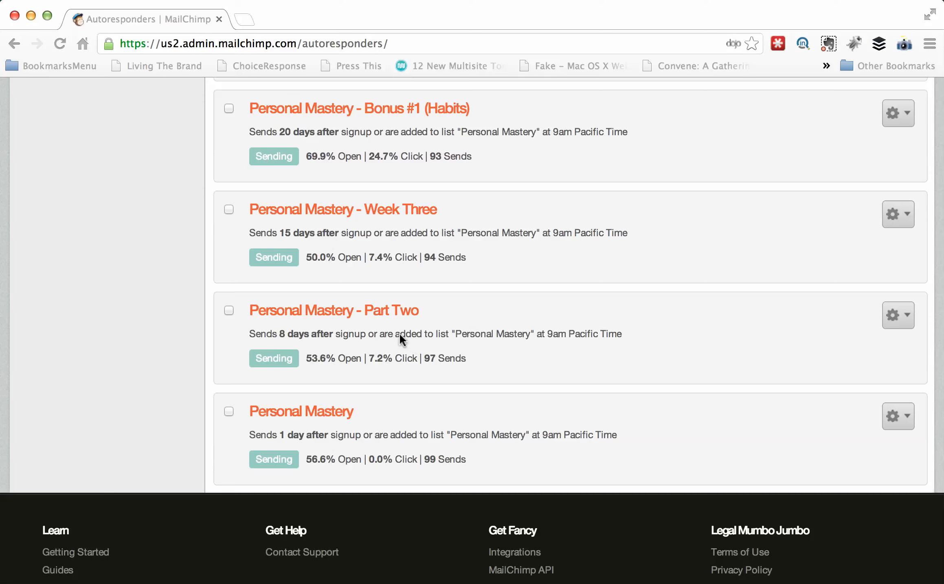
{"action": "scroll", "scroll_direction": "up", "scroll_amount": 3}
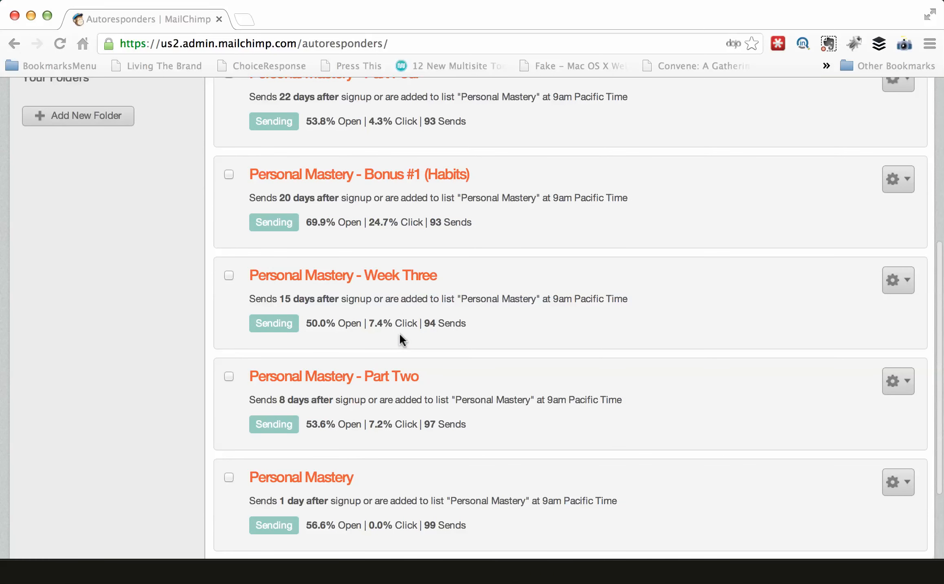
{"action": "scroll", "scroll_direction": "up", "scroll_amount": 3}
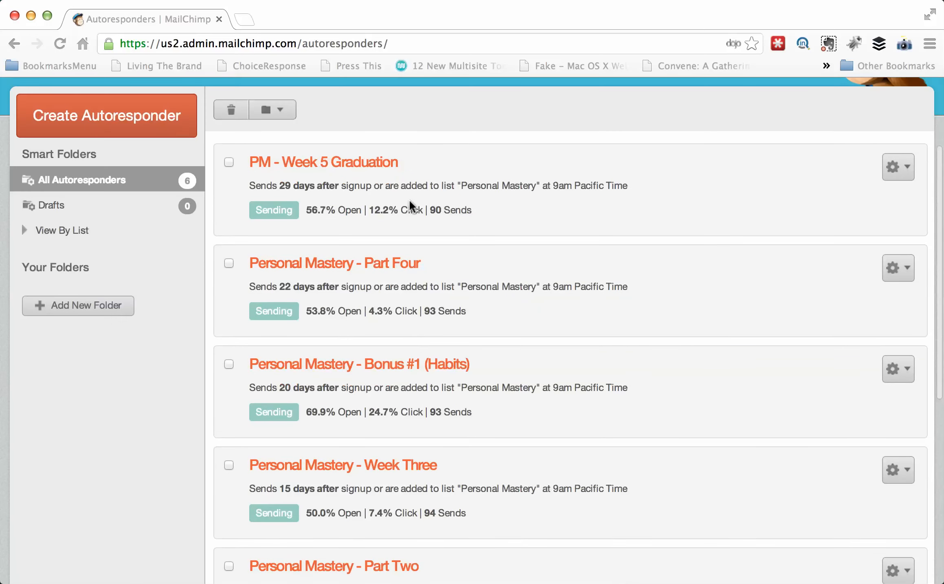
{"action": "mouse_move", "coordinate": [550, 215]}
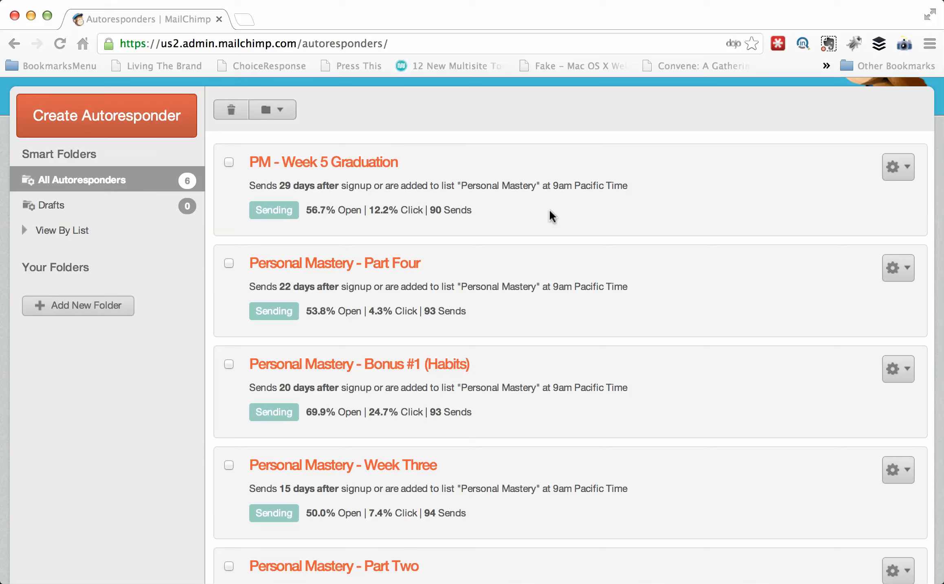
{"action": "mouse_move", "coordinate": [389, 268]}
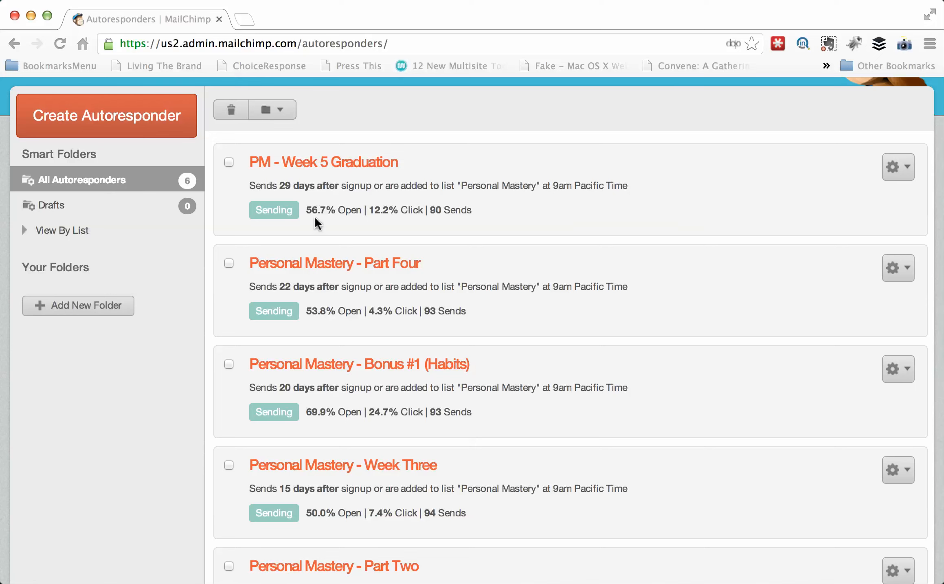
{"action": "mouse_move", "coordinate": [330, 320]}
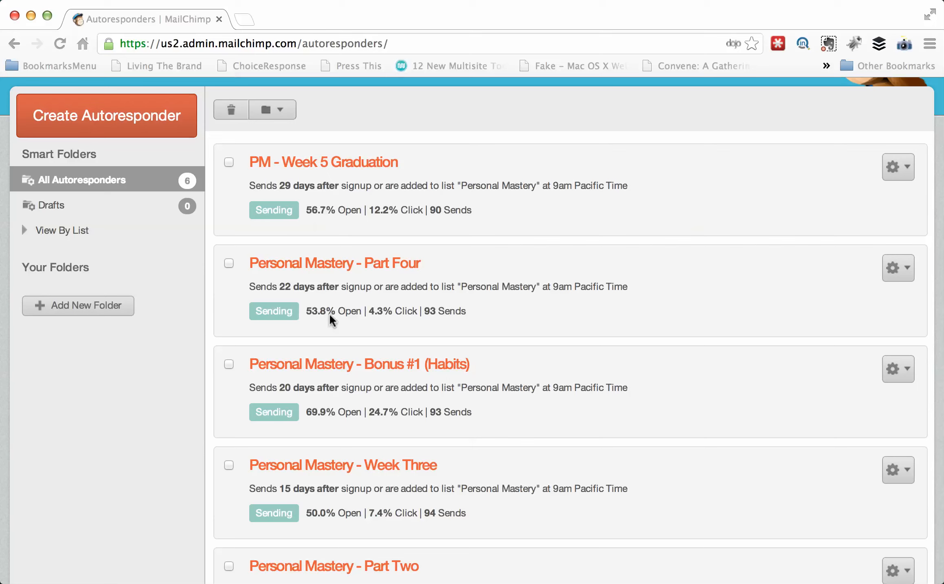
{"action": "mouse_move", "coordinate": [328, 424]}
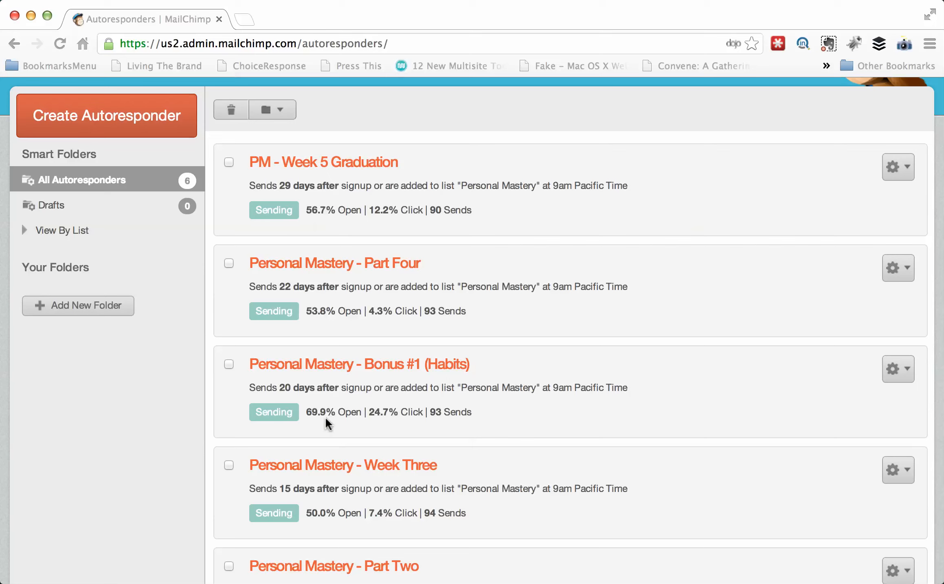
{"action": "scroll", "scroll_direction": "down", "scroll_amount": 3}
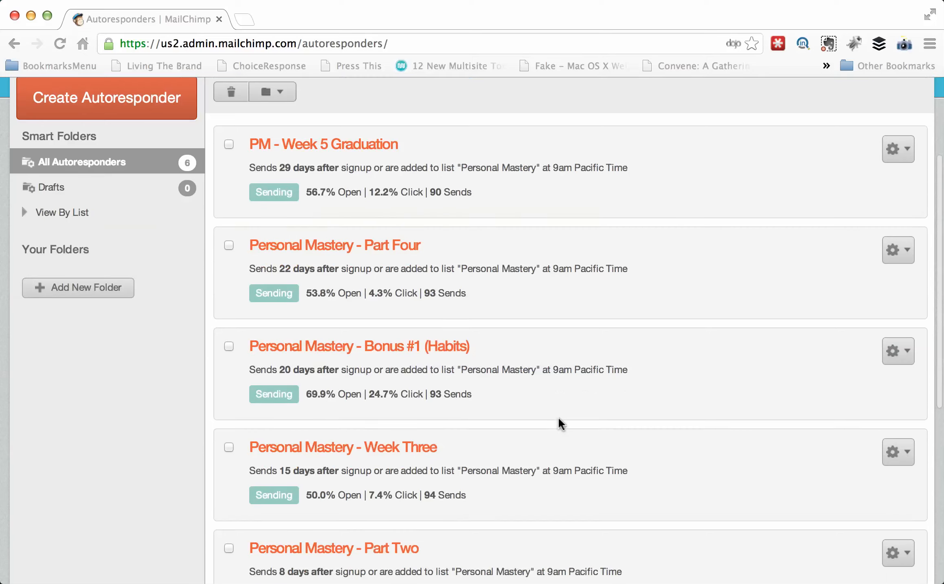
{"action": "scroll", "scroll_direction": "down", "scroll_amount": 3}
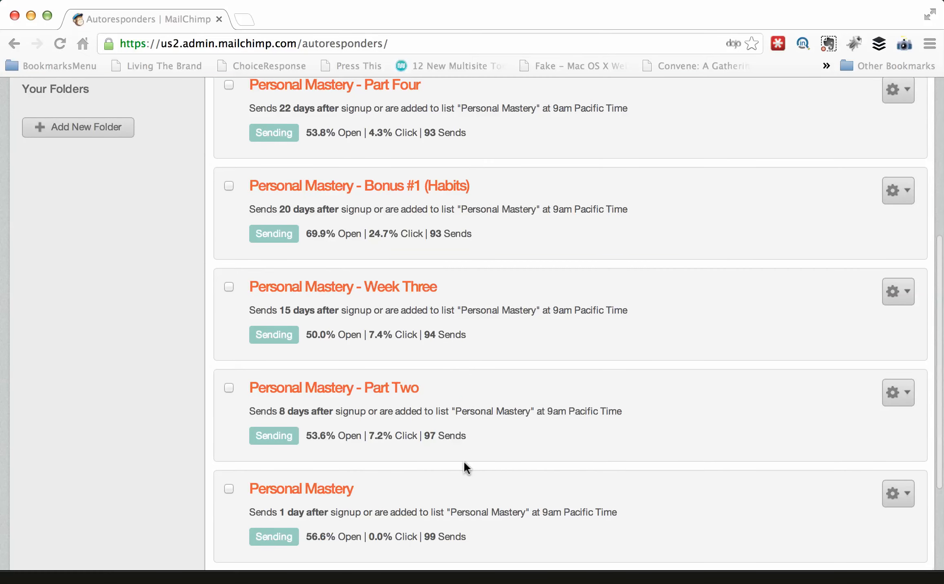
{"action": "mouse_move", "coordinate": [432, 194]}
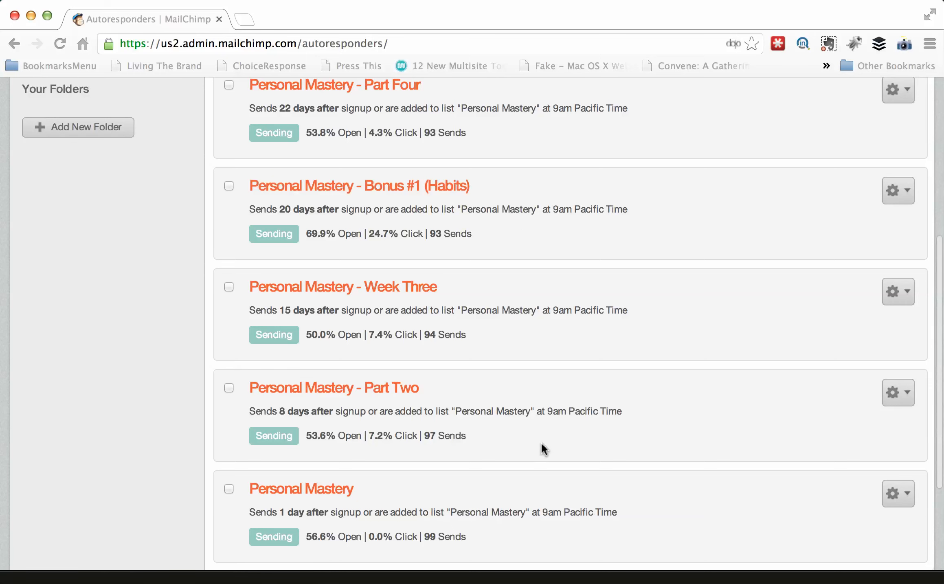
{"action": "mouse_move", "coordinate": [463, 464]}
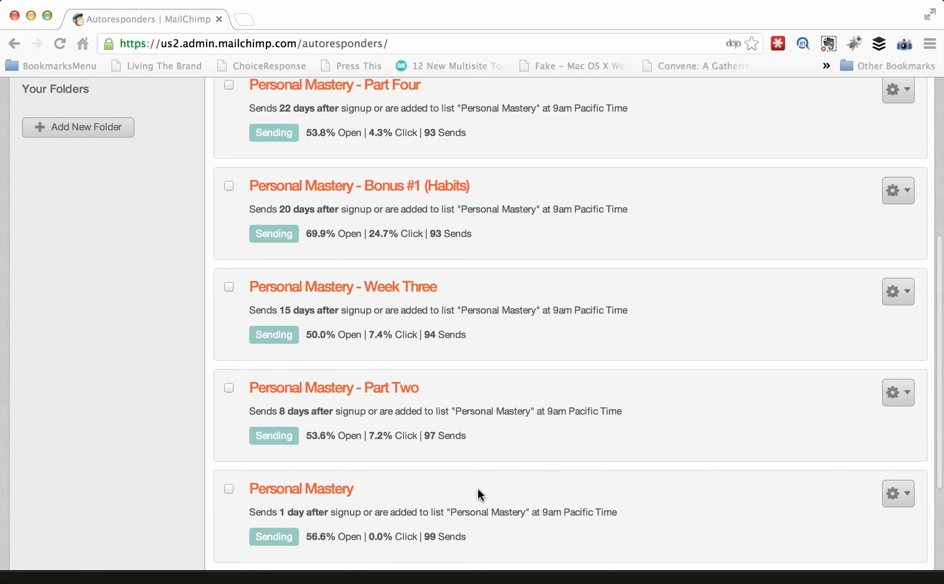
{"action": "mouse_move", "coordinate": [467, 548]}
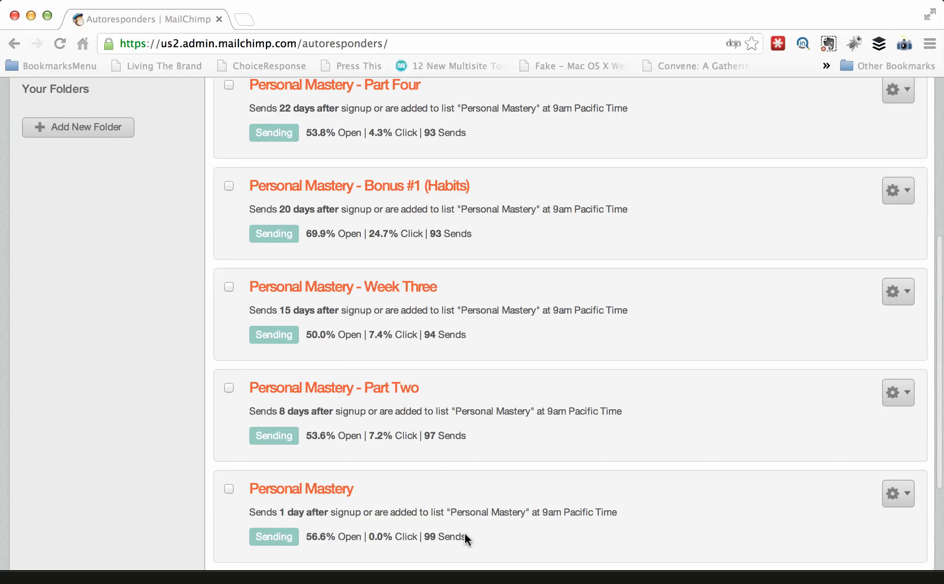
{"action": "mouse_move", "coordinate": [443, 552]}
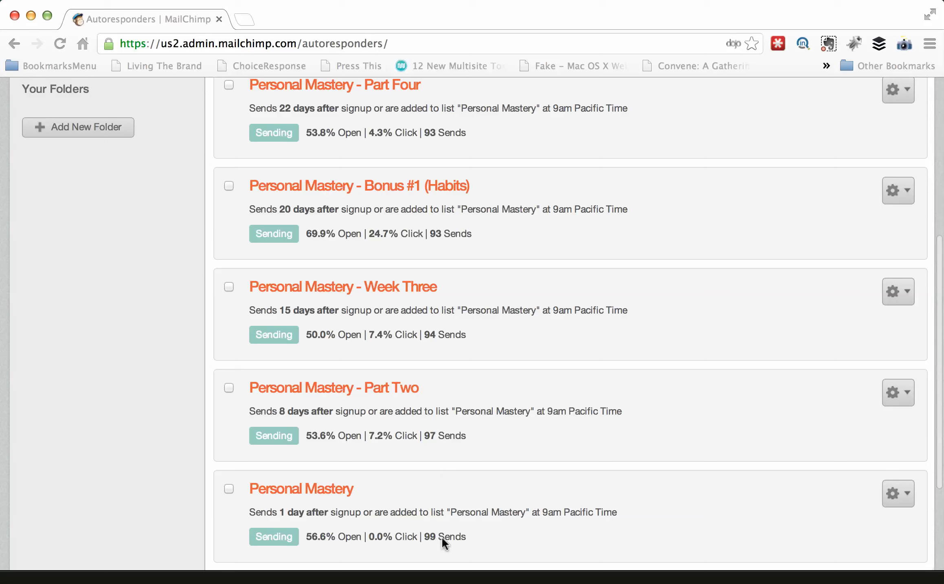
{"action": "mouse_move", "coordinate": [440, 444]}
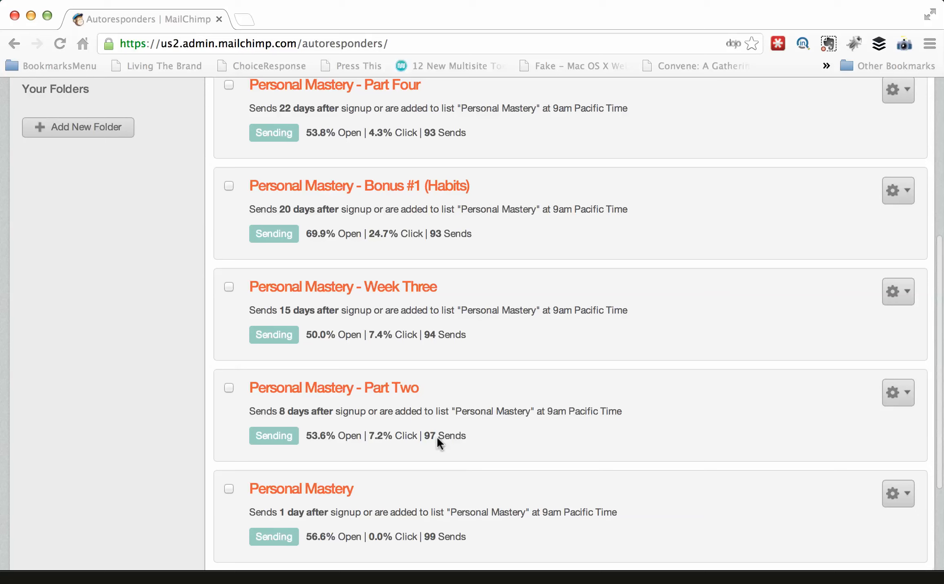
{"action": "mouse_move", "coordinate": [449, 342]}
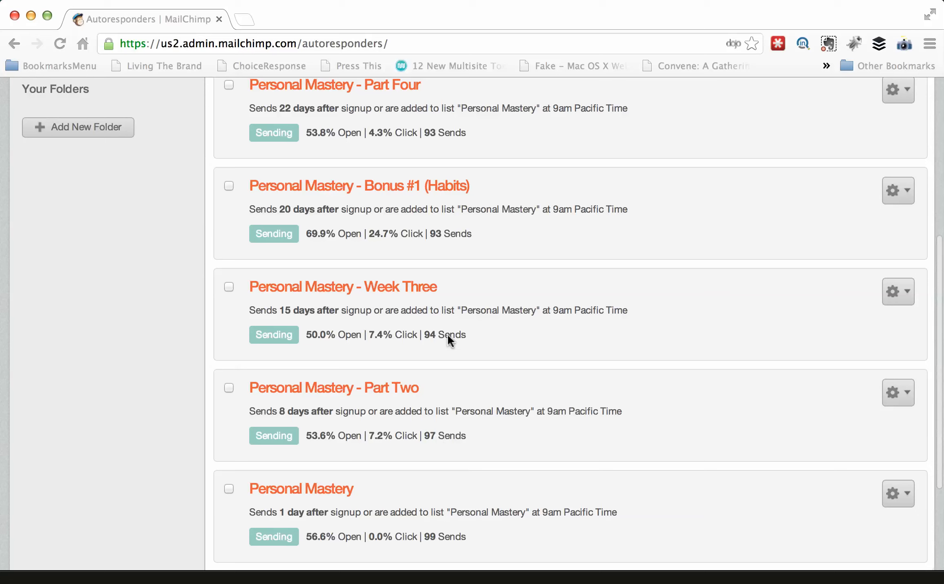
{"action": "mouse_move", "coordinate": [458, 388]}
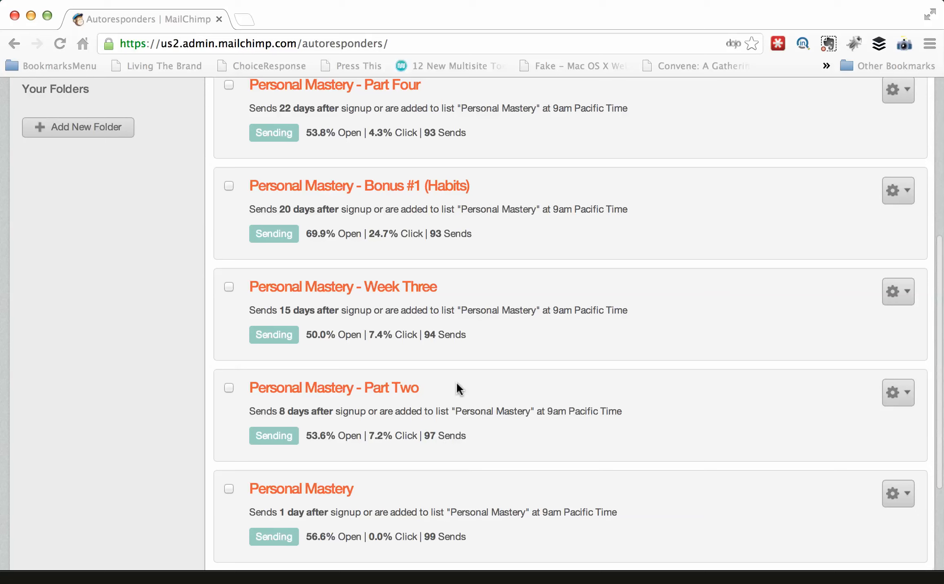
{"action": "mouse_move", "coordinate": [509, 309]}
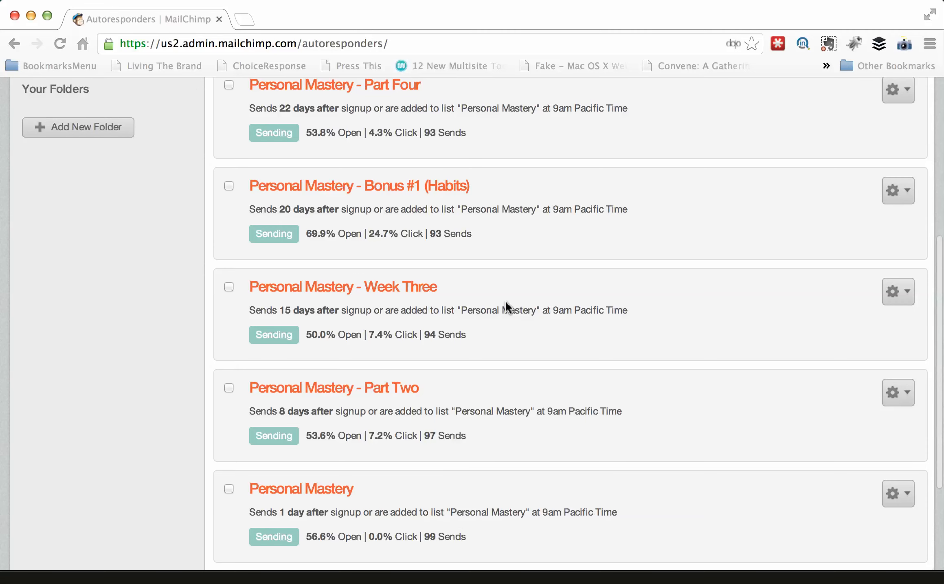
{"action": "scroll", "scroll_direction": "up", "scroll_amount": 3}
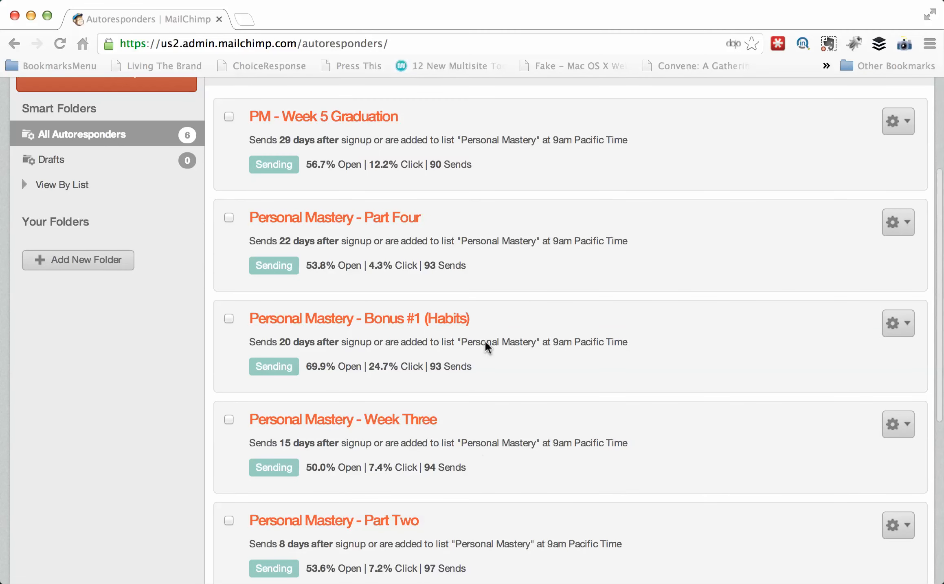
{"action": "mouse_move", "coordinate": [459, 177]}
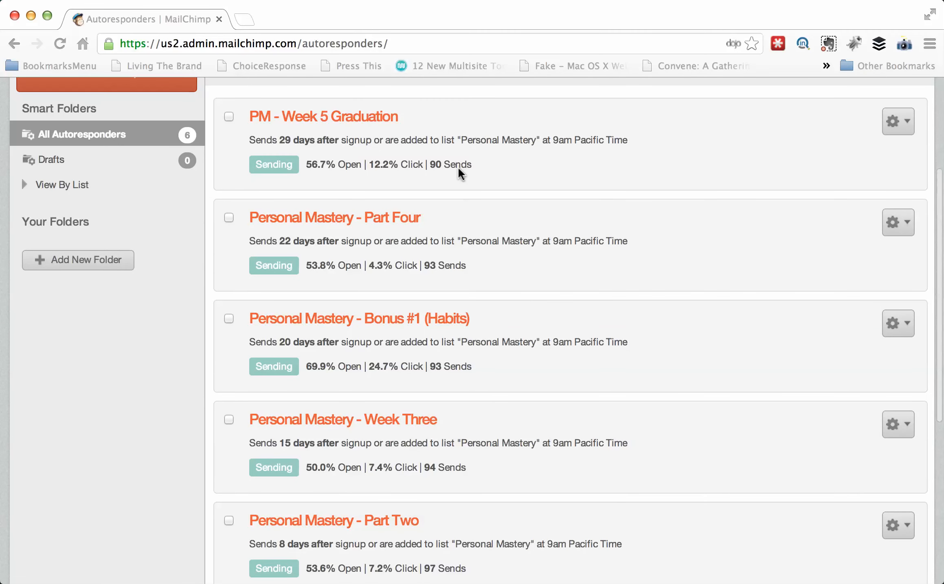
{"action": "mouse_move", "coordinate": [472, 176]}
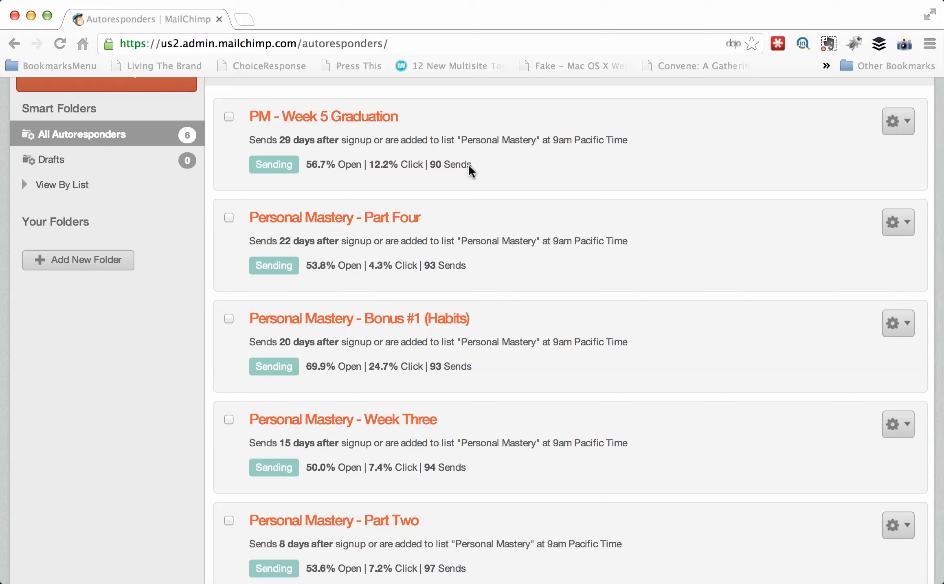
{"action": "mouse_move", "coordinate": [573, 396]}
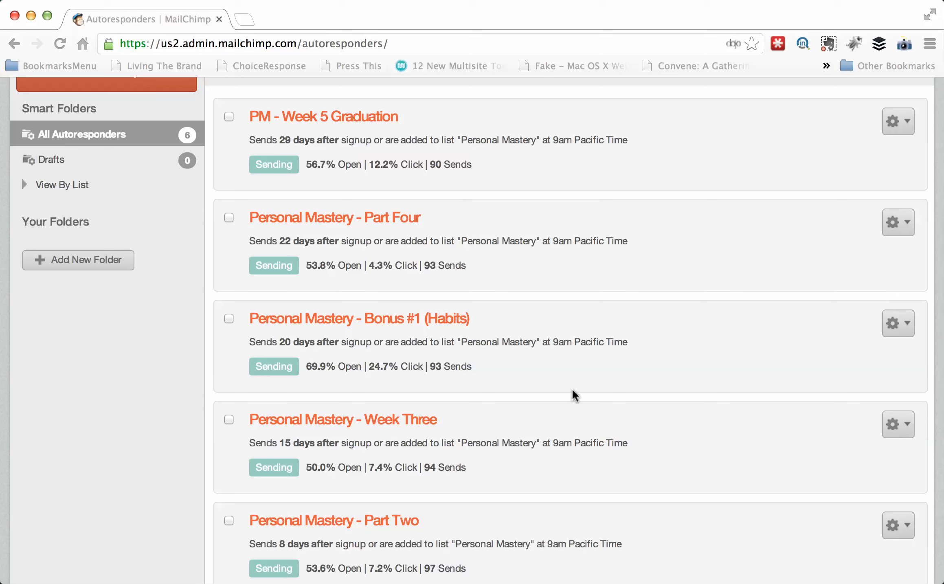
{"action": "mouse_move", "coordinate": [519, 203]}
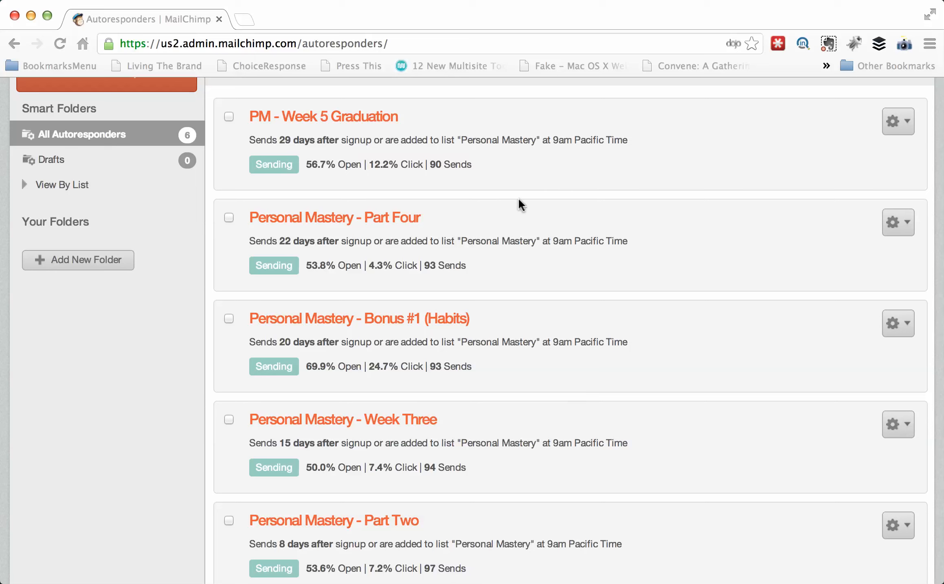
{"action": "mouse_move", "coordinate": [519, 491]}
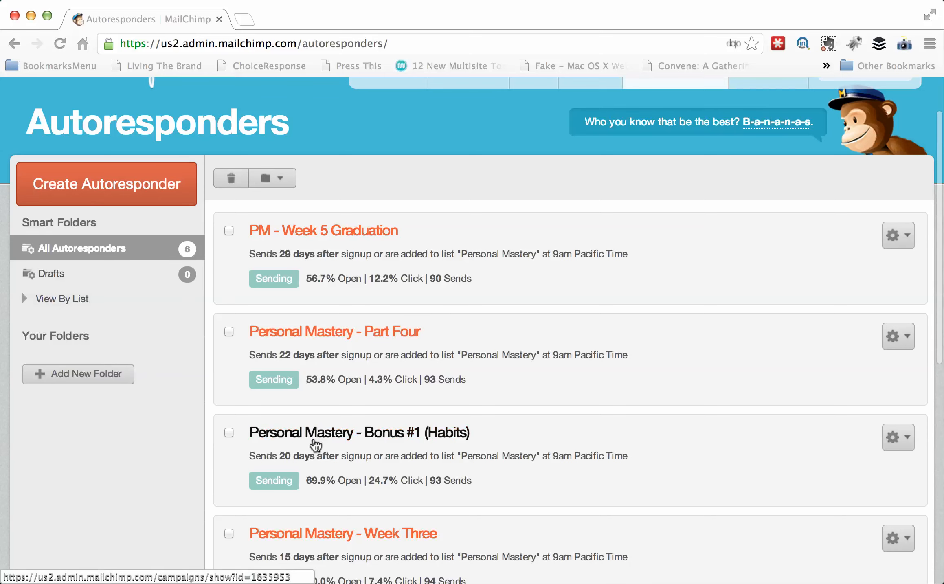
{"action": "scroll", "scroll_direction": "down", "scroll_amount": 3}
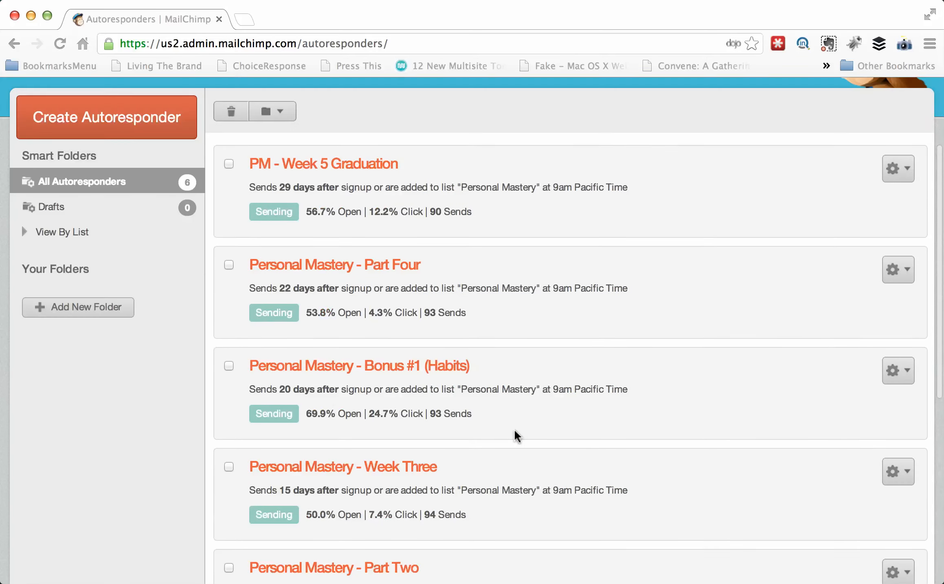
{"action": "mouse_move", "coordinate": [541, 309]}
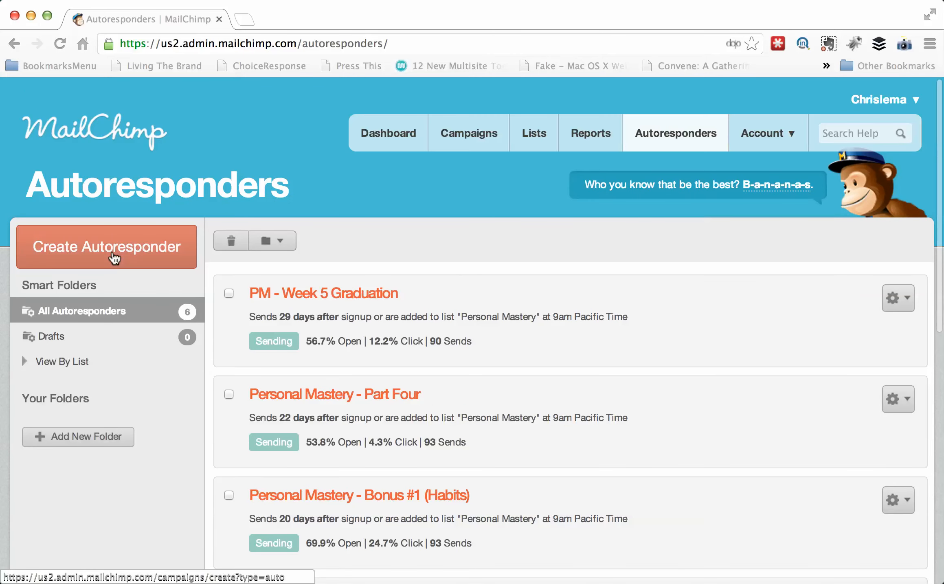
{"action": "mouse_move", "coordinate": [409, 310]}
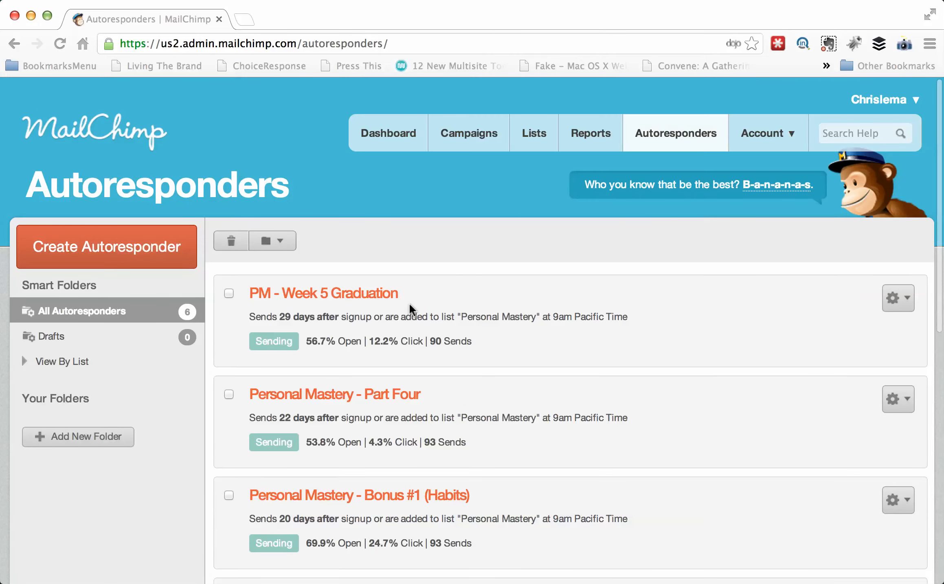
{"action": "mouse_move", "coordinate": [402, 303]}
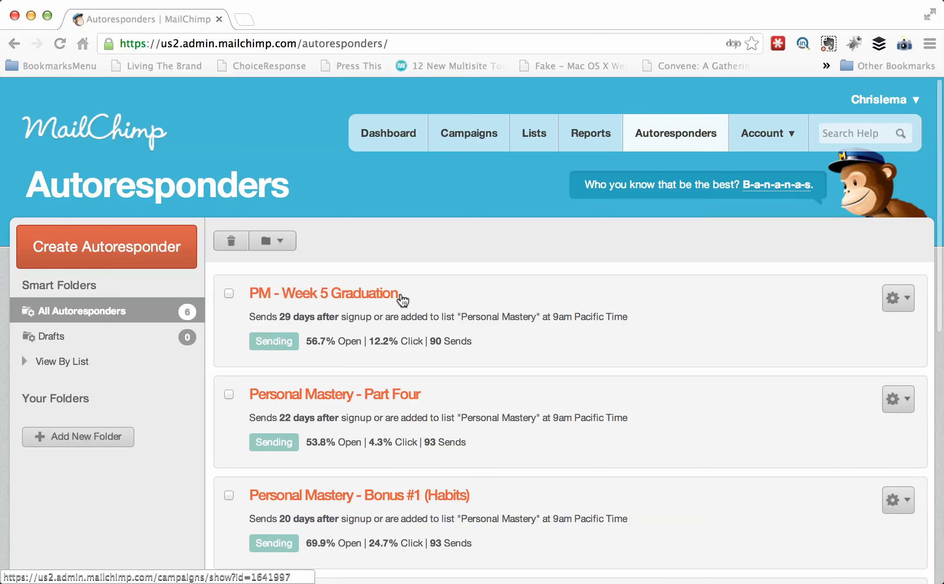
{"action": "mouse_move", "coordinate": [490, 399]}
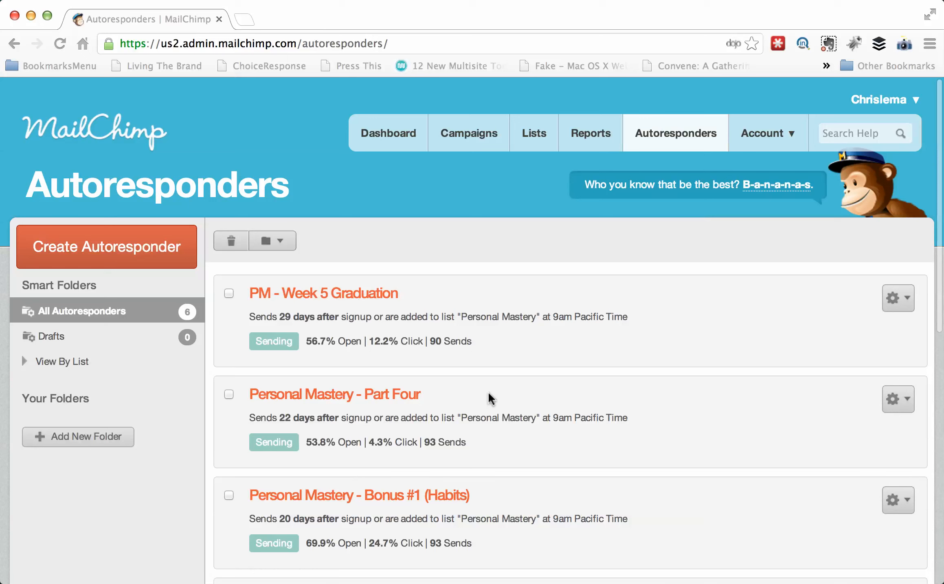
{"action": "mouse_move", "coordinate": [366, 519]}
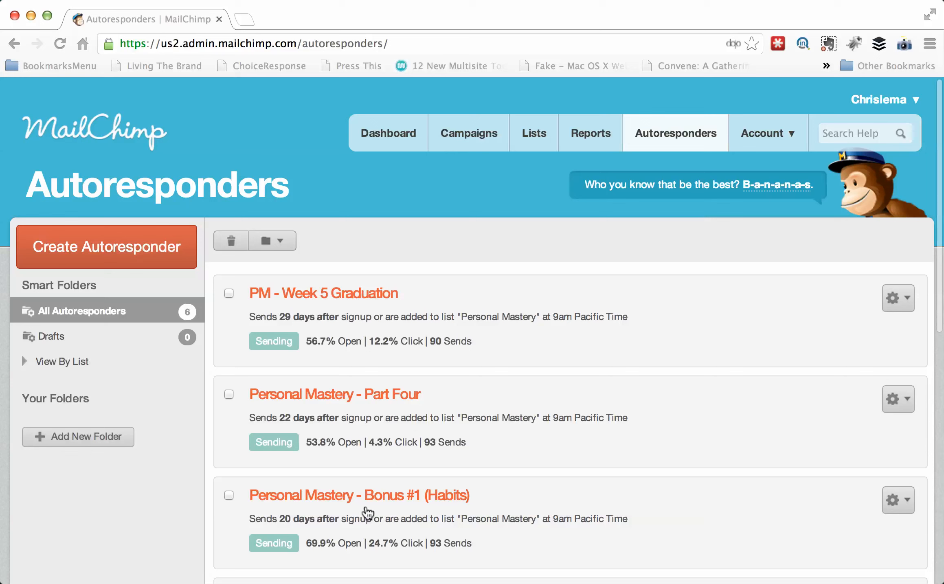
{"action": "mouse_move", "coordinate": [419, 320]}
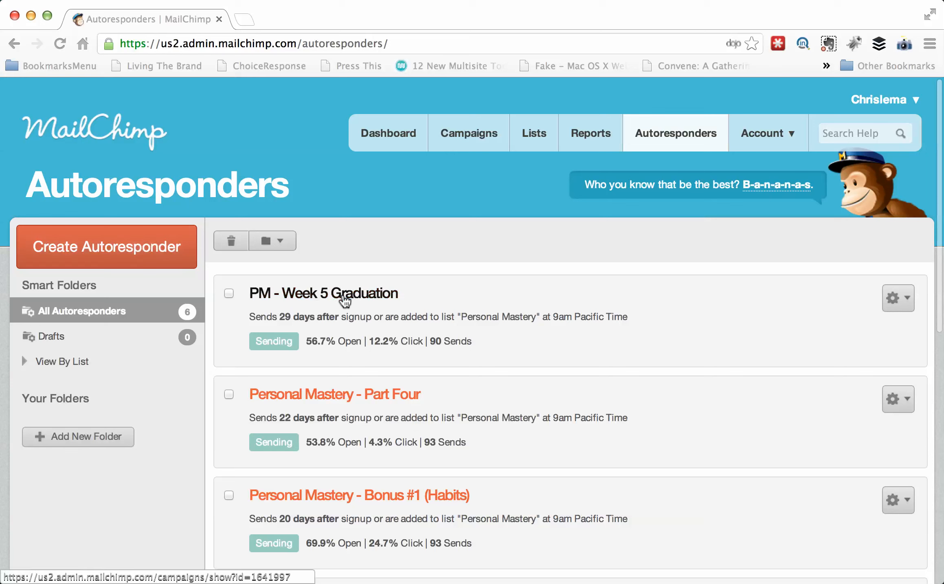
{"action": "mouse_move", "coordinate": [121, 247]}
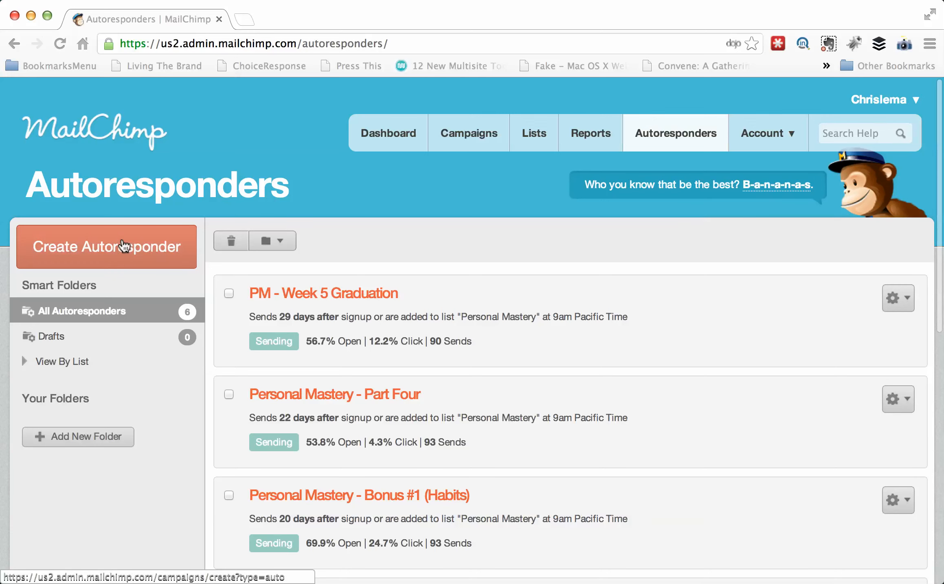
- Create a new autoresponder with the Personal Mastery list (97 recipients) as recipients
{"action": "left_click", "coordinate": [106, 247]}
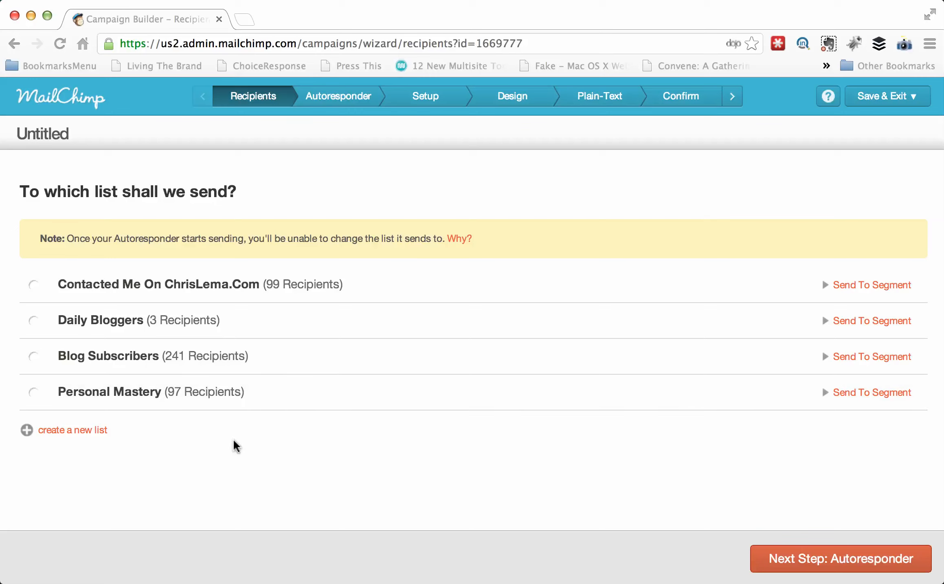
{"action": "mouse_move", "coordinate": [78, 409]}
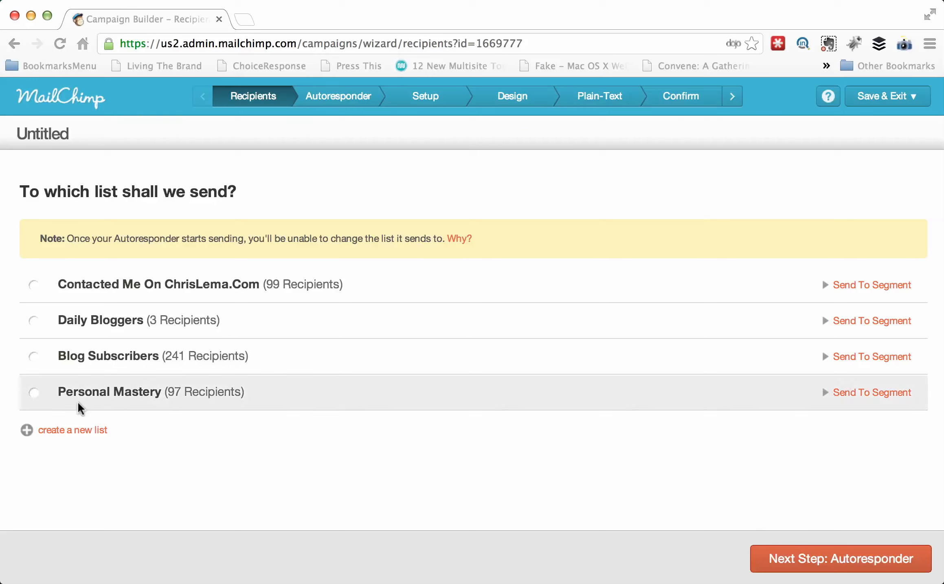
{"action": "left_click", "coordinate": [33, 393]}
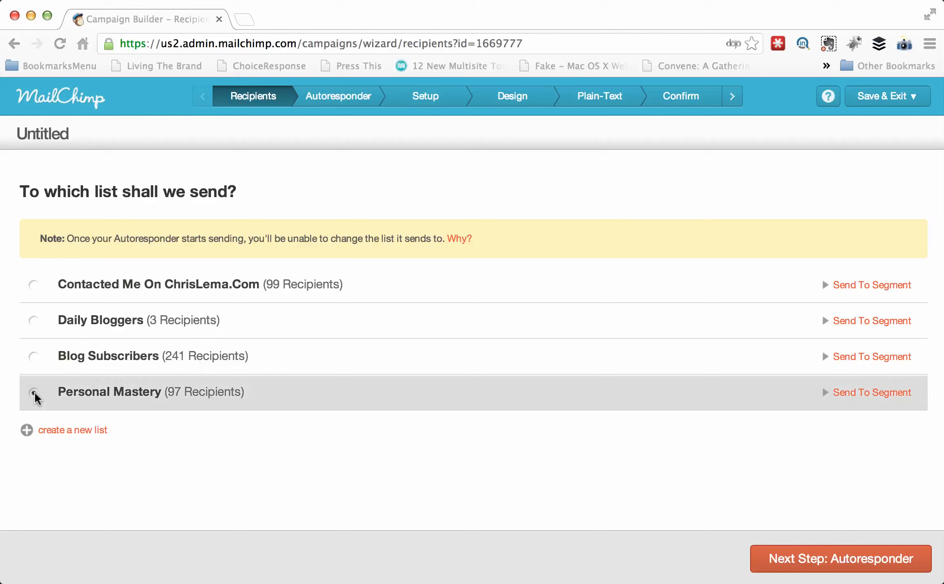
{"action": "left_click", "coordinate": [33, 393]}
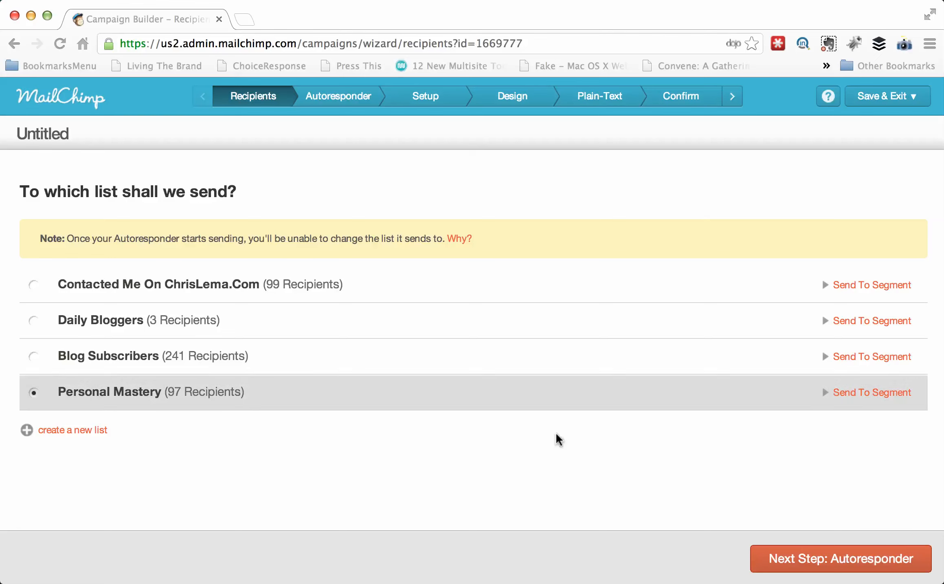
{"action": "mouse_move", "coordinate": [700, 463]}
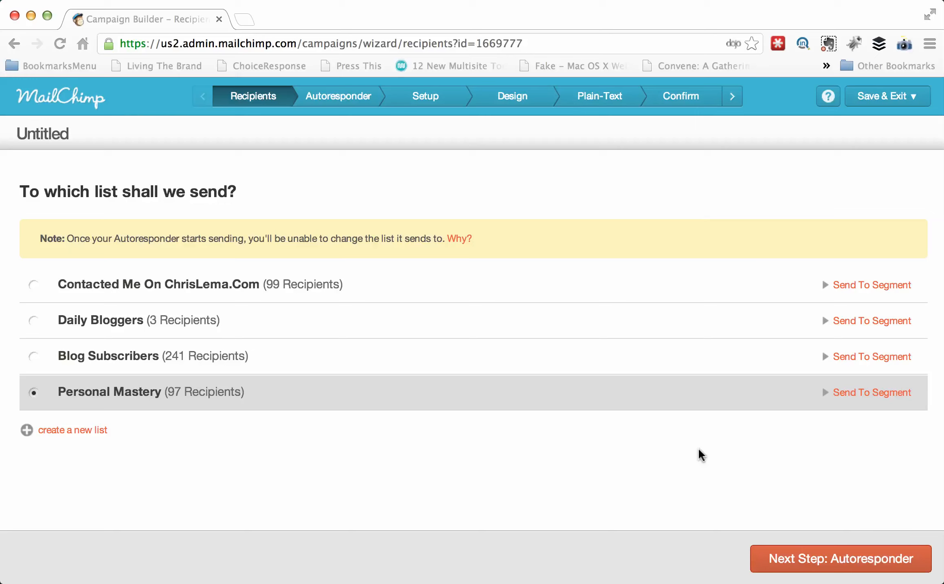
{"action": "mouse_move", "coordinate": [683, 457]}
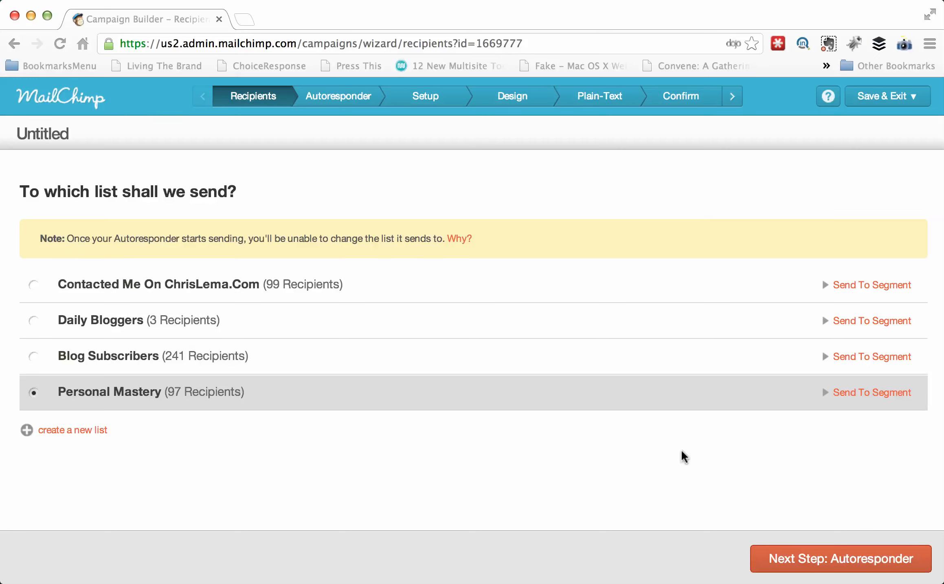
{"action": "mouse_move", "coordinate": [727, 410]}
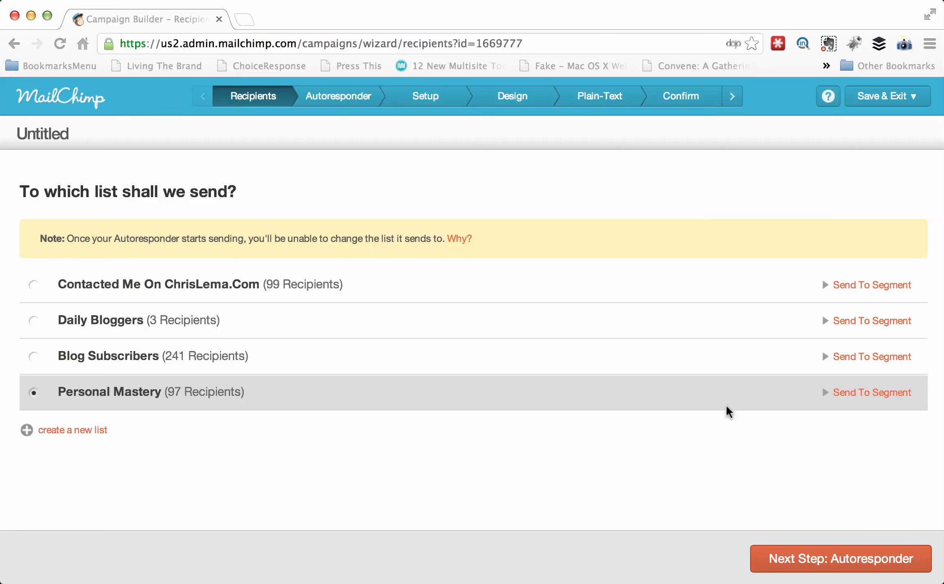
{"action": "mouse_move", "coordinate": [701, 402]}
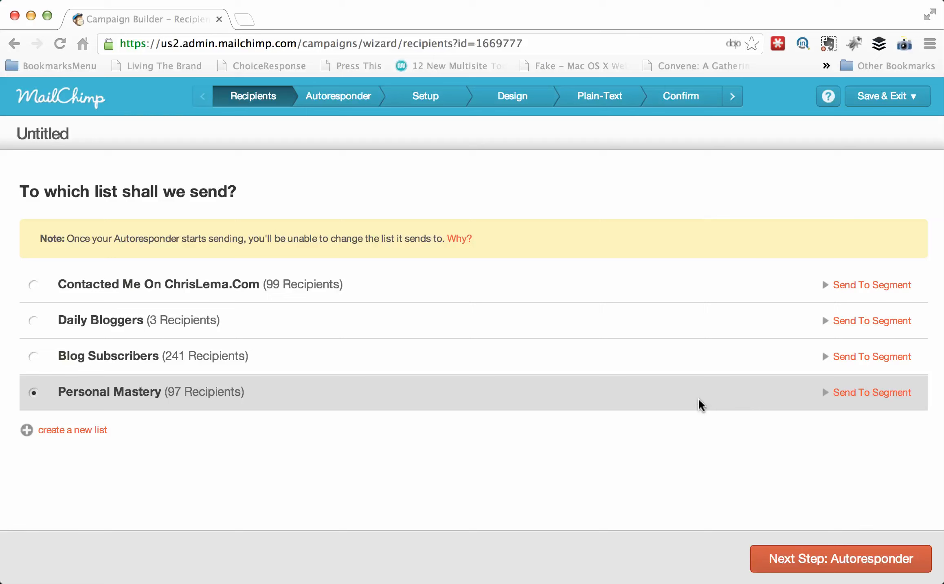
{"action": "mouse_move", "coordinate": [586, 306]}
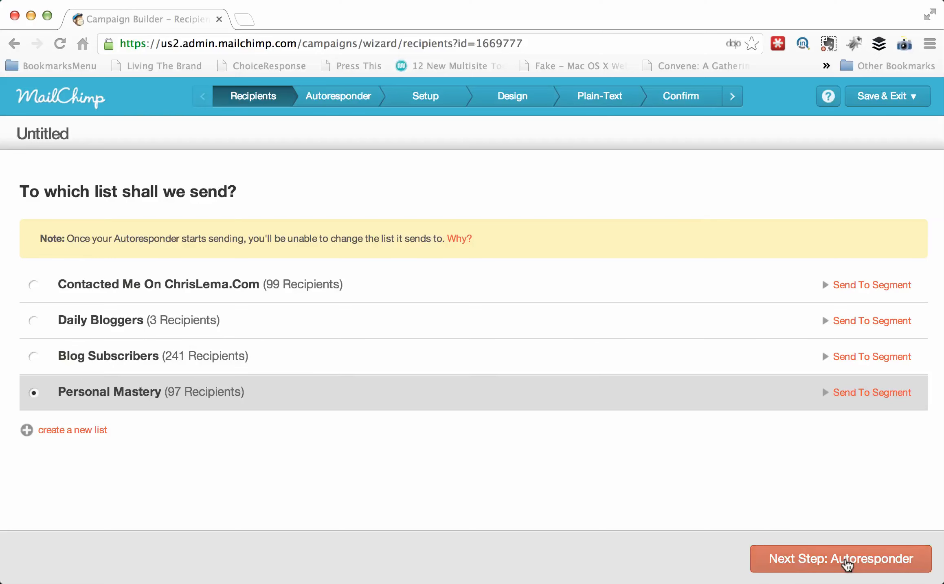
- Keep 'subscribe date' as the triggering event in the timing settings
{"action": "left_click", "coordinate": [841, 559]}
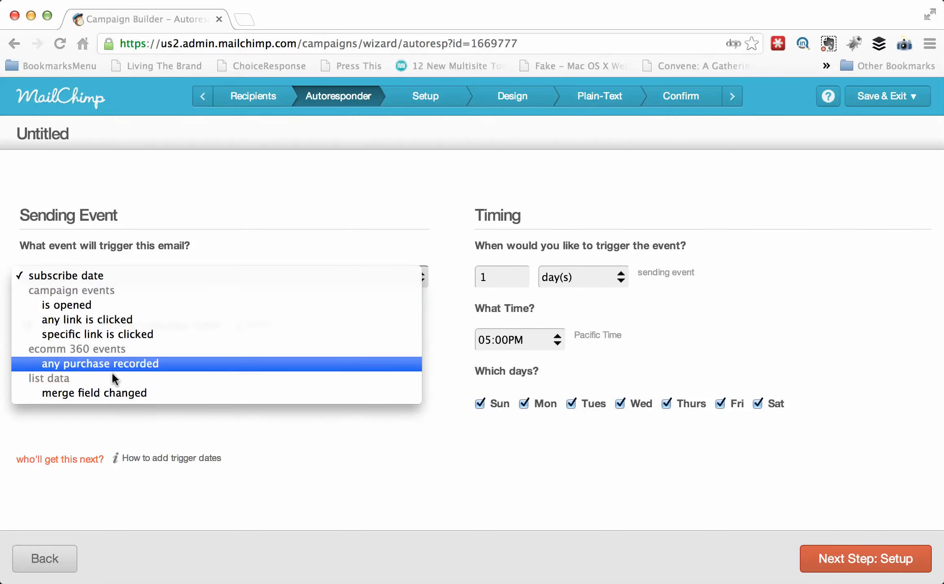
{"action": "mouse_move", "coordinate": [114, 392]}
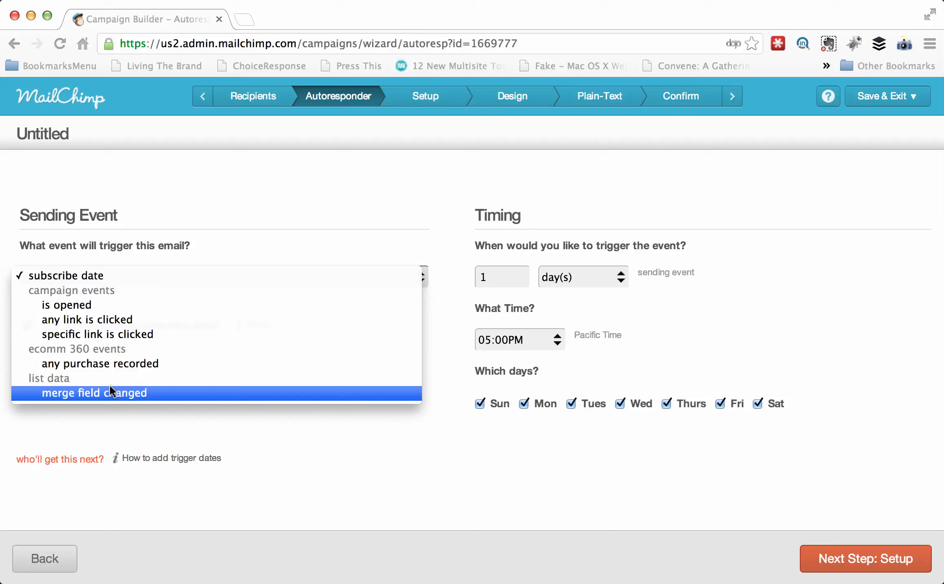
{"action": "mouse_move", "coordinate": [117, 332]}
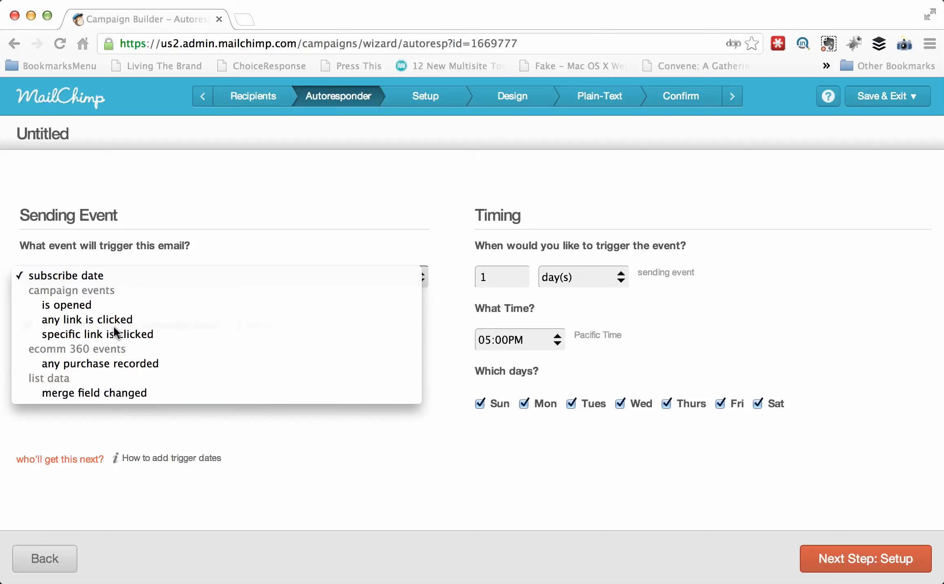
{"action": "left_click", "coordinate": [61, 277]}
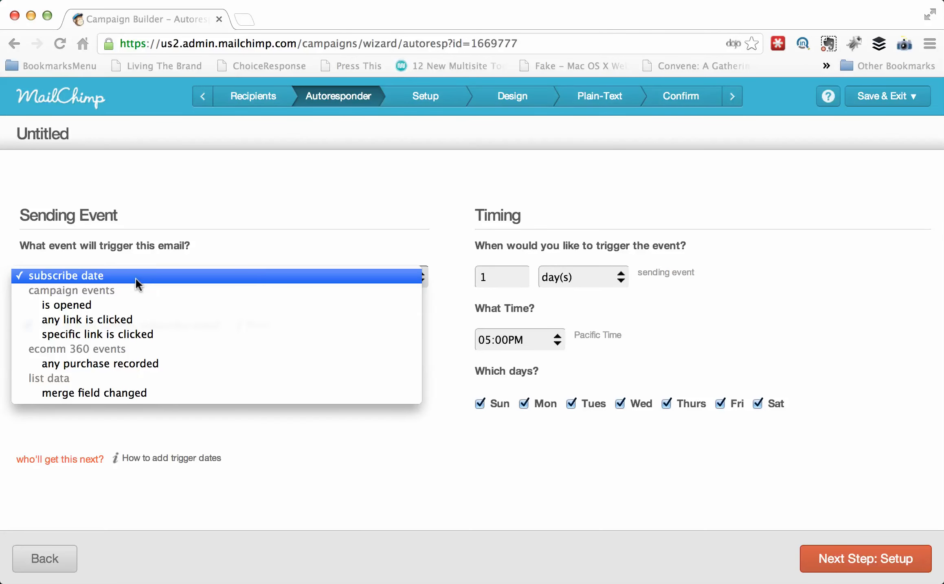
{"action": "mouse_move", "coordinate": [134, 308]}
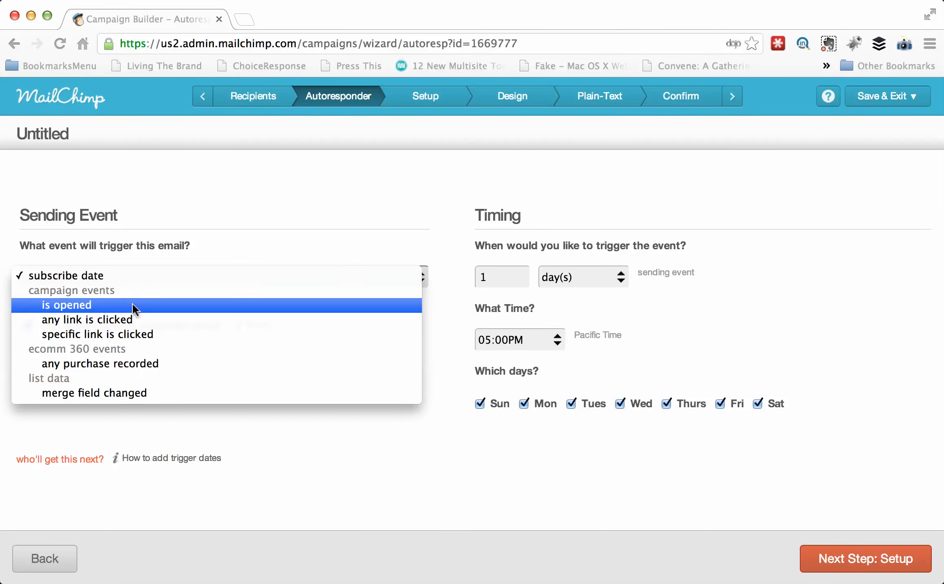
{"action": "mouse_move", "coordinate": [136, 322]}
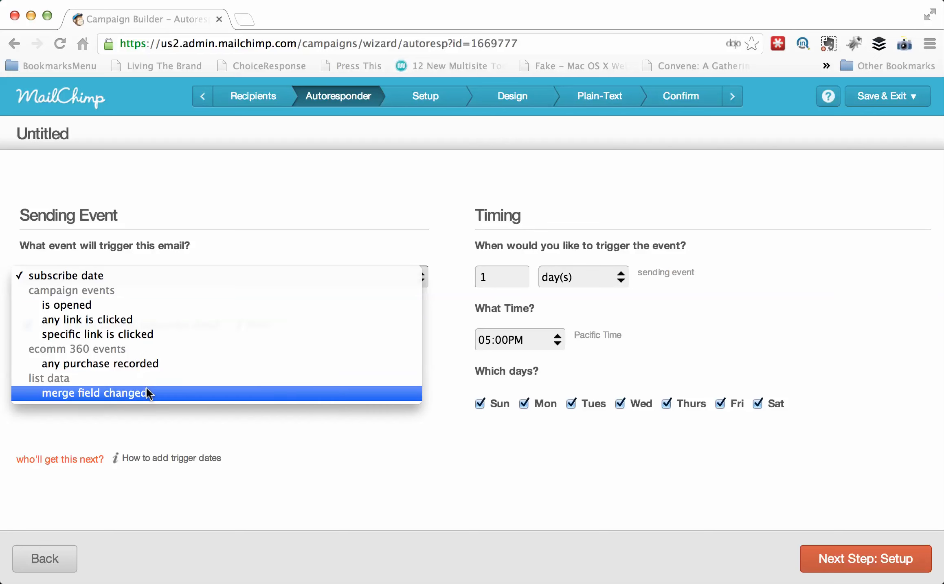
{"action": "mouse_move", "coordinate": [143, 308]}
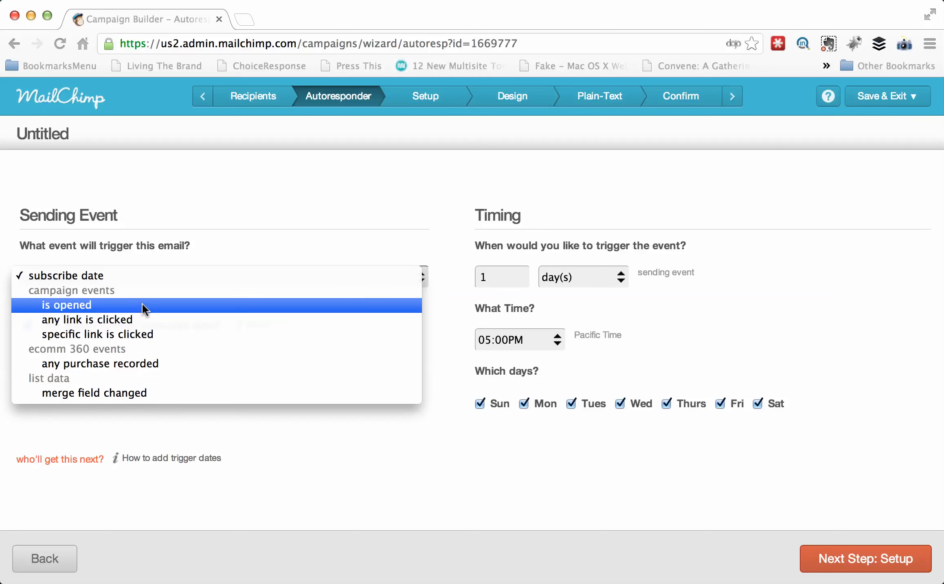
{"action": "mouse_move", "coordinate": [157, 285]}
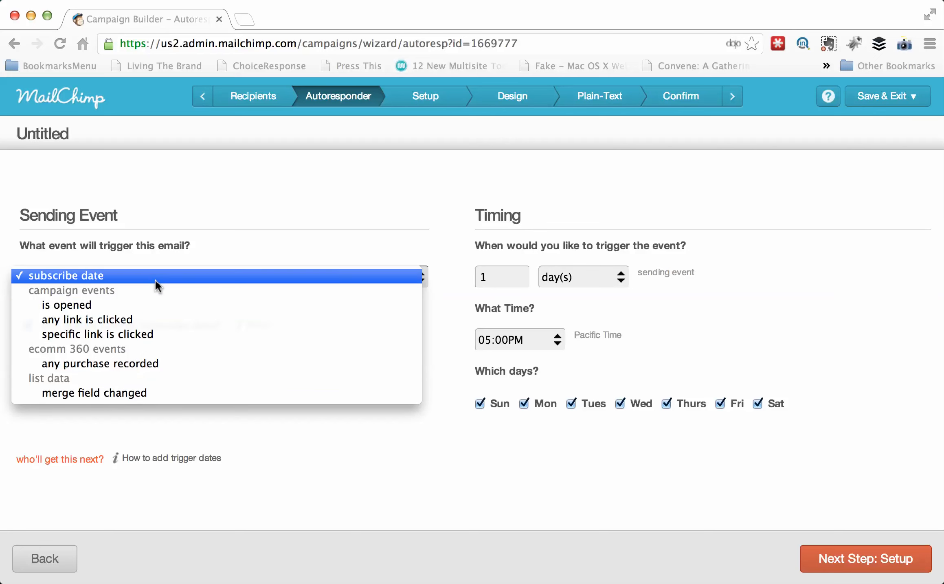
{"action": "left_click", "coordinate": [65, 276]}
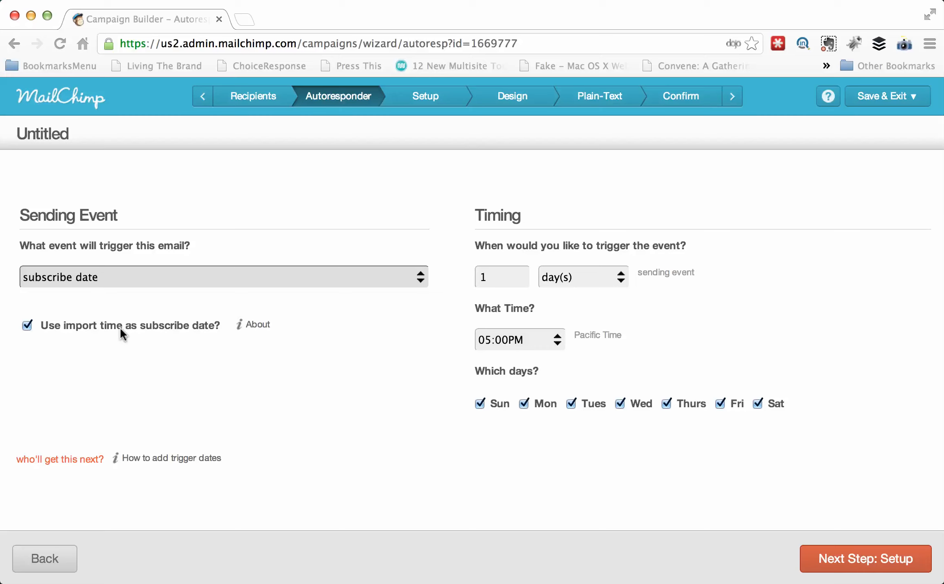
{"action": "mouse_move", "coordinate": [181, 340]}
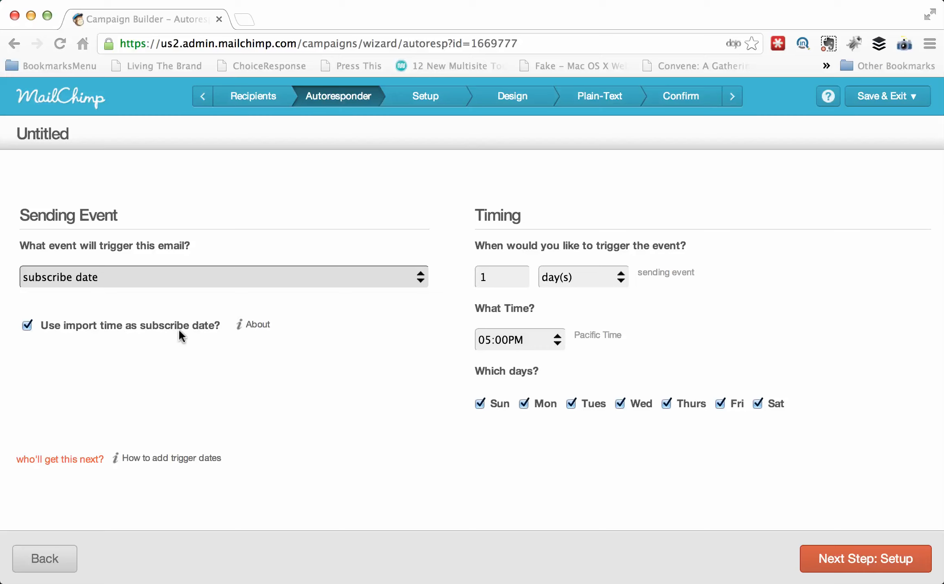
{"action": "mouse_move", "coordinate": [175, 332]}
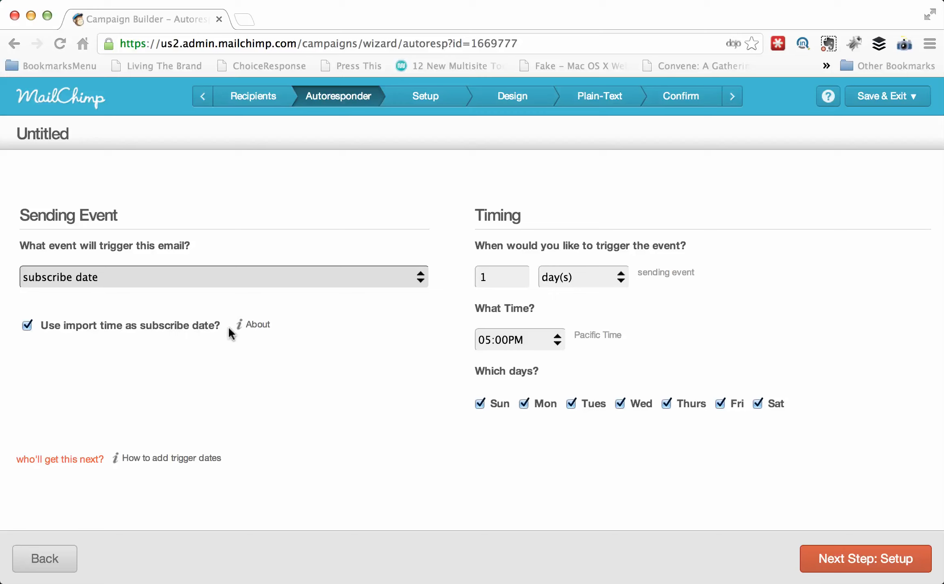
{"action": "mouse_move", "coordinate": [141, 459]}
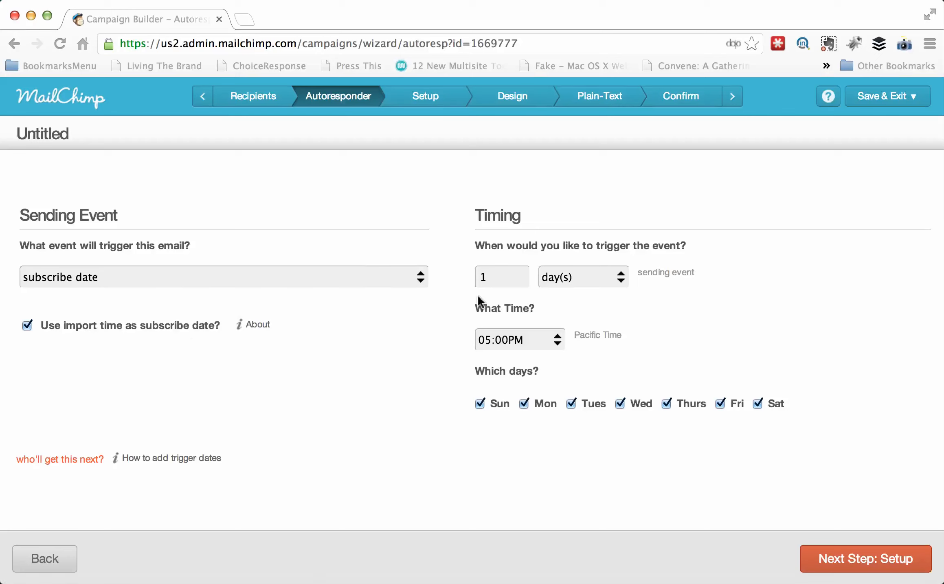
{"action": "mouse_move", "coordinate": [507, 309]}
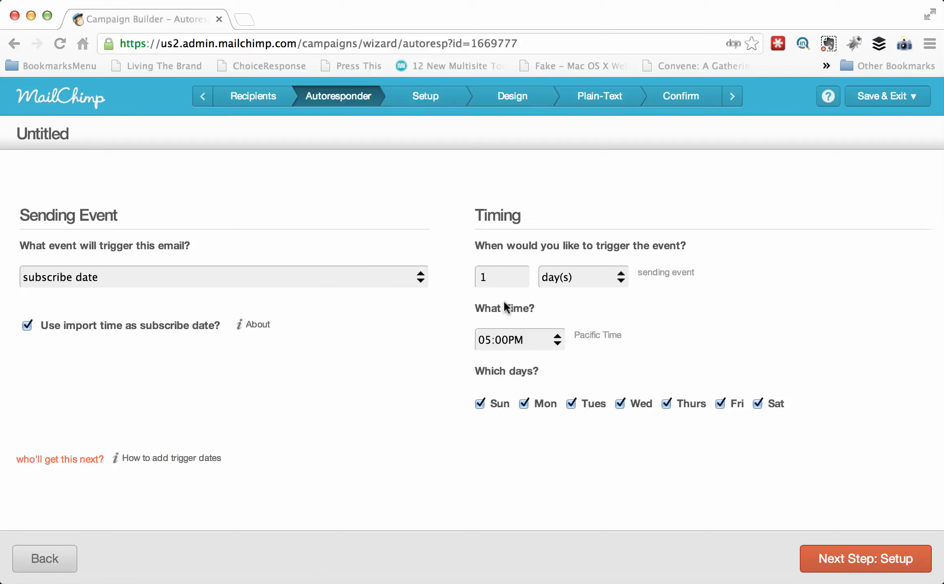
{"action": "mouse_move", "coordinate": [229, 387]}
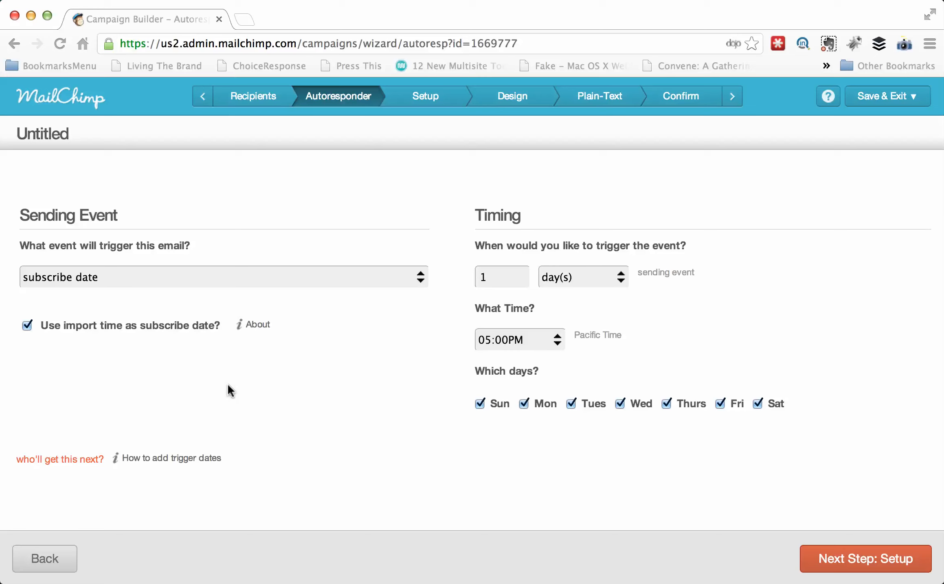
{"action": "mouse_move", "coordinate": [73, 467]}
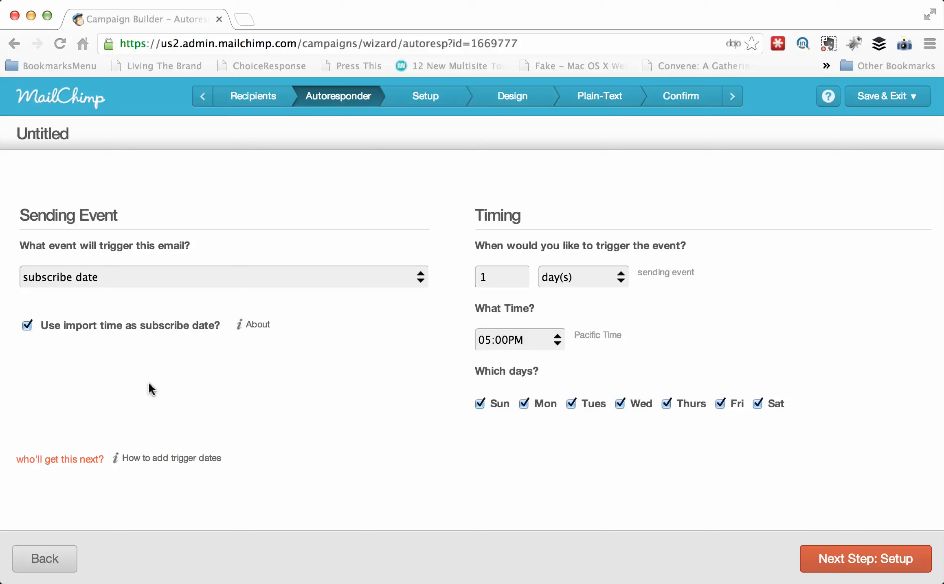
{"action": "mouse_move", "coordinate": [396, 358]}
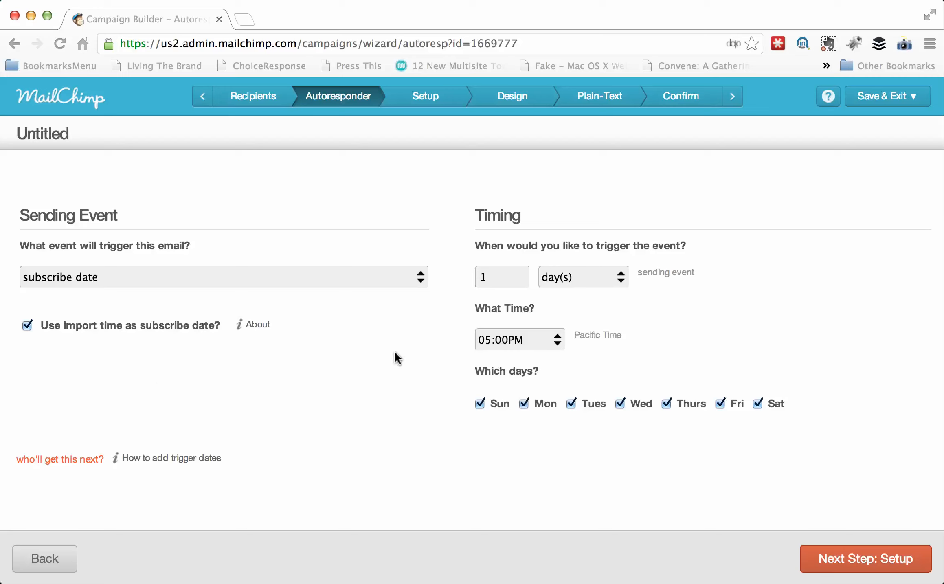
{"action": "left_click", "coordinate": [583, 277]}
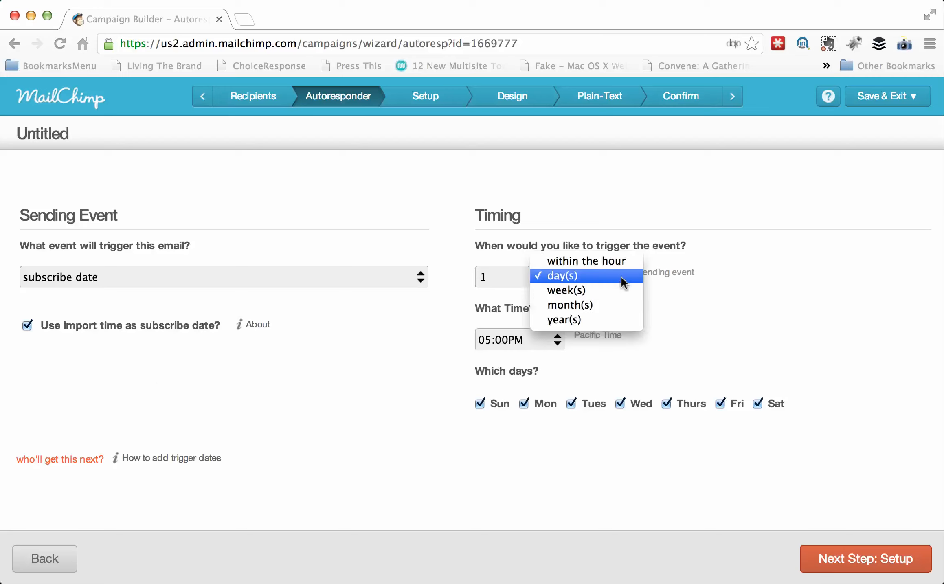
{"action": "mouse_move", "coordinate": [629, 269]}
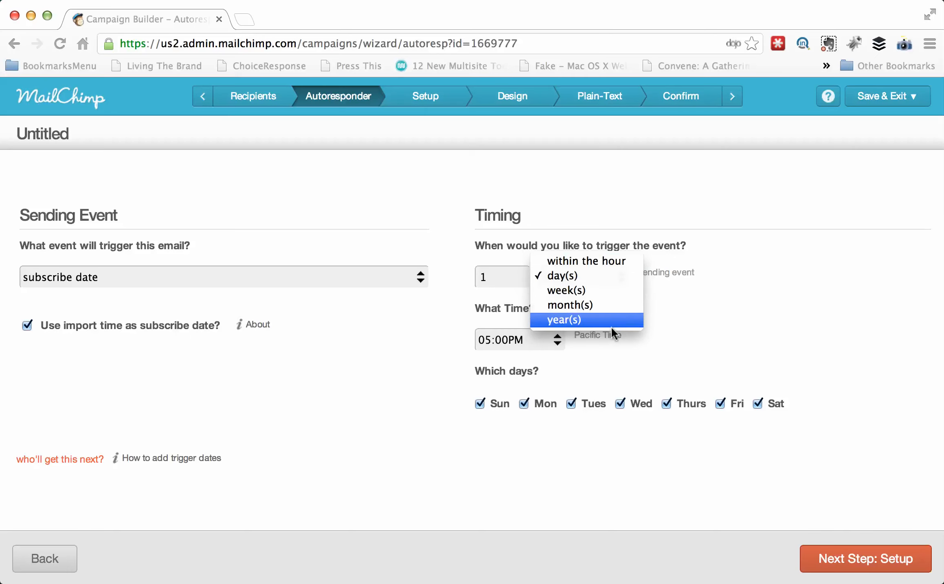
{"action": "left_click", "coordinate": [563, 275]}
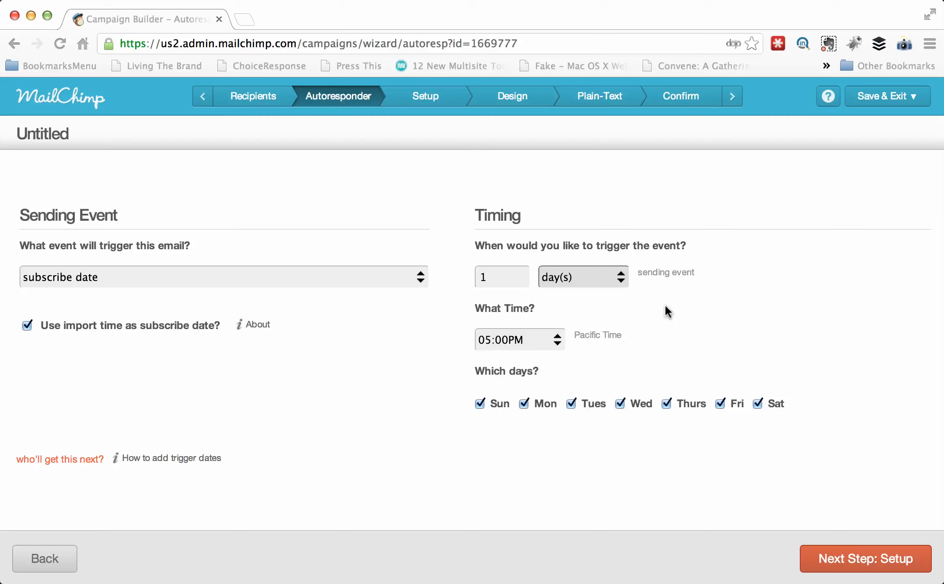
{"action": "mouse_move", "coordinate": [596, 288]}
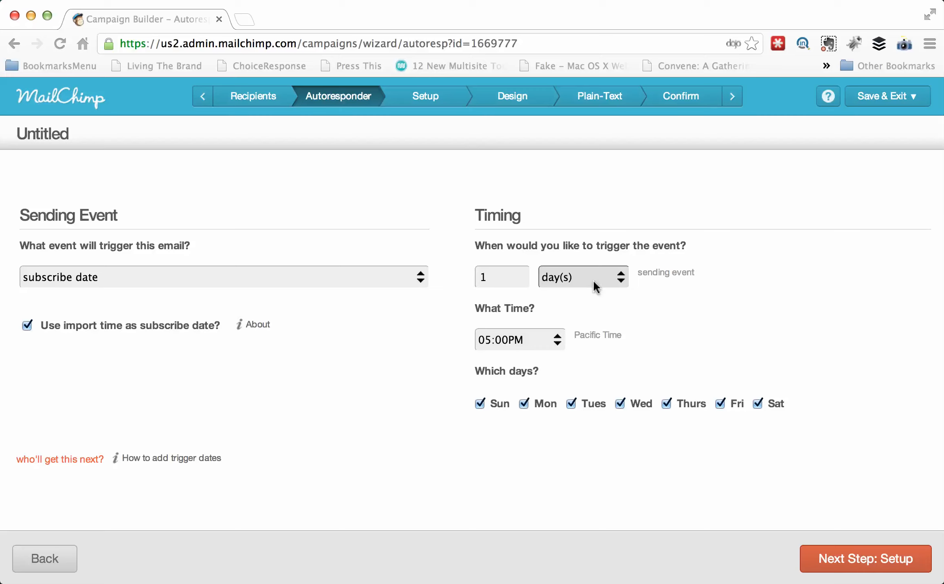
- Set the delay to 36 days after subscribe date and the send time to 09:00AM
{"action": "left_click", "coordinate": [502, 277]}
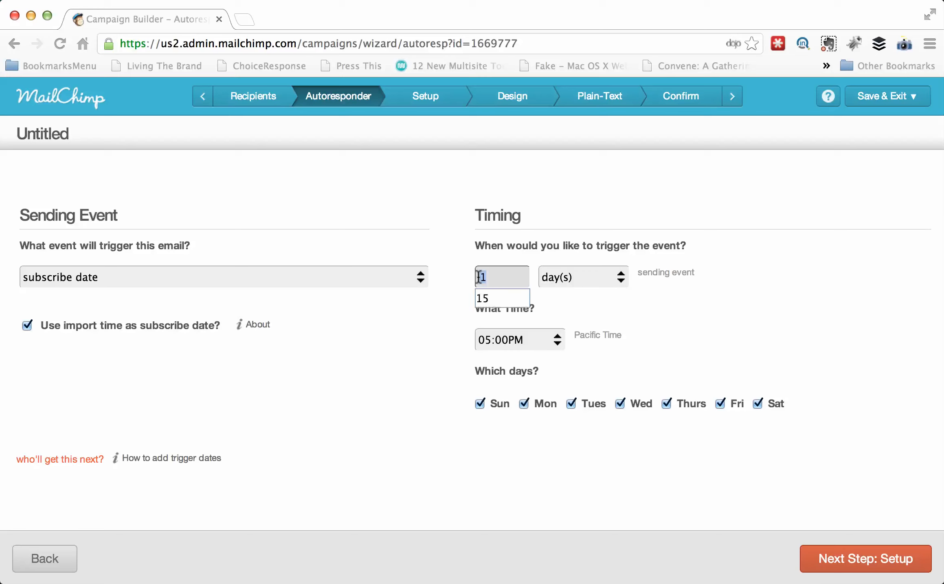
{"action": "type", "text": "3"}
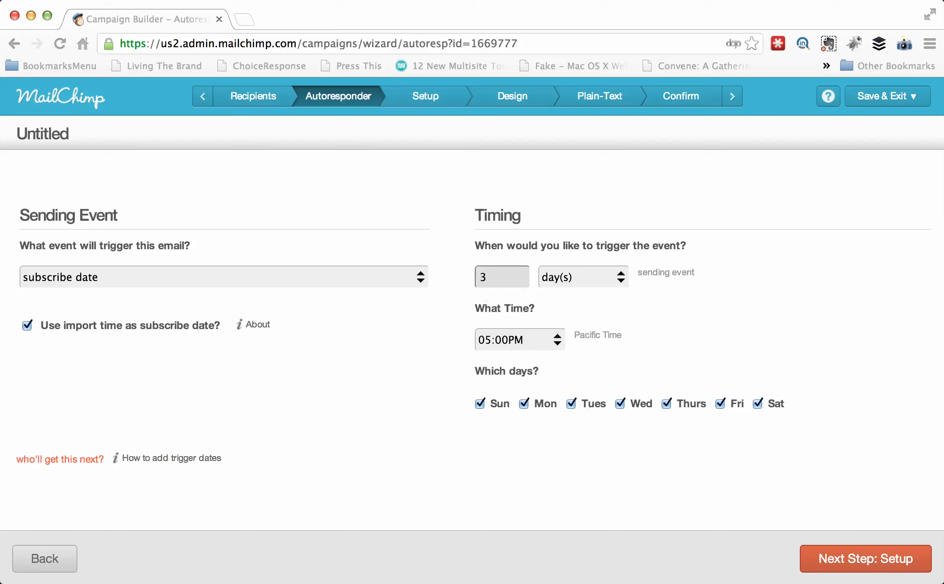
{"action": "type", "text": "36"}
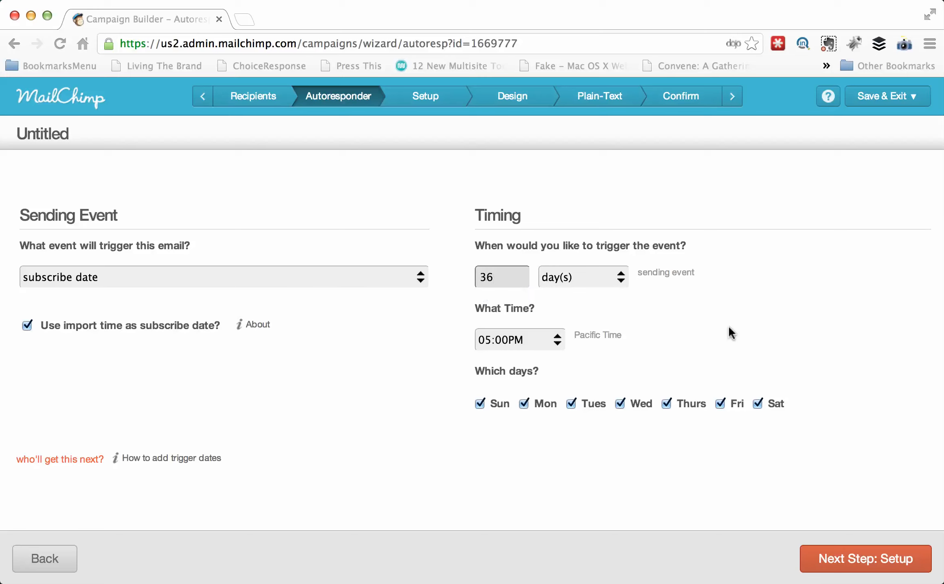
{"action": "mouse_move", "coordinate": [599, 300]}
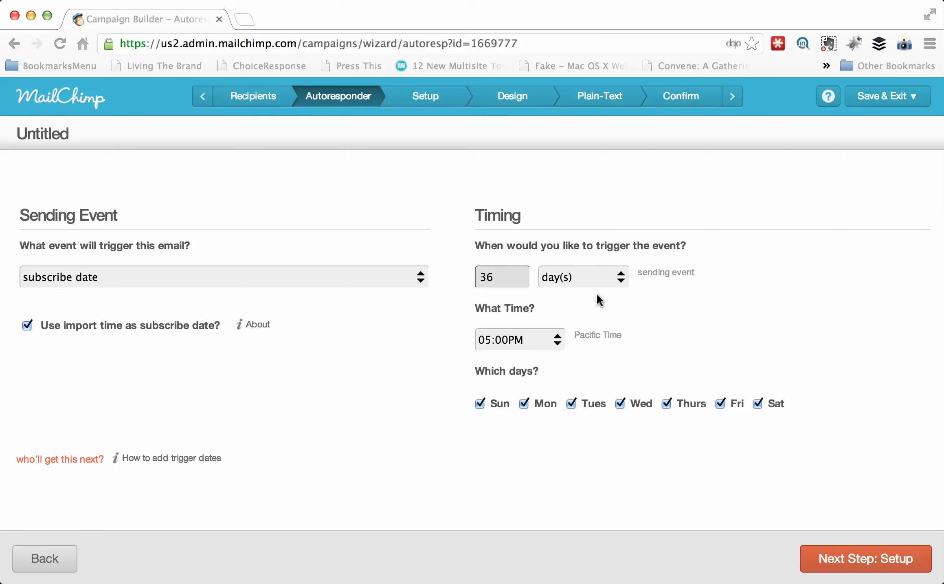
{"action": "left_click", "coordinate": [519, 340]}
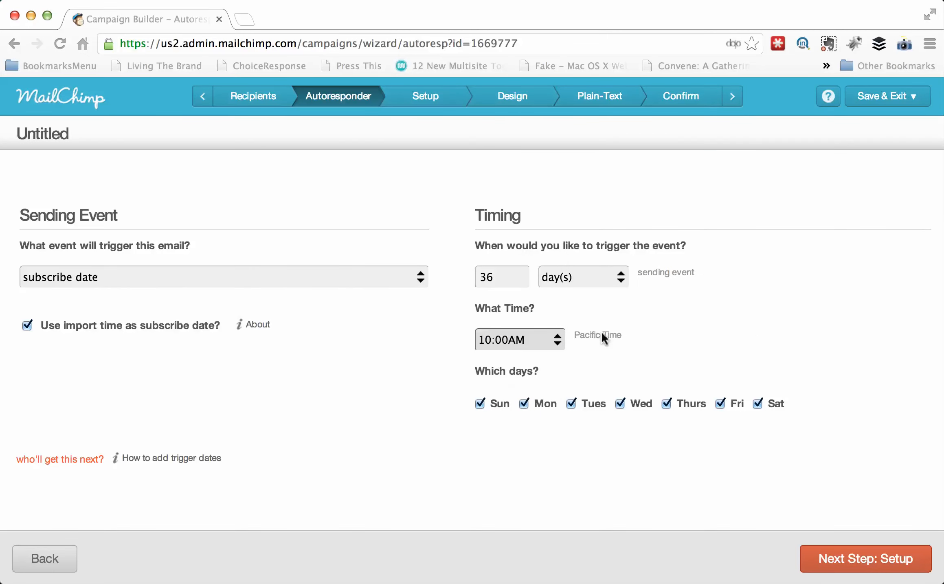
{"action": "mouse_move", "coordinate": [623, 364]}
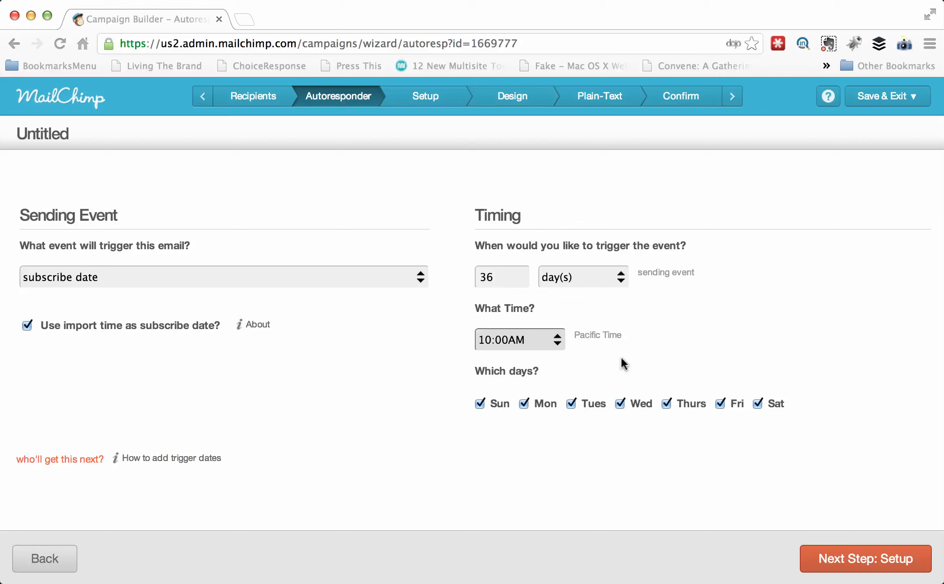
{"action": "left_click", "coordinate": [520, 339]}
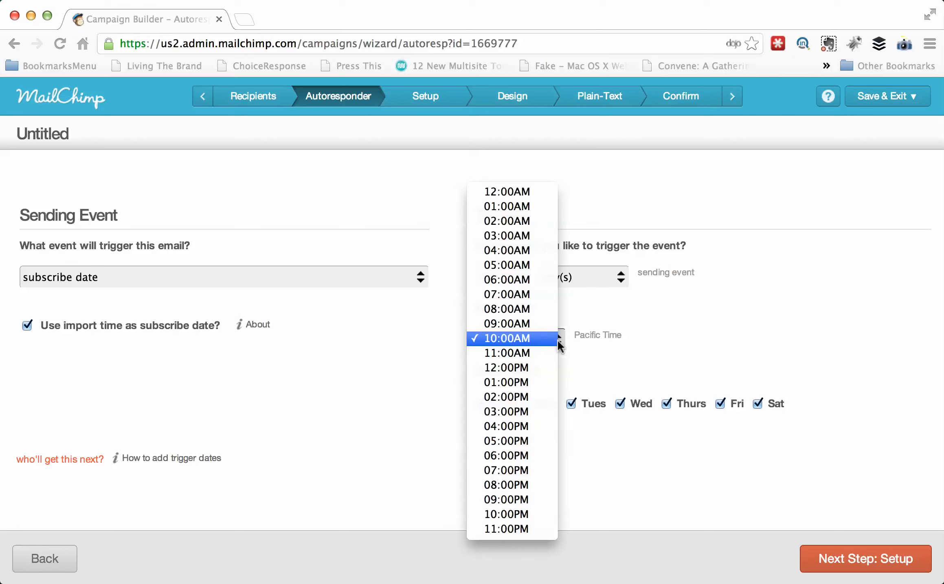
{"action": "left_click", "coordinate": [507, 324]}
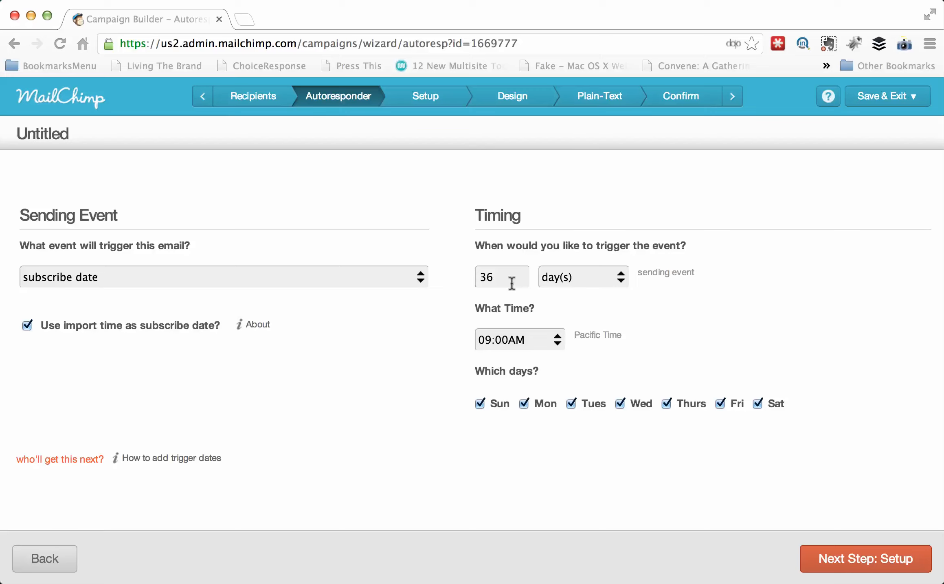
{"action": "mouse_move", "coordinate": [570, 299]}
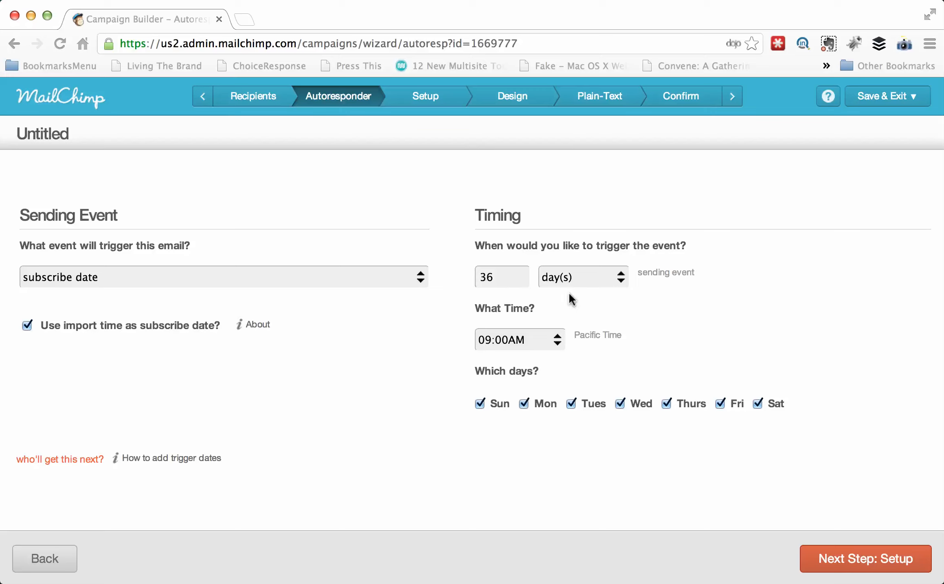
{"action": "mouse_move", "coordinate": [837, 562]}
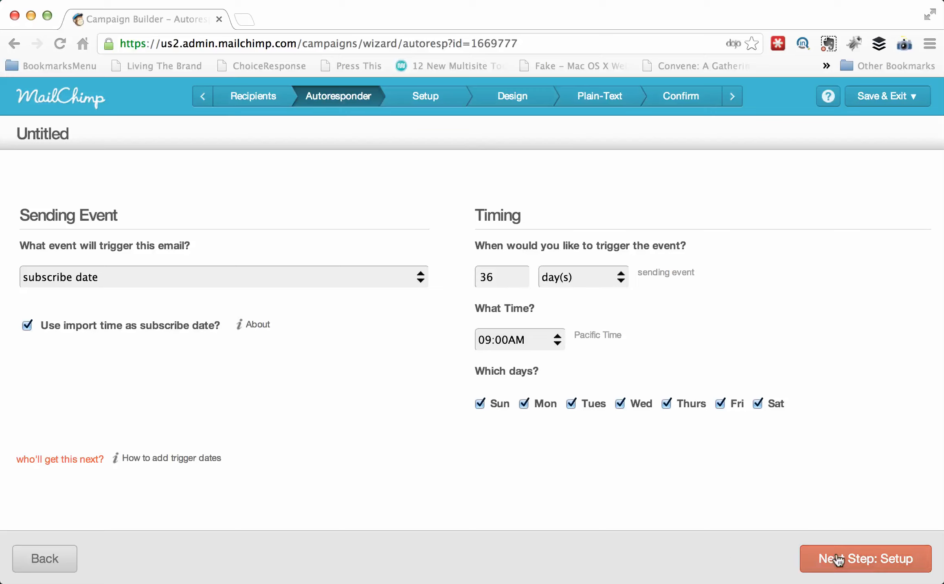
- Continue to the Setup step and focus the Name Your Campaign field
{"action": "left_click", "coordinate": [839, 559]}
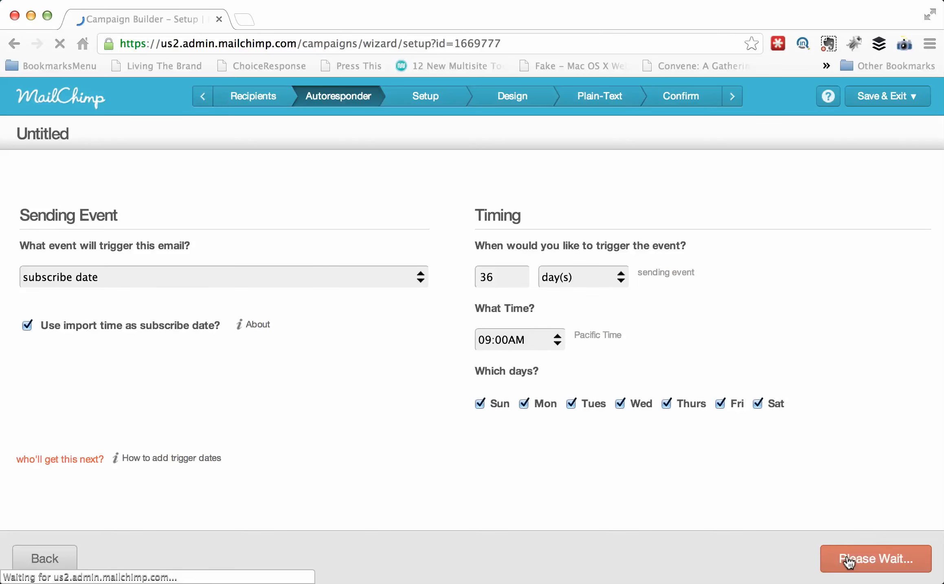
{"action": "left_click", "coordinate": [876, 559]}
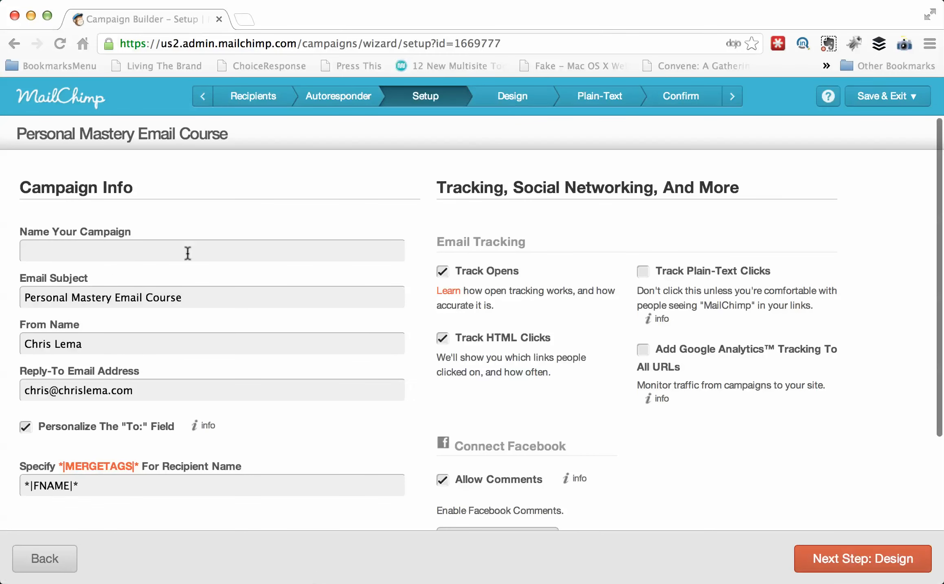
{"action": "left_click", "coordinate": [186, 253]}
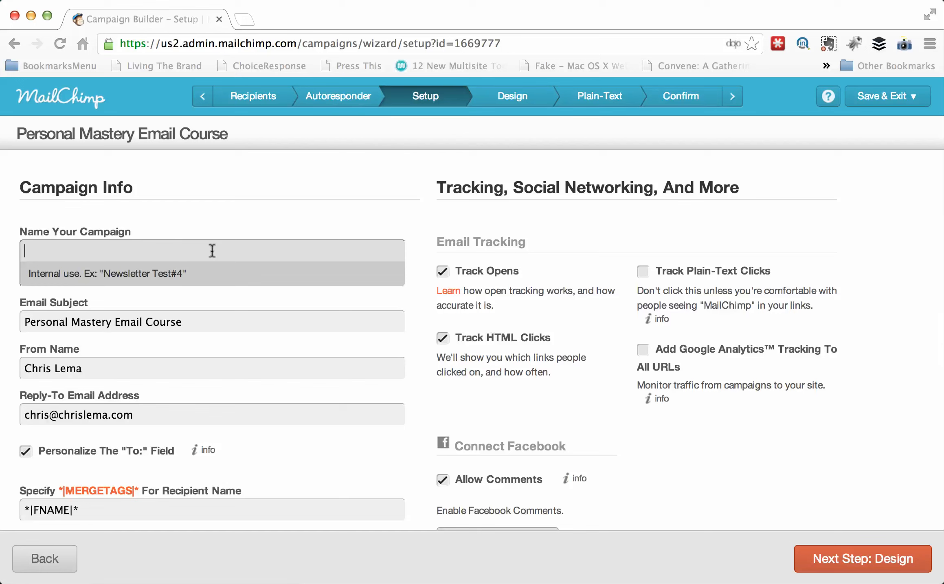
{"action": "mouse_move", "coordinate": [203, 319]}
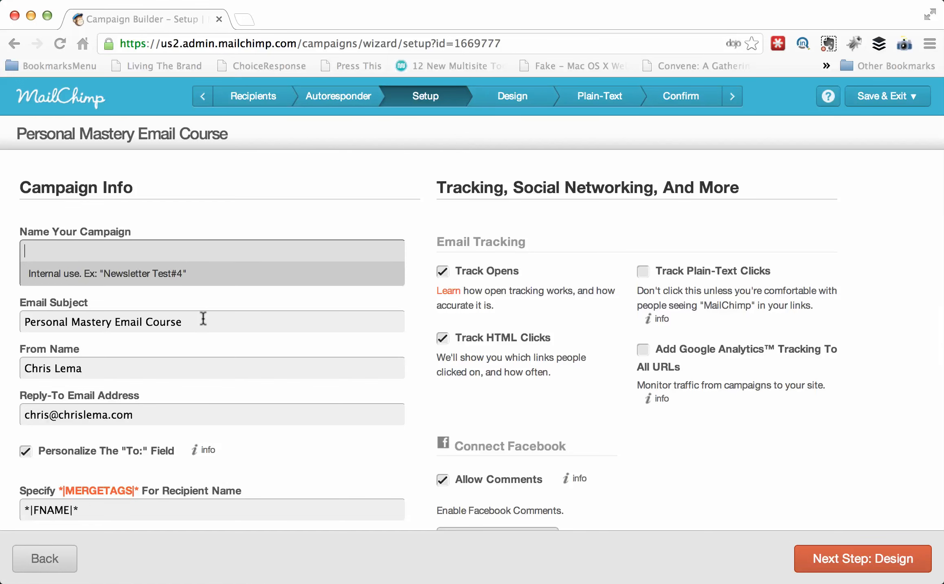
- Begin entering the campaign's internal name starting with 'Persona'
{"action": "left_click", "coordinate": [202, 322]}
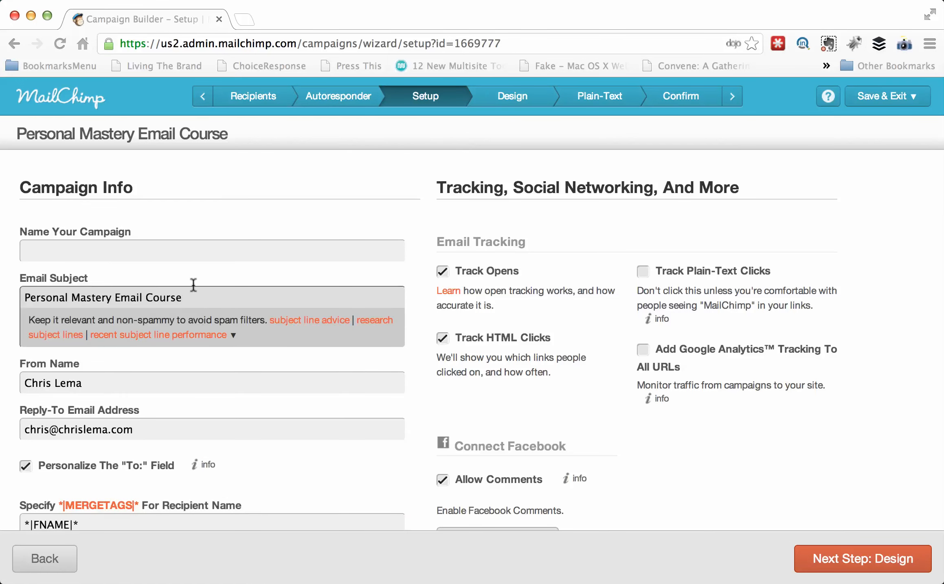
{"action": "type", "text": "Per"}
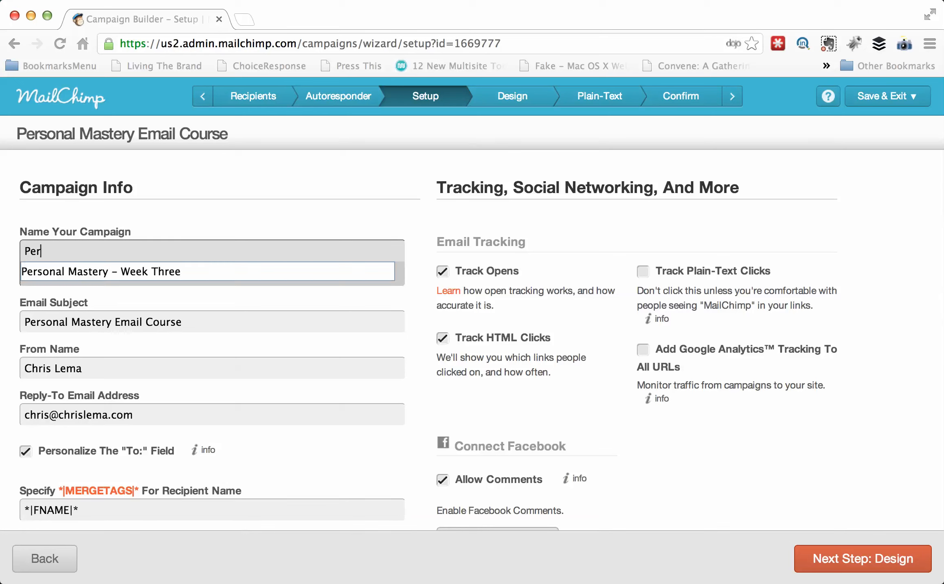
{"action": "type", "text": "sonal Mastery – Week Three"}
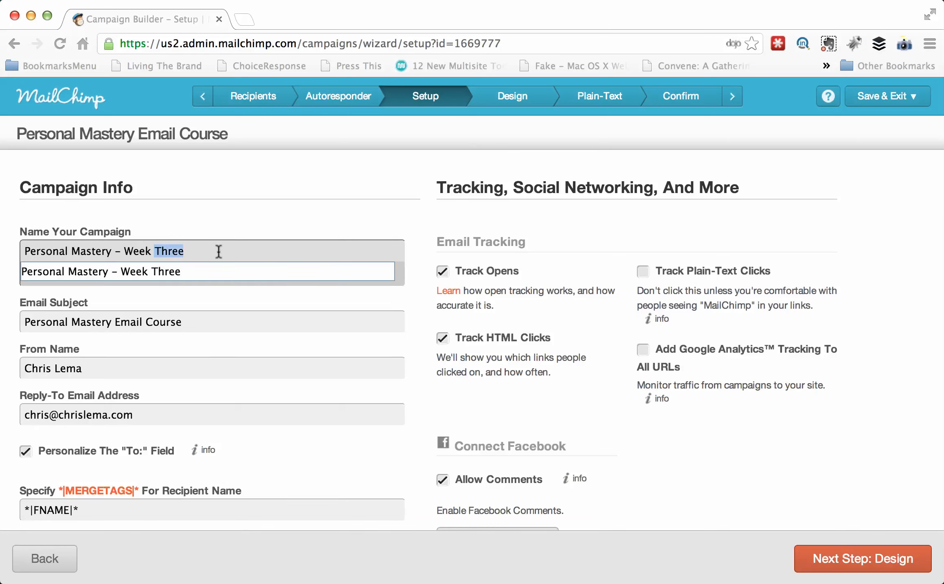
{"action": "mouse_move", "coordinate": [238, 255]}
{"action": "type", "text": "Six"}
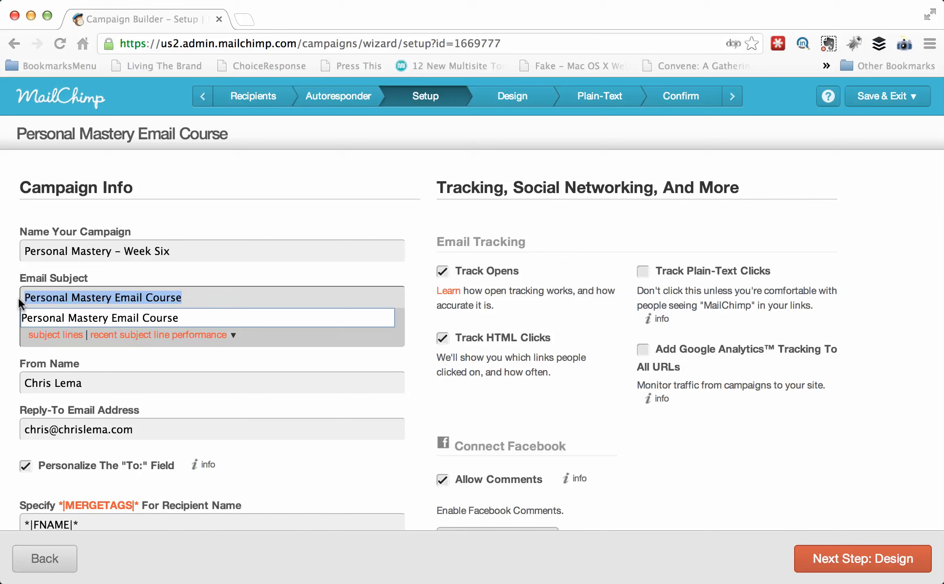
- Retype the email subject as 'Personal Mastery - Where to go from here (Part six)'
{"action": "type", "text": "Per"}
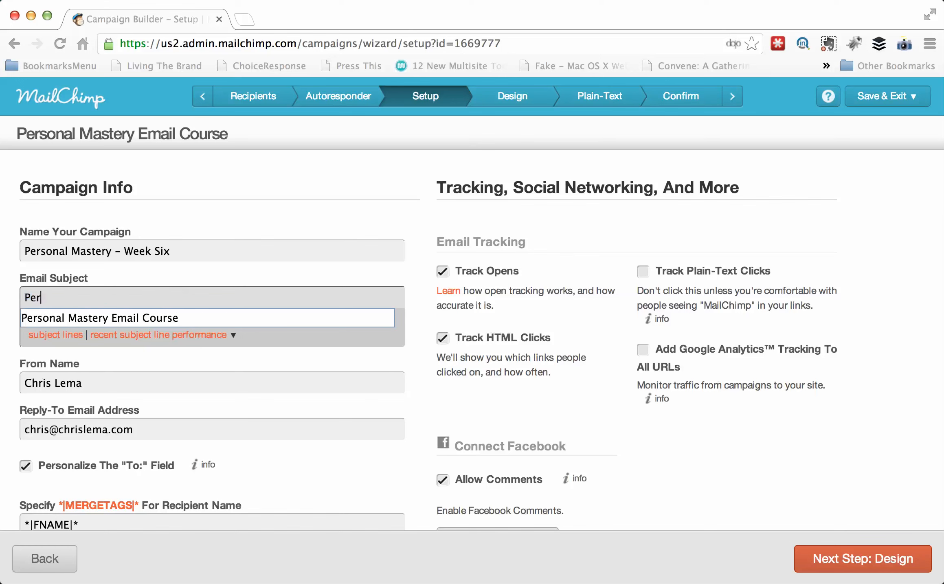
{"action": "key", "text": "Backspace"}
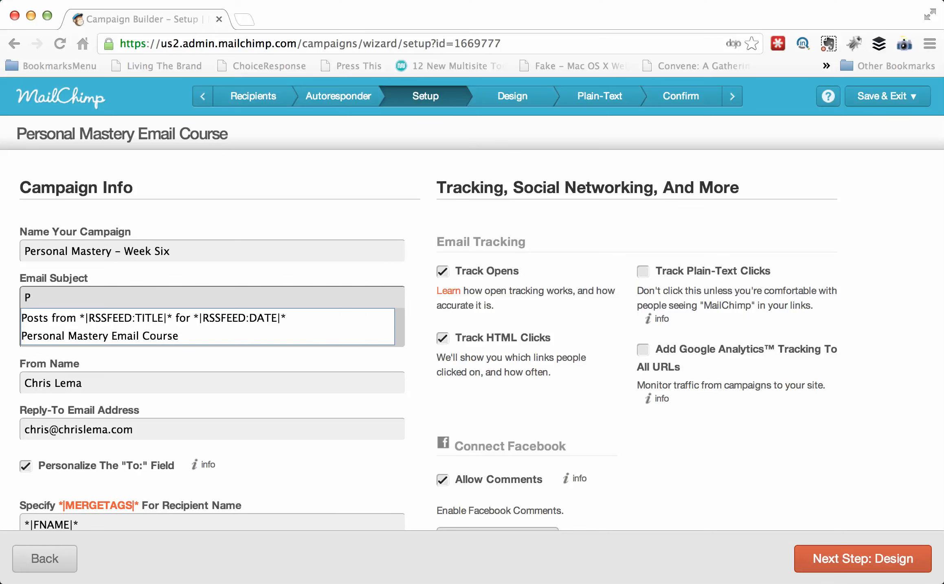
{"action": "type", "text": "ersonal Mastery –"}
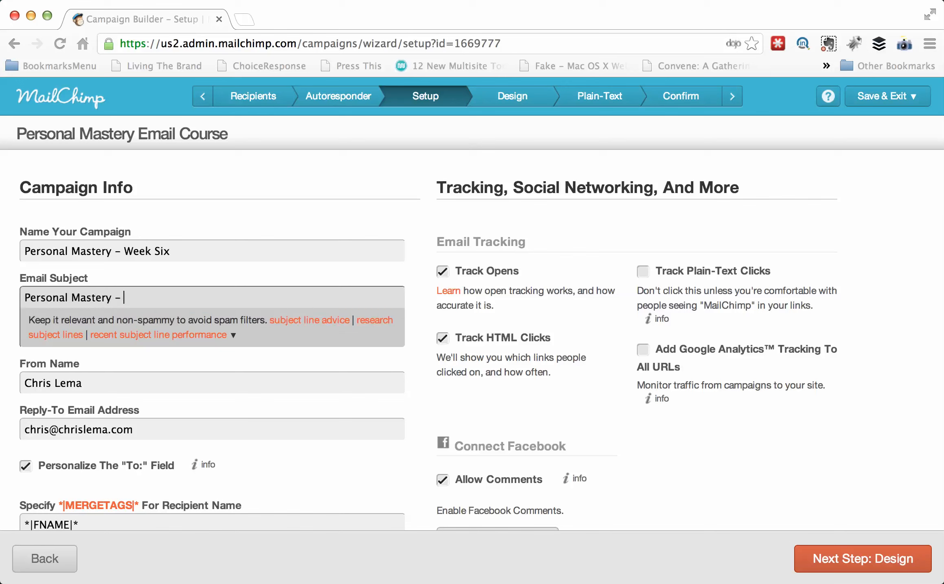
{"action": "type", "text": "Wher"}
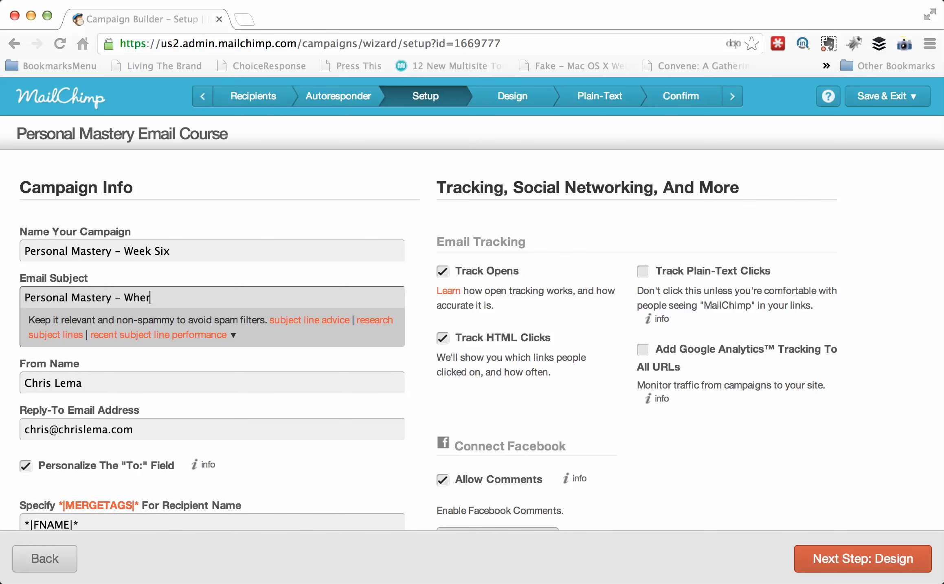
{"action": "type", "text": "e to go from here"}
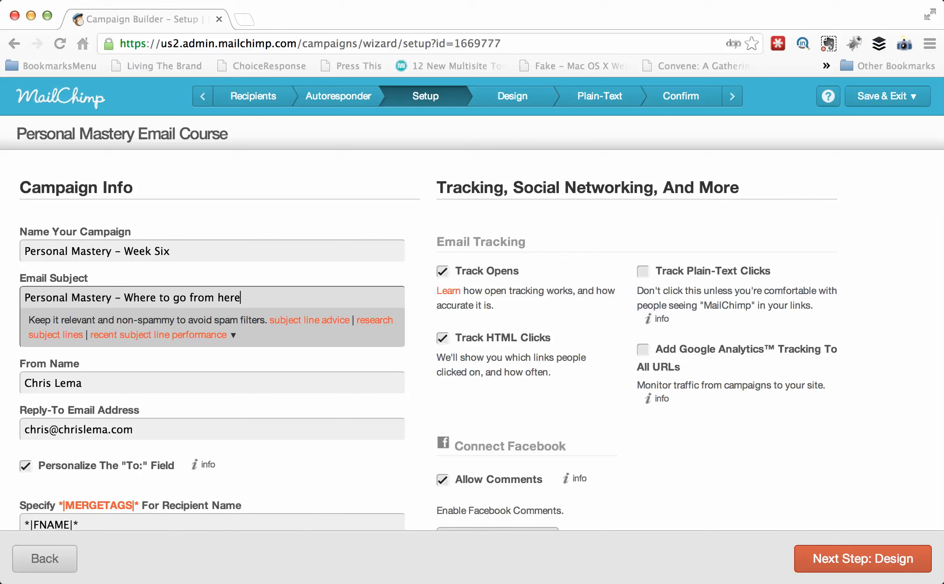
{"action": "type", "text": "(Part"}
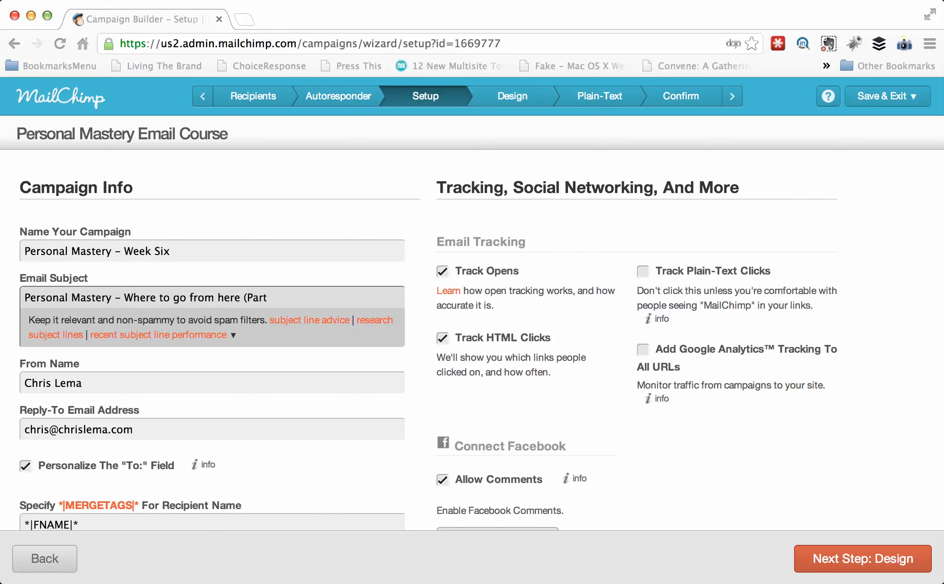
{"action": "type", "text": "six)"}
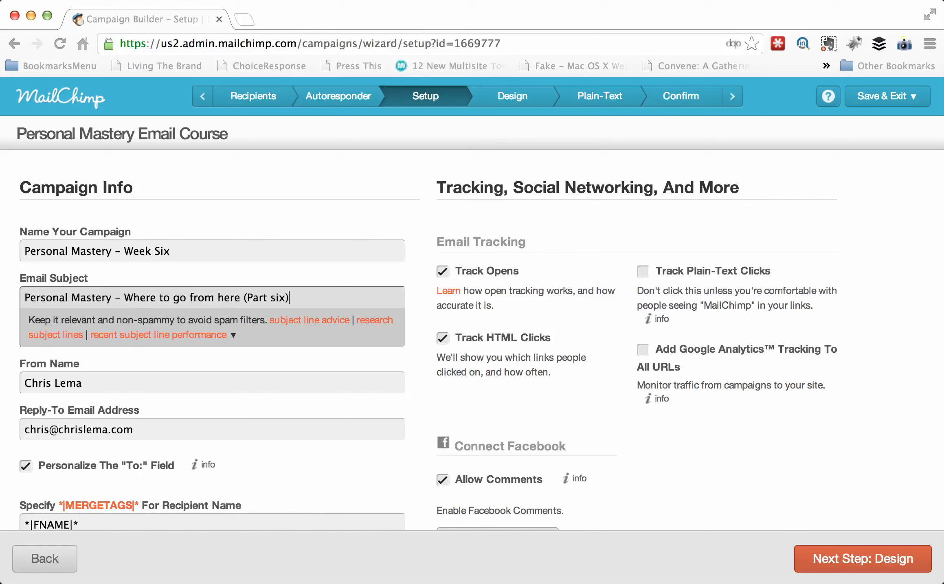
{"action": "mouse_move", "coordinate": [257, 304]}
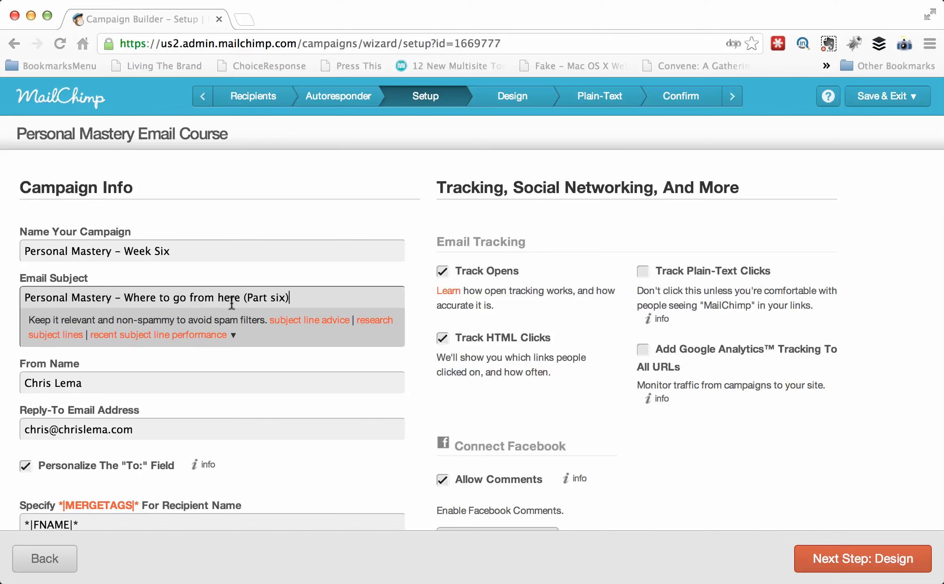
{"action": "mouse_move", "coordinate": [277, 253]}
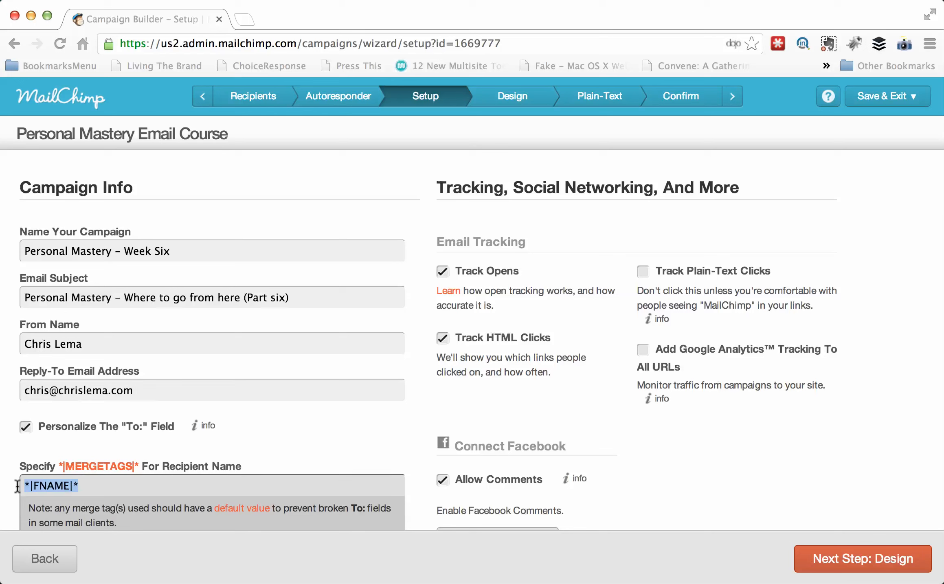
{"action": "mouse_move", "coordinate": [84, 487]}
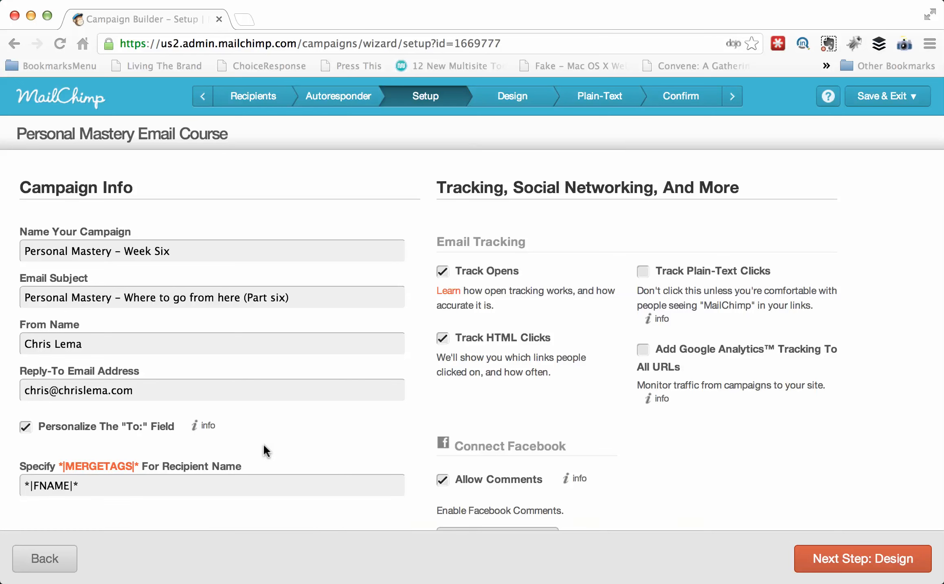
{"action": "mouse_move", "coordinate": [270, 471]}
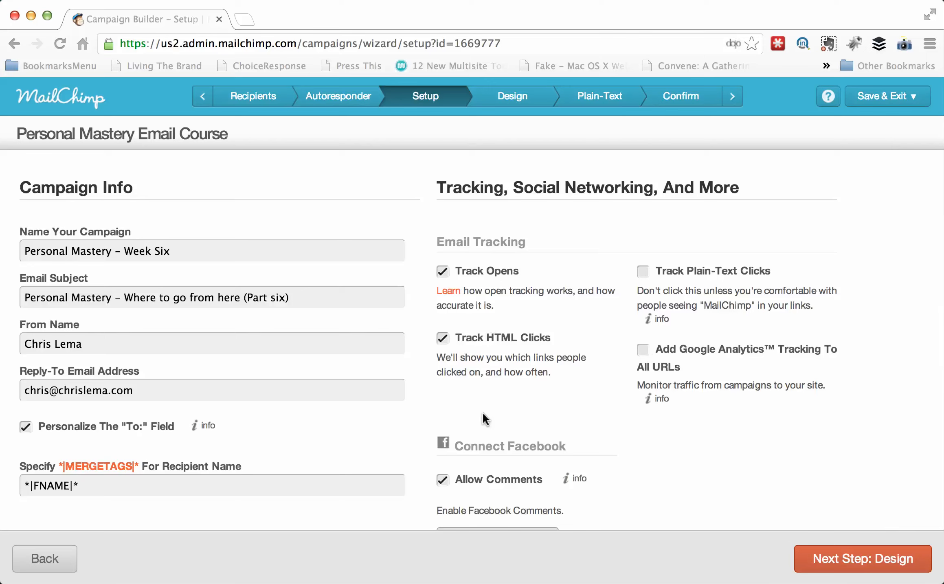
- Finish setup and proceed to the Design step for the Week Six email
{"action": "scroll", "scroll_direction": "down", "scroll_amount": 3}
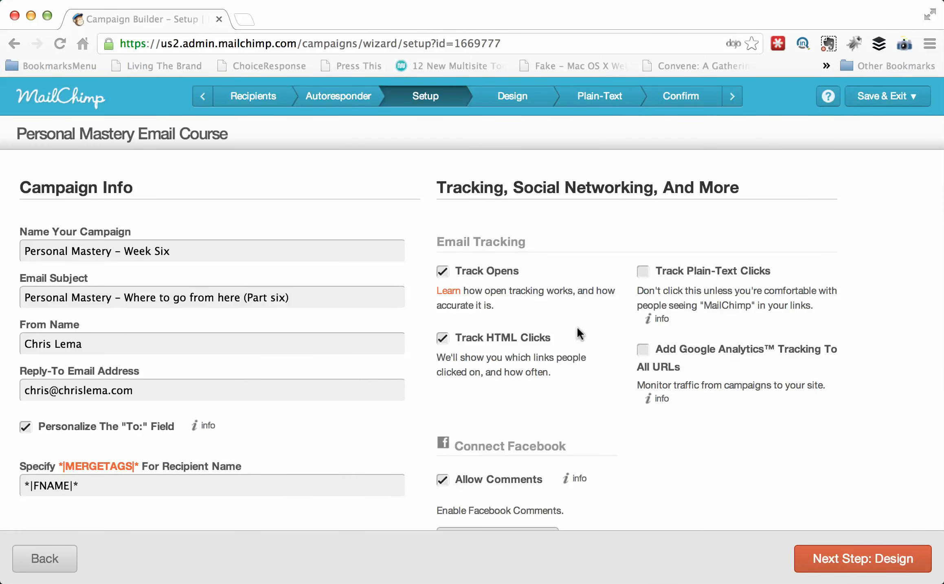
{"action": "mouse_move", "coordinate": [851, 565]}
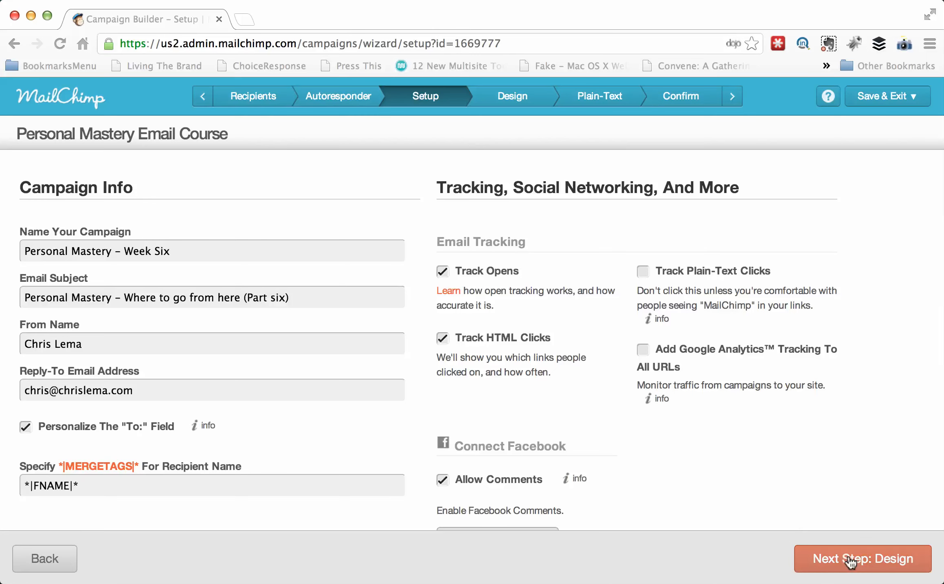
{"action": "left_click", "coordinate": [849, 564]}
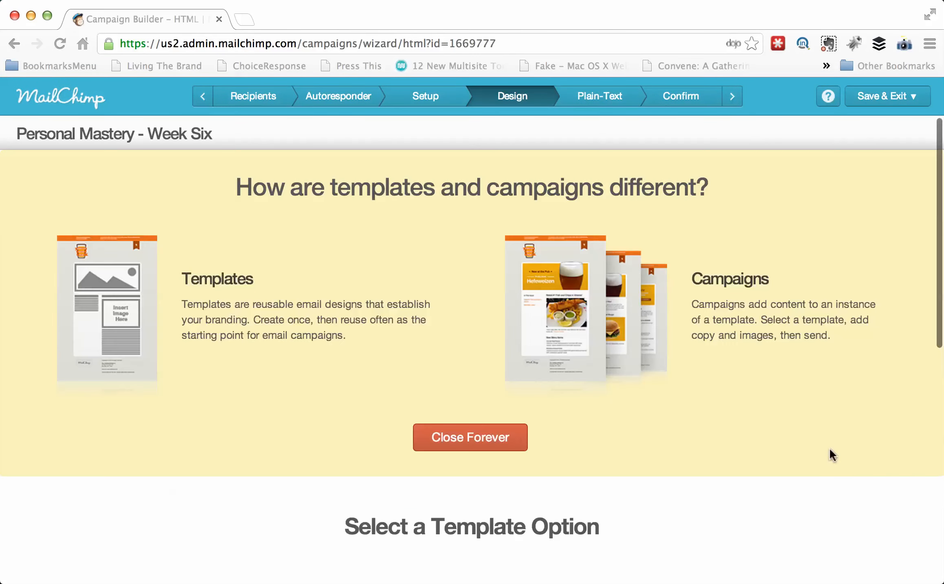
- Choose the Drag & Drop Editor option and agree to try the new beta editor
{"action": "scroll", "scroll_direction": "down", "scroll_amount": 3}
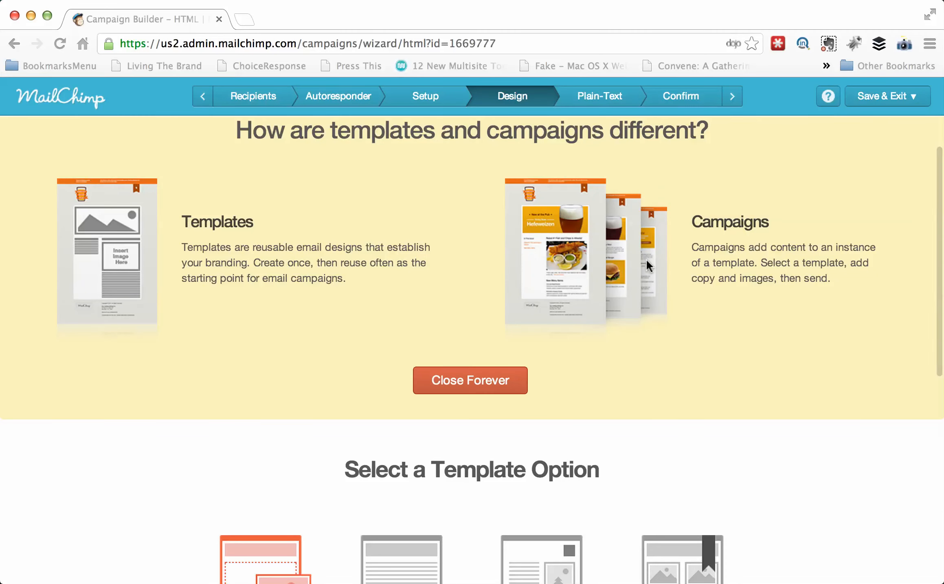
{"action": "mouse_move", "coordinate": [691, 284]}
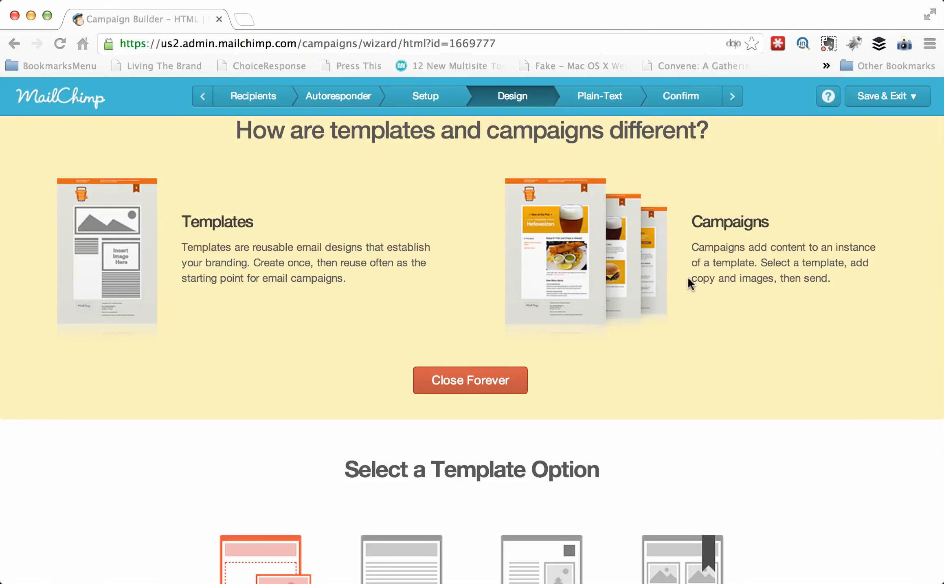
{"action": "mouse_move", "coordinate": [670, 249]}
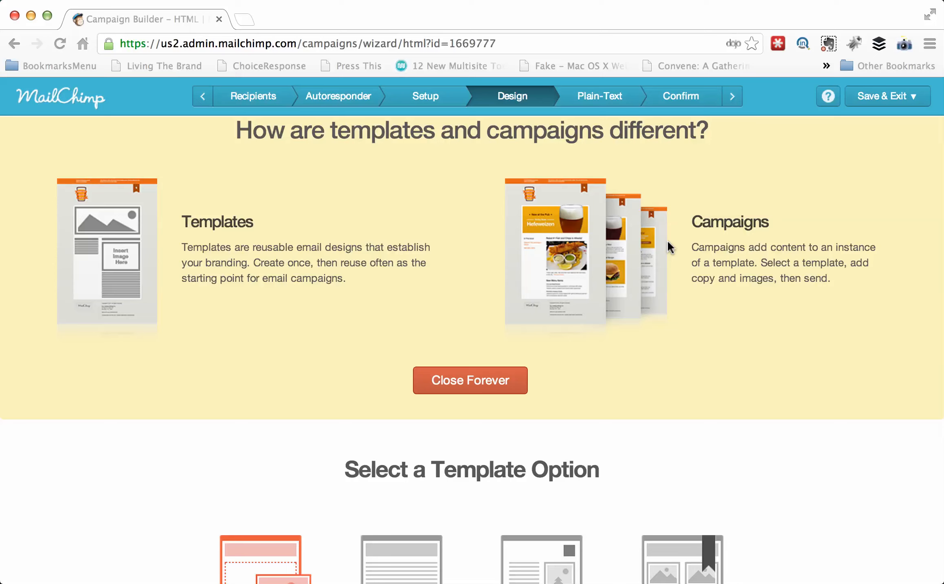
{"action": "scroll", "scroll_direction": "down", "scroll_amount": 3}
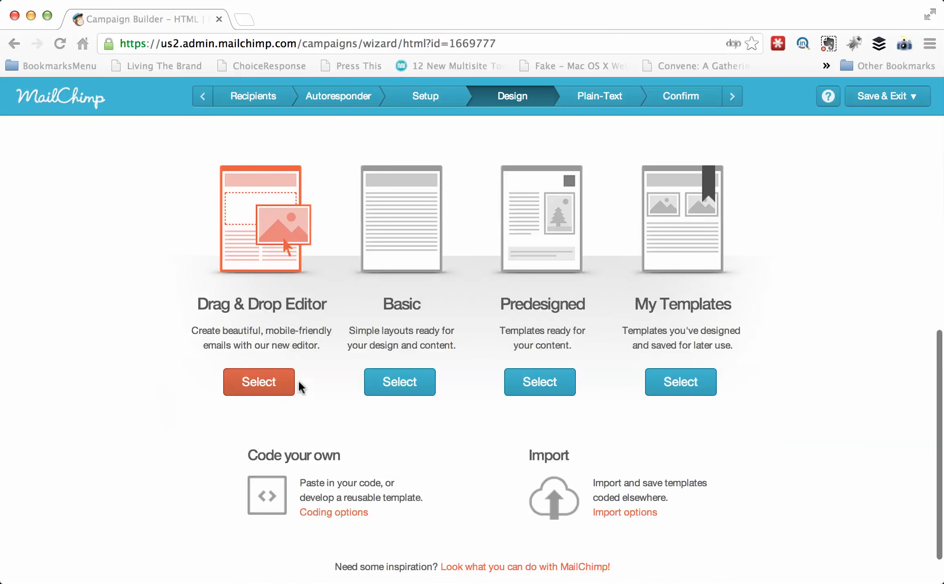
{"action": "mouse_move", "coordinate": [679, 224]}
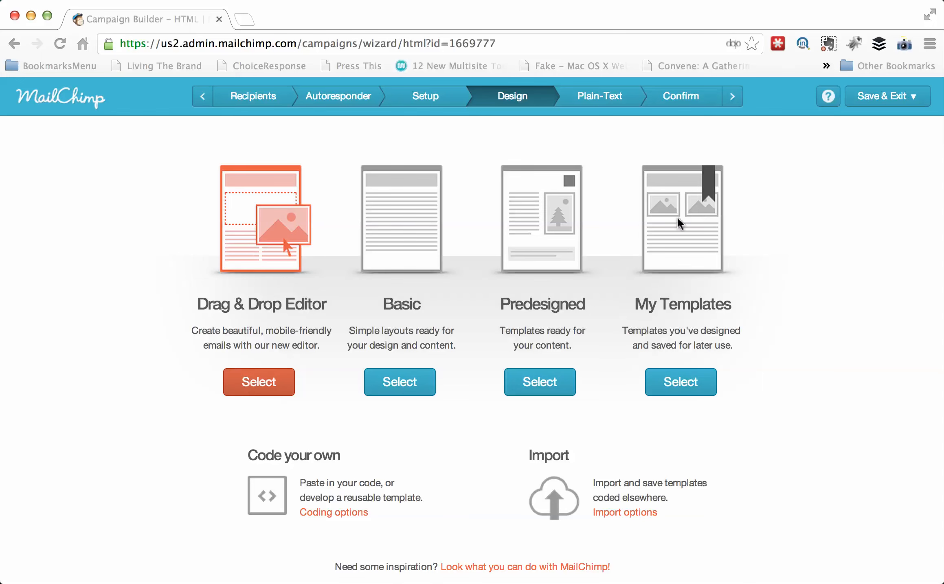
{"action": "left_click", "coordinate": [259, 382]}
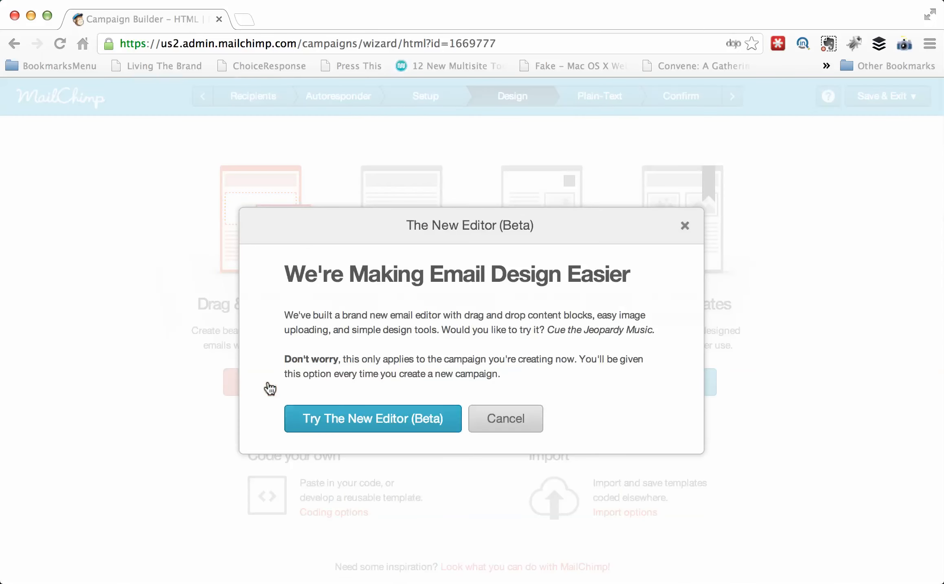
{"action": "left_click", "coordinate": [373, 418]}
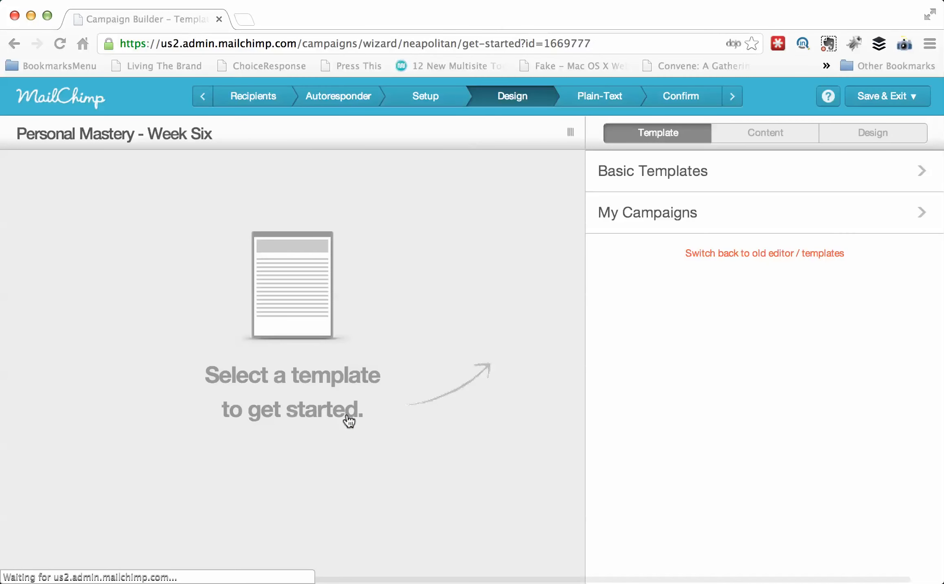
{"action": "mouse_move", "coordinate": [519, 337]}
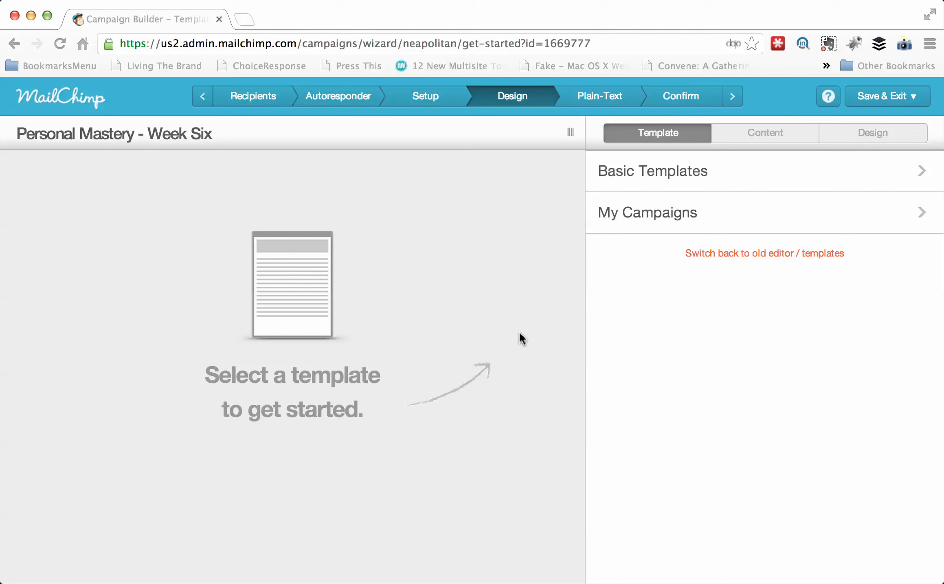
{"action": "mouse_move", "coordinate": [703, 220]}
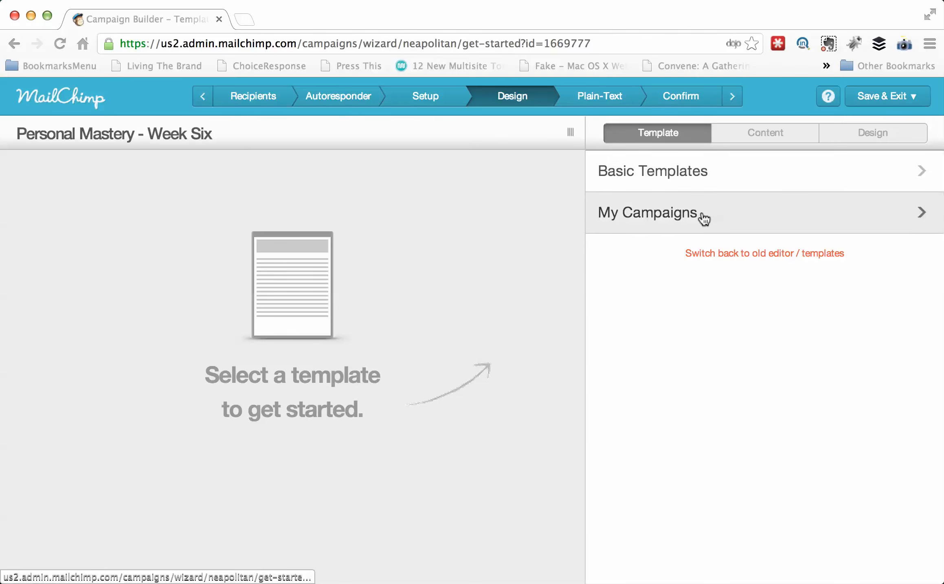
- Select 'PM - Week 5 Graduation' from My Campaigns as the starting design
{"action": "left_click", "coordinate": [648, 213]}
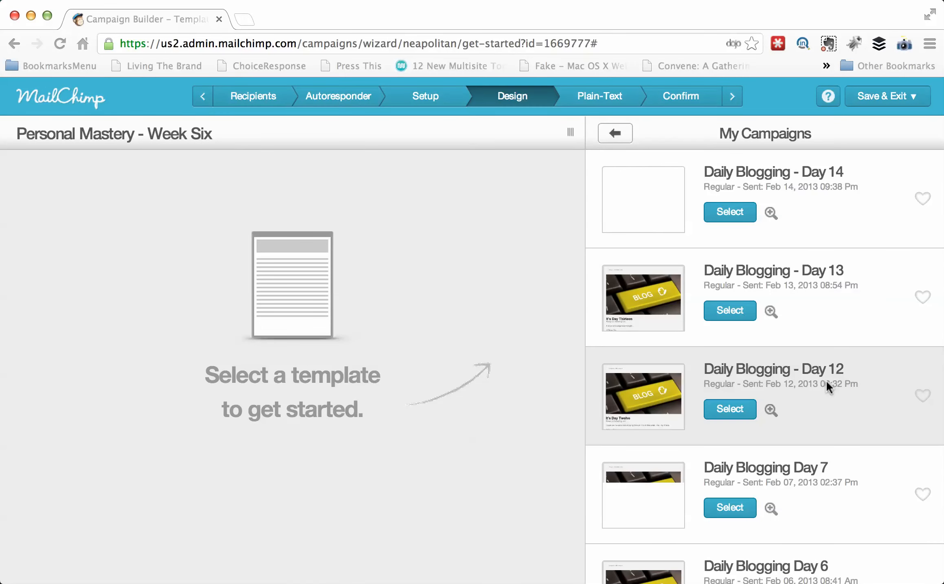
{"action": "scroll", "scroll_direction": "down", "scroll_amount": 3}
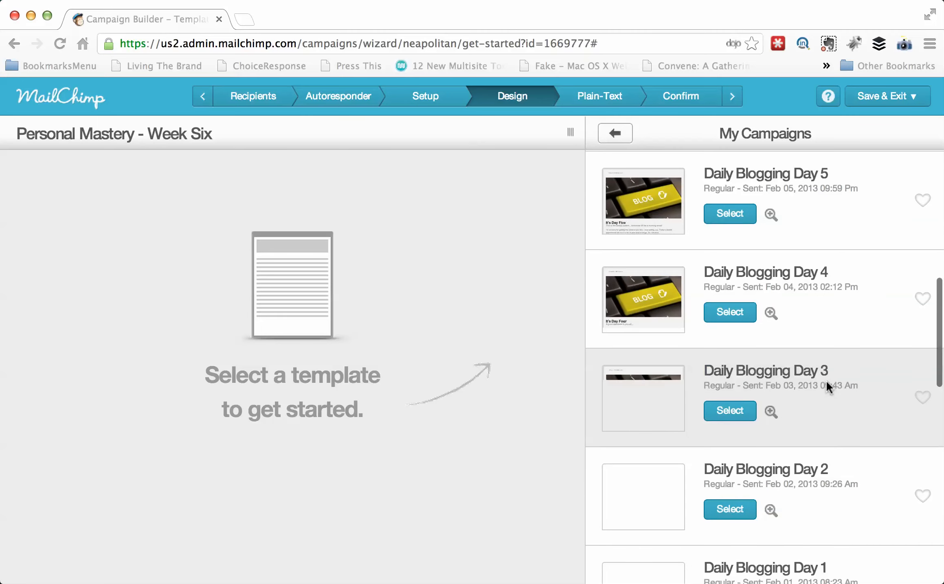
{"action": "scroll", "scroll_direction": "down", "scroll_amount": 3}
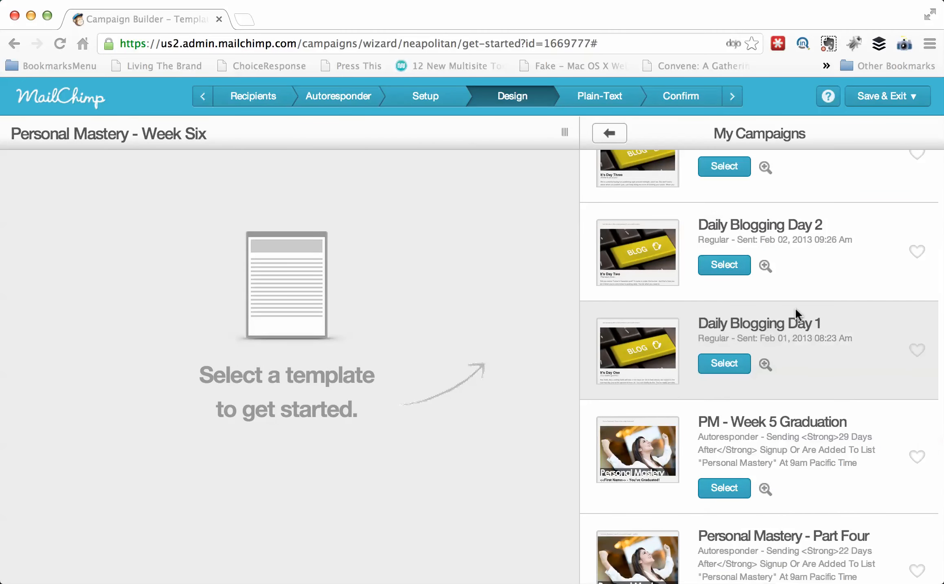
{"action": "scroll", "scroll_direction": "down", "scroll_amount": 3}
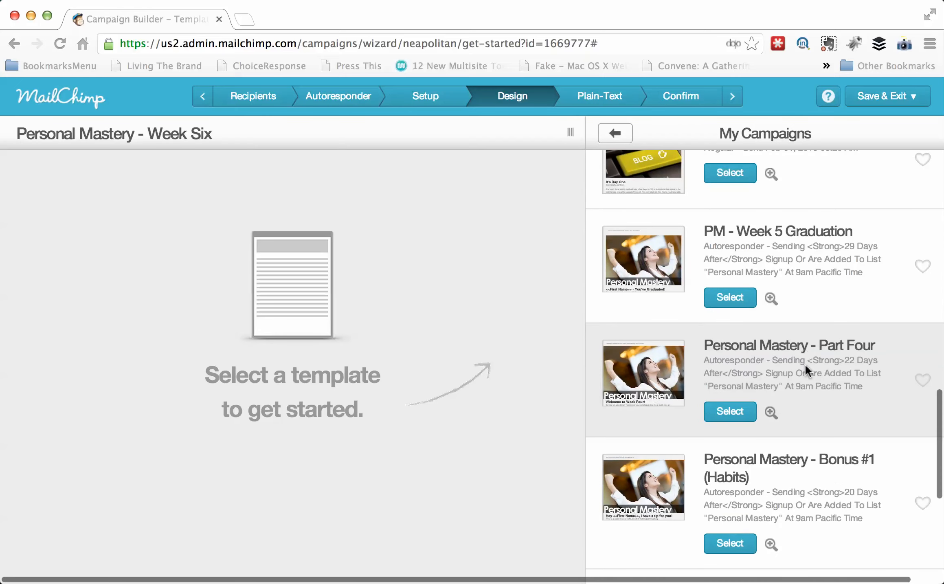
{"action": "scroll", "scroll_direction": "down", "scroll_amount": 3}
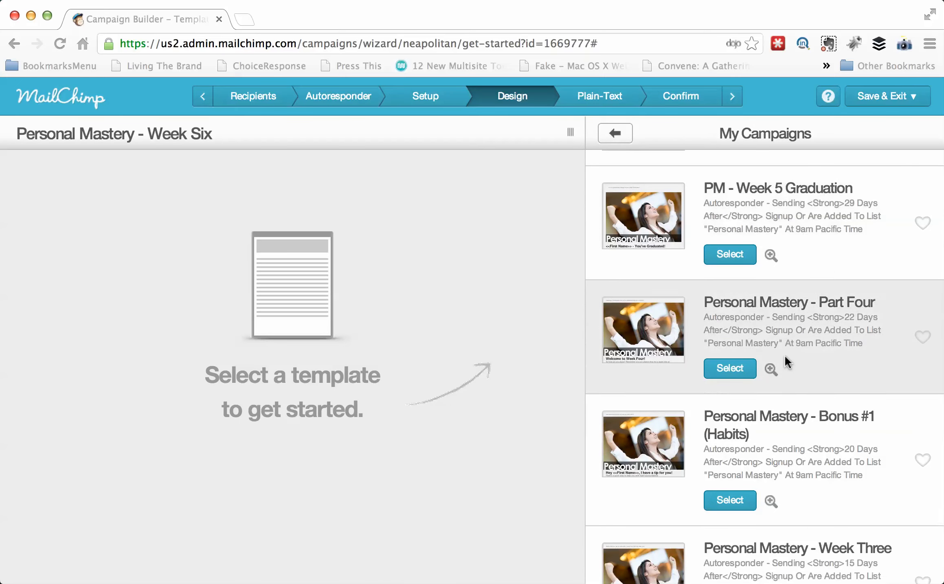
{"action": "mouse_move", "coordinate": [792, 526]}
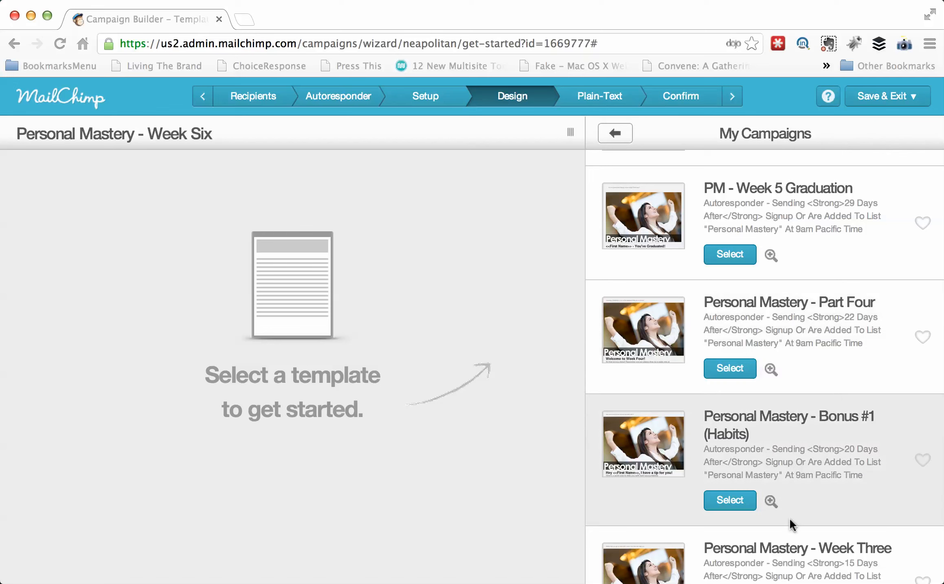
{"action": "mouse_move", "coordinate": [730, 260]}
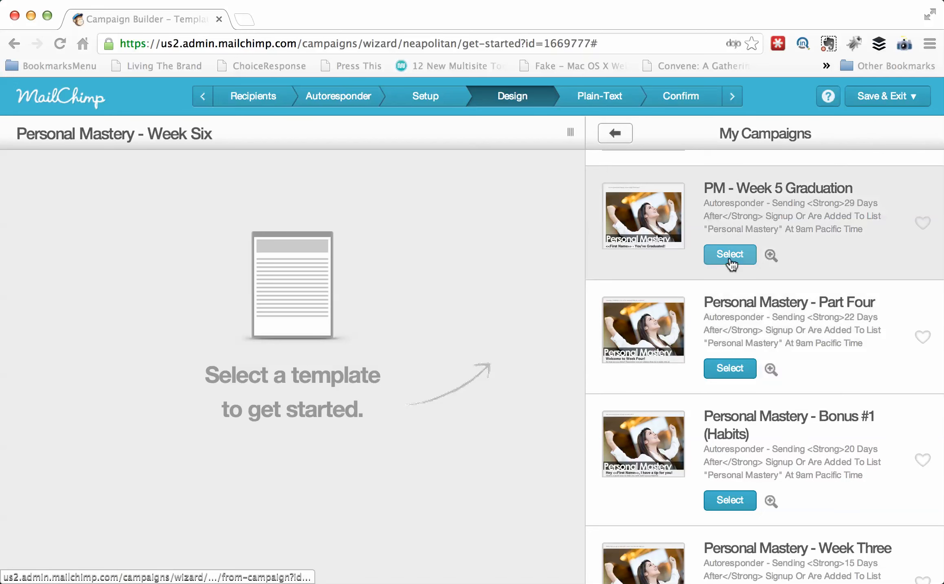
{"action": "left_click", "coordinate": [730, 254]}
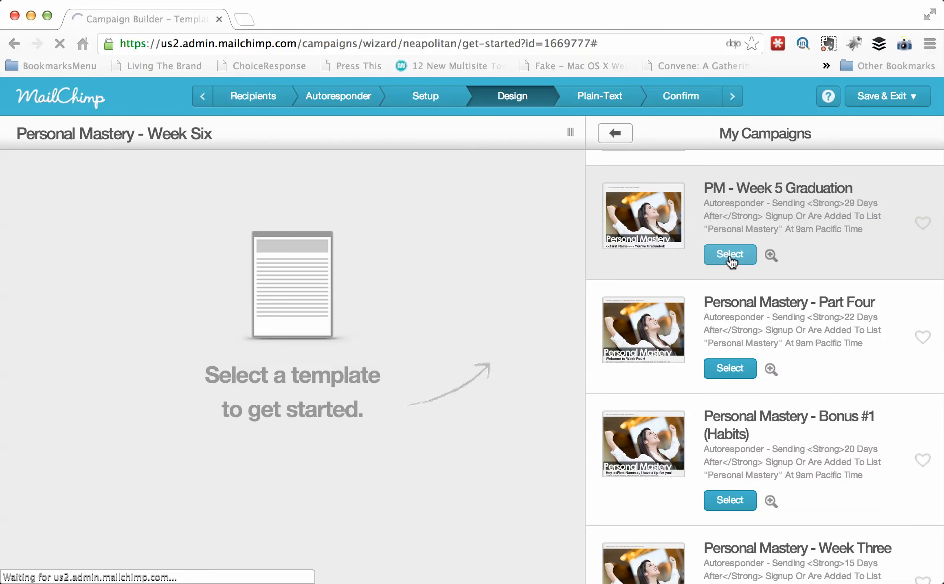
{"action": "left_click", "coordinate": [731, 254]}
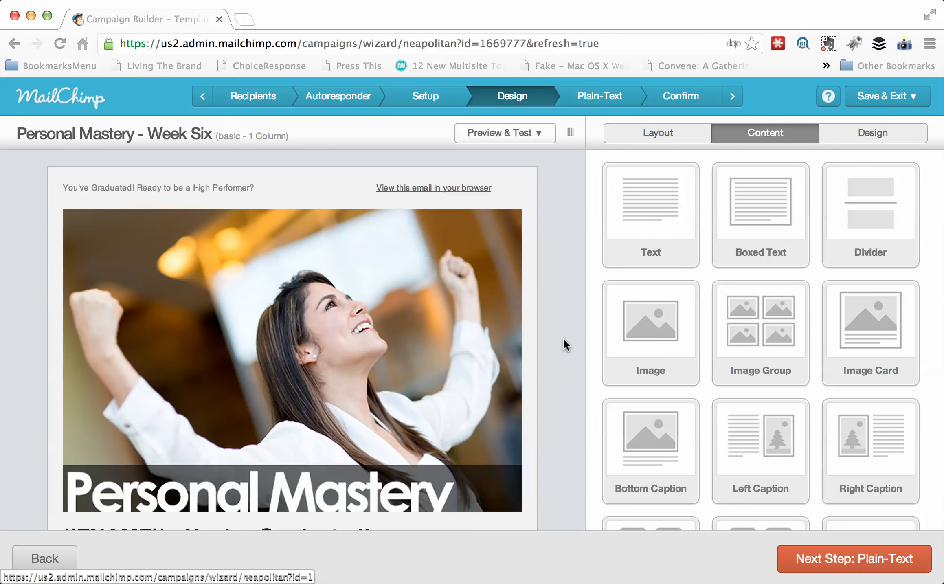
{"action": "mouse_move", "coordinate": [237, 229]}
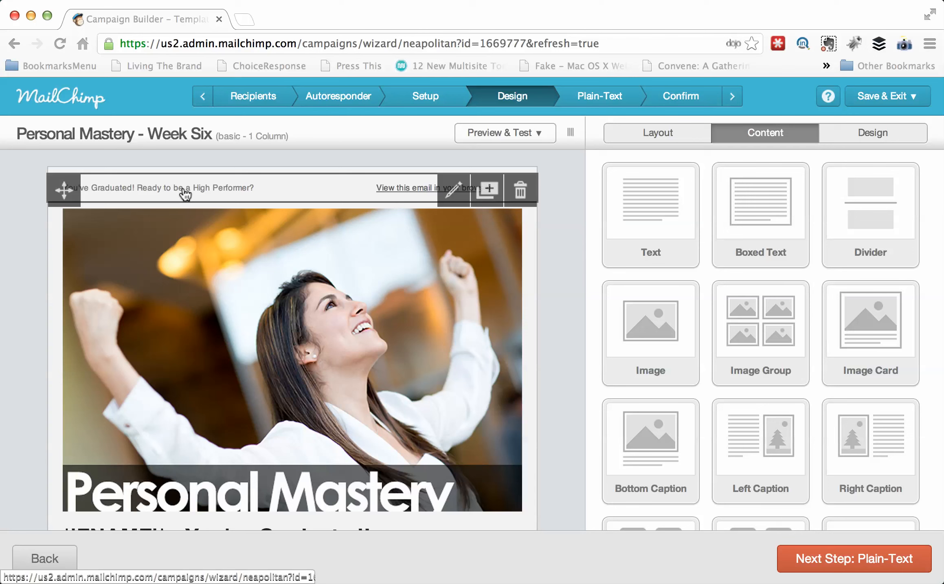
- Replace the preheader's graduation sentence with the new "What now?" wording
{"action": "left_click", "coordinate": [184, 194]}
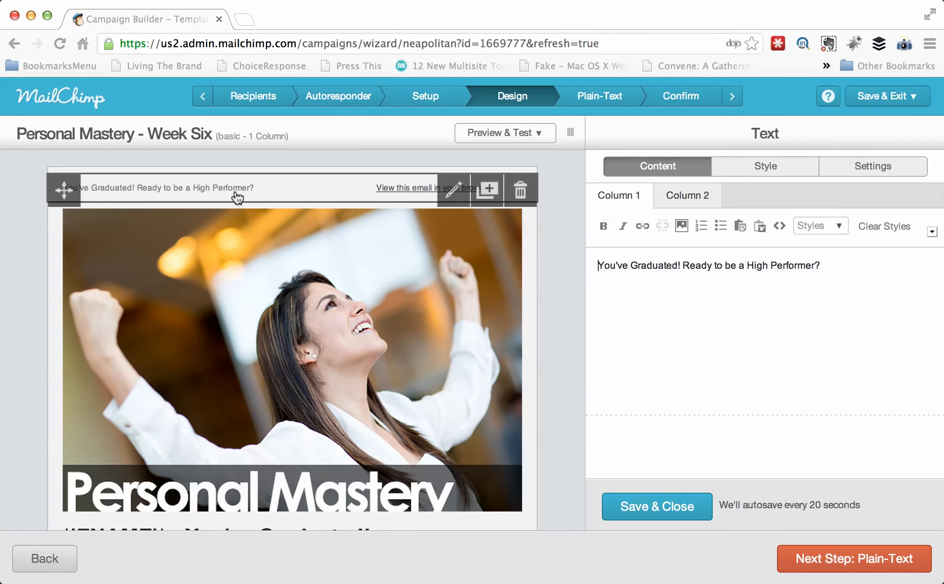
{"action": "mouse_move", "coordinate": [453, 189]}
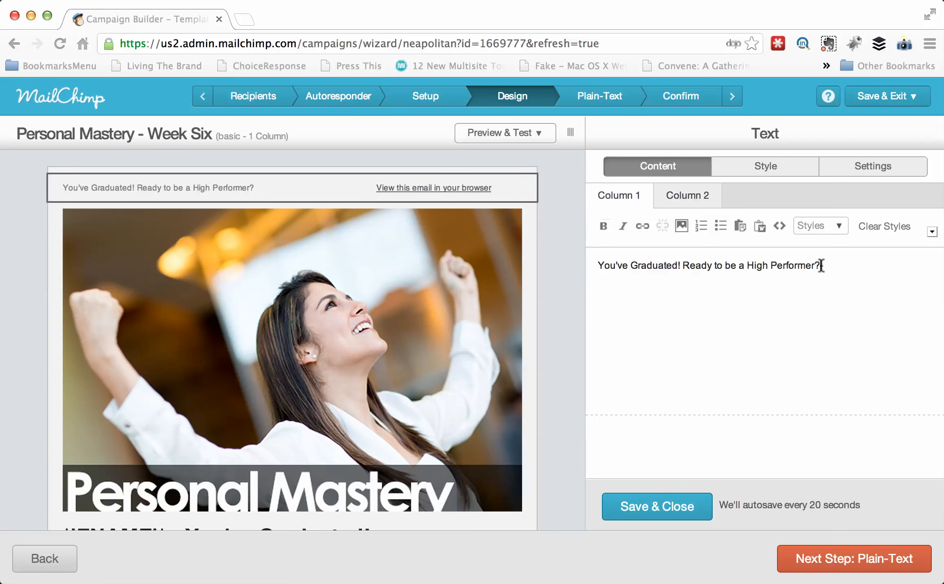
{"action": "triple_click", "coordinate": [709, 266]}
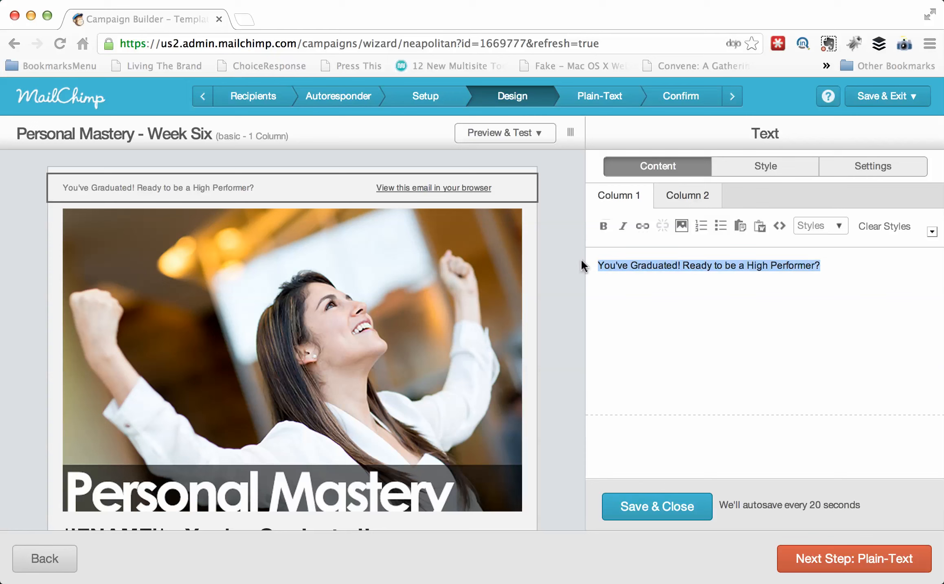
{"action": "type", "text": "What about"}
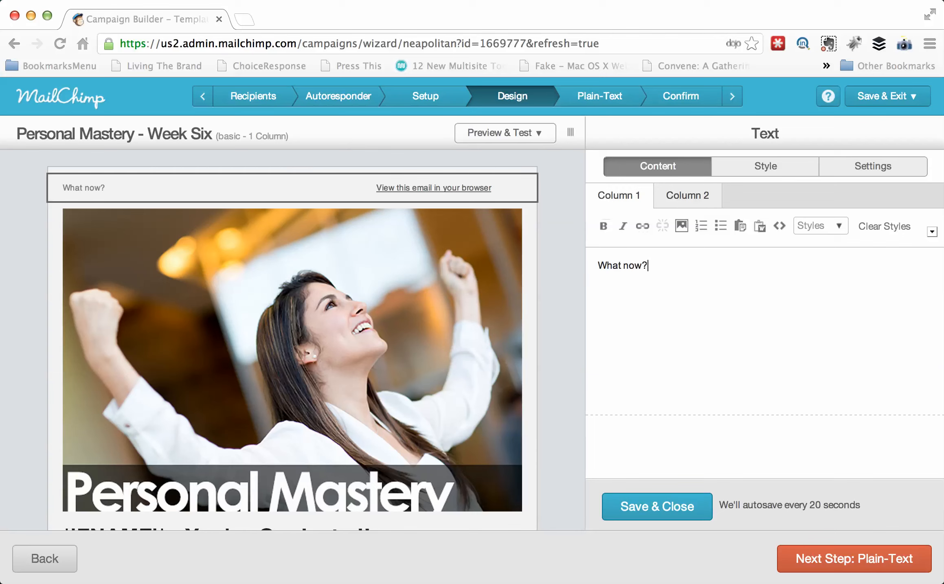
{"action": "mouse_move", "coordinate": [442, 191]}
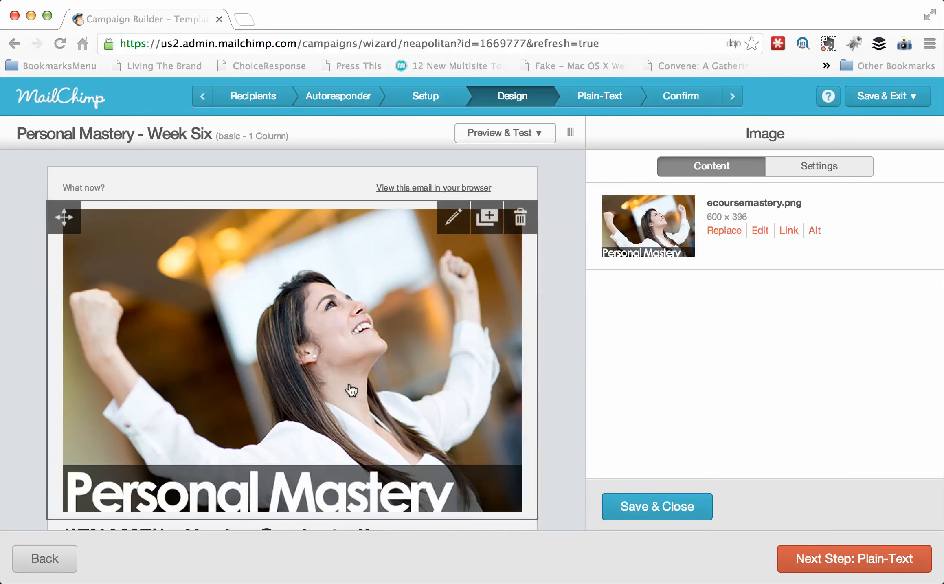
{"action": "mouse_move", "coordinate": [394, 352]}
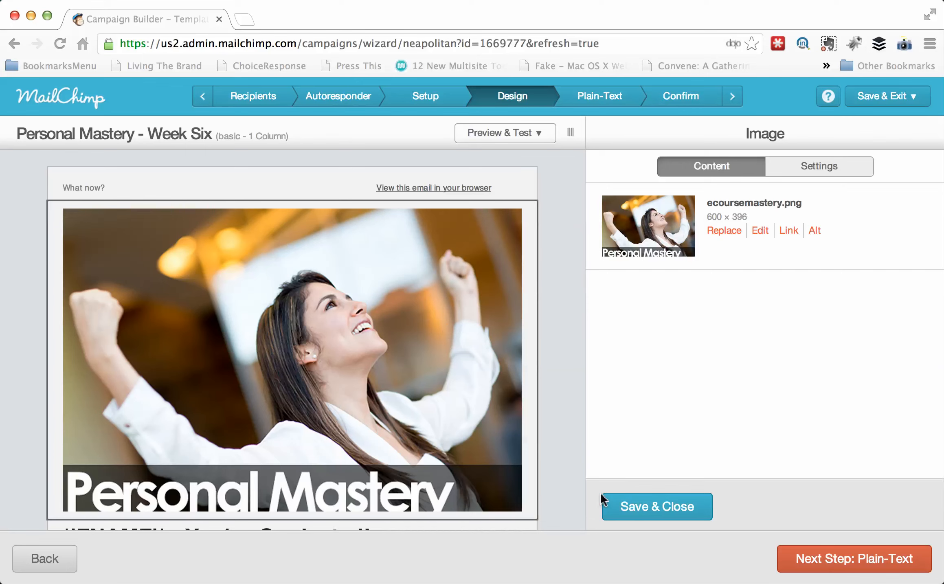
- Remove the old header image block and drop a fresh Image block above the graduation heading
{"action": "left_click", "coordinate": [657, 507]}
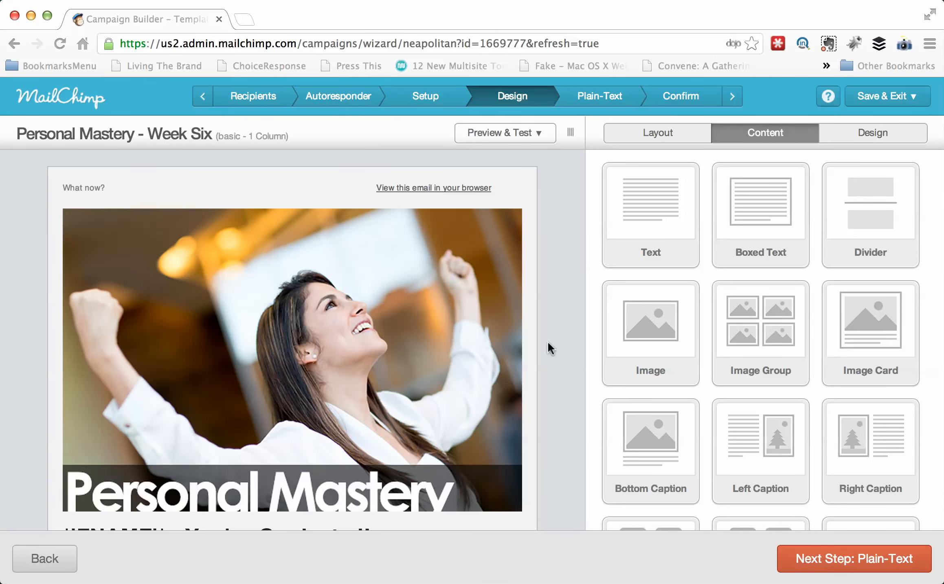
{"action": "left_click", "coordinate": [520, 217]}
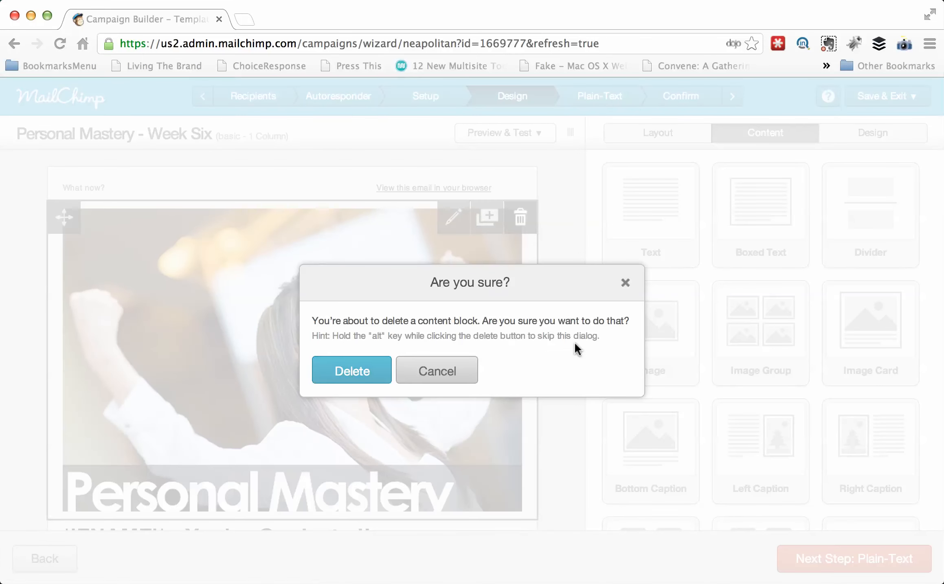
{"action": "mouse_move", "coordinate": [365, 382]}
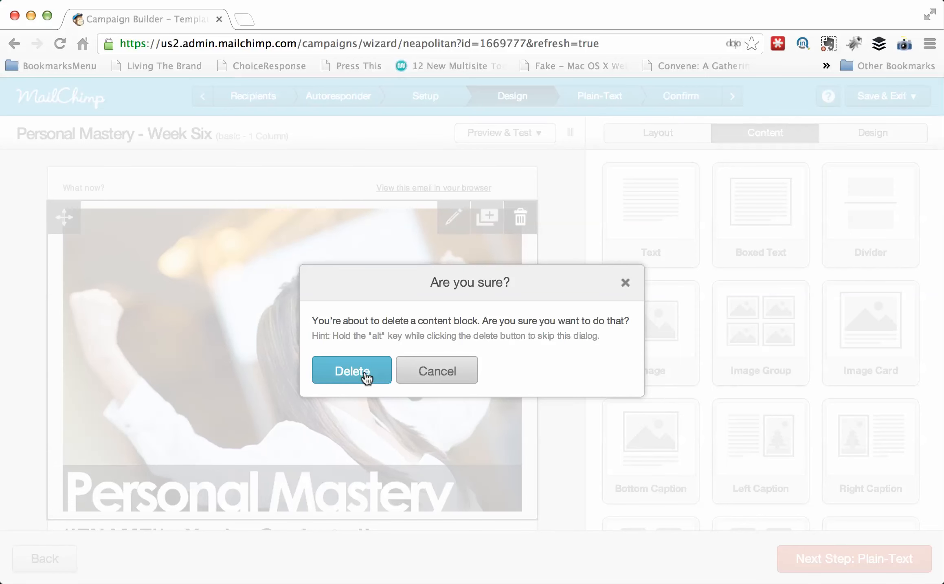
{"action": "left_click", "coordinate": [352, 370]}
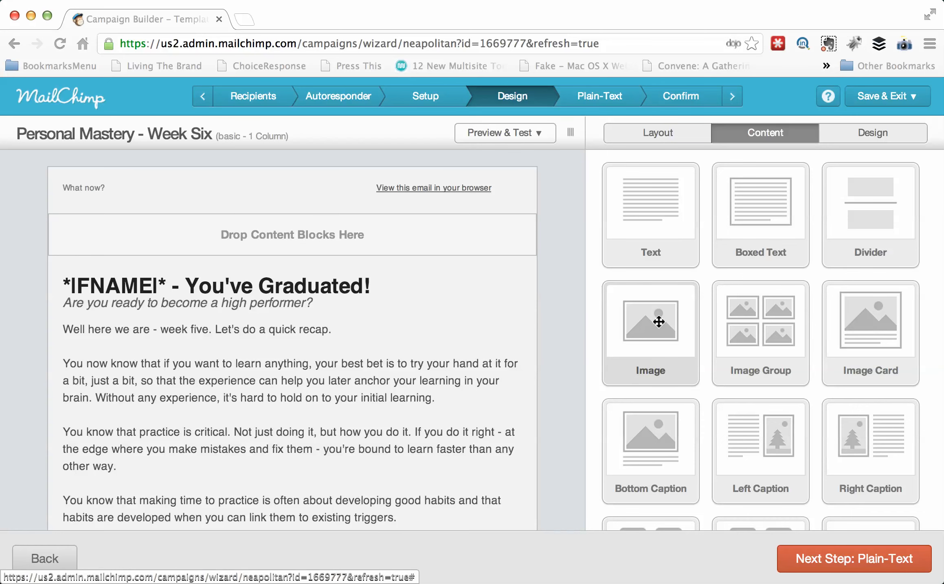
{"action": "left_click_drag", "start_coordinate": [650, 321], "coordinate": [456, 282]}
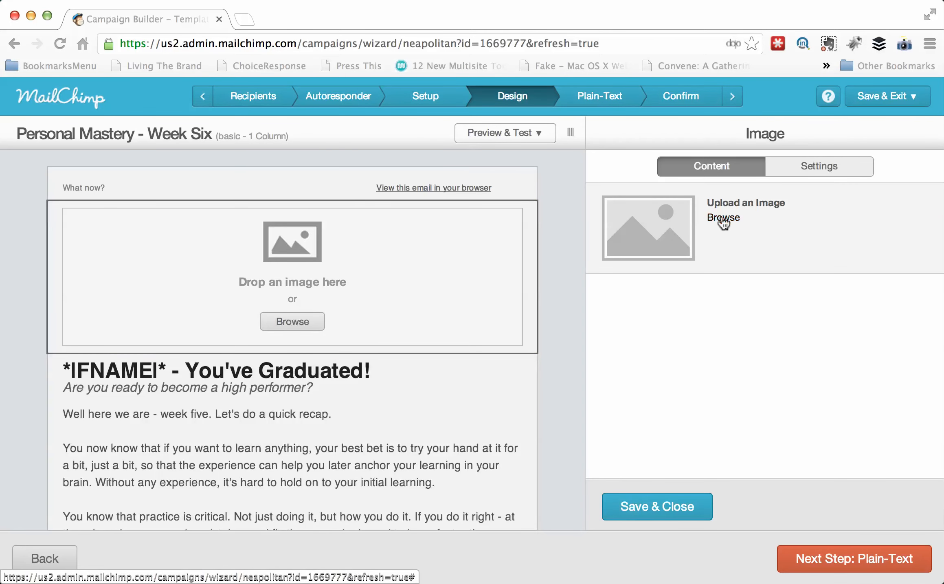
- Pick ecoursemastery.png from the uploaded images as the new header and save it
{"action": "left_click", "coordinate": [723, 218]}
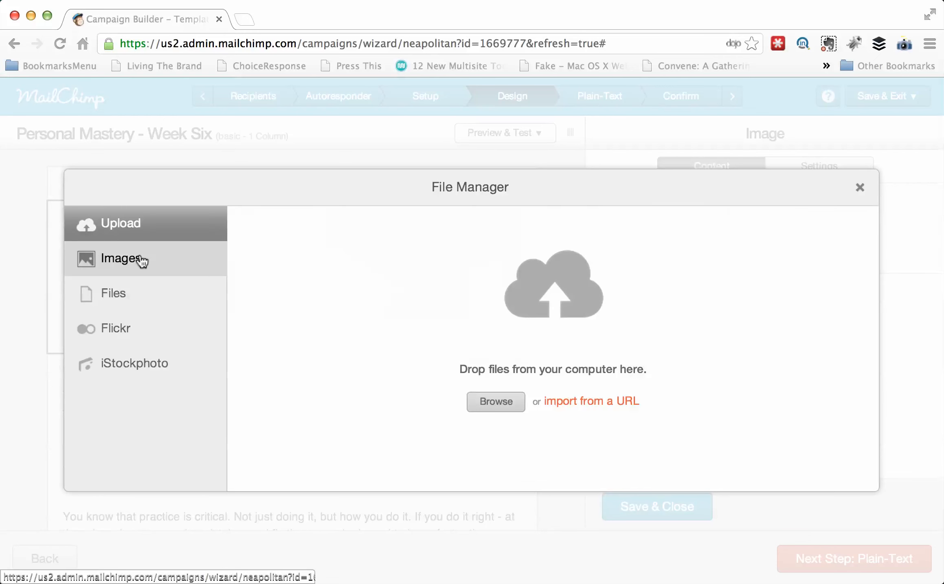
{"action": "left_click", "coordinate": [122, 259]}
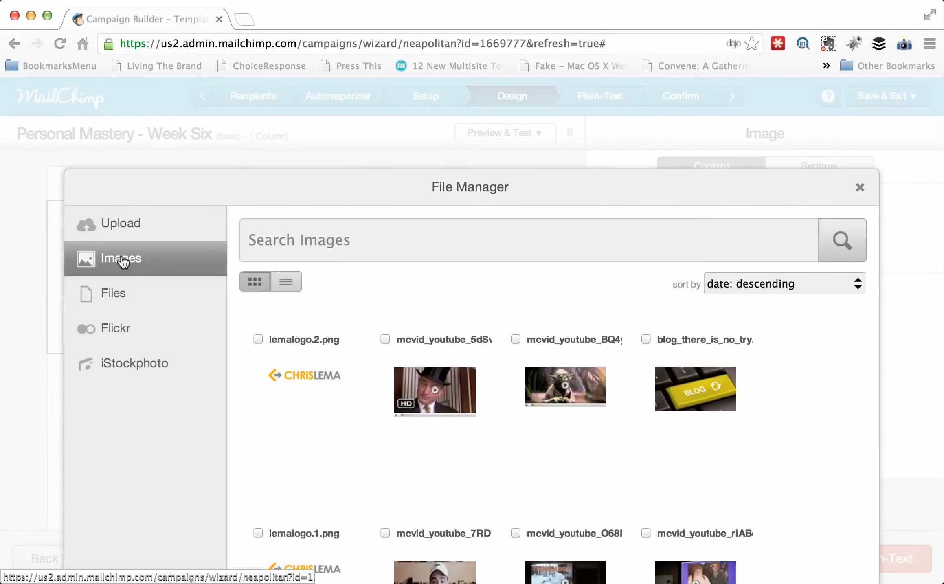
{"action": "mouse_move", "coordinate": [129, 343]}
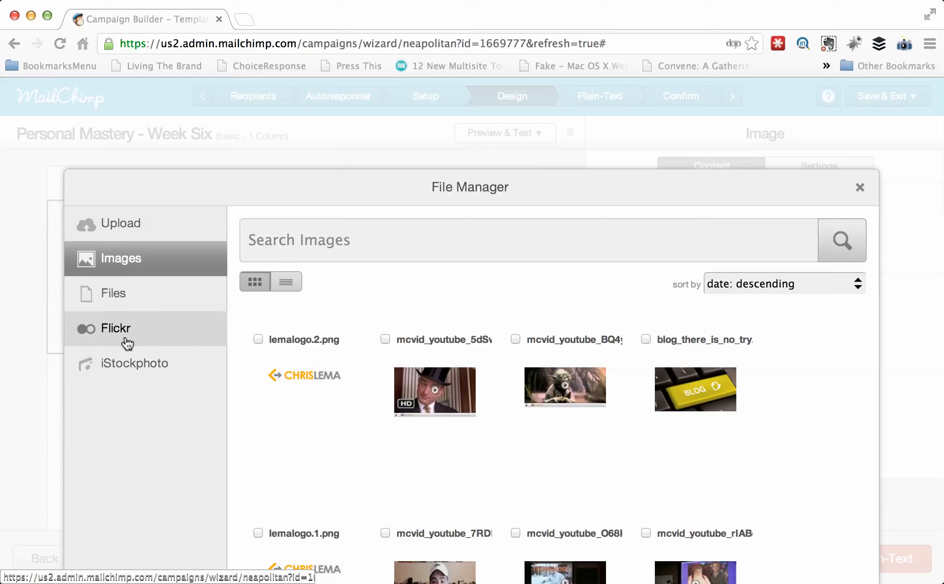
{"action": "mouse_move", "coordinate": [175, 298]}
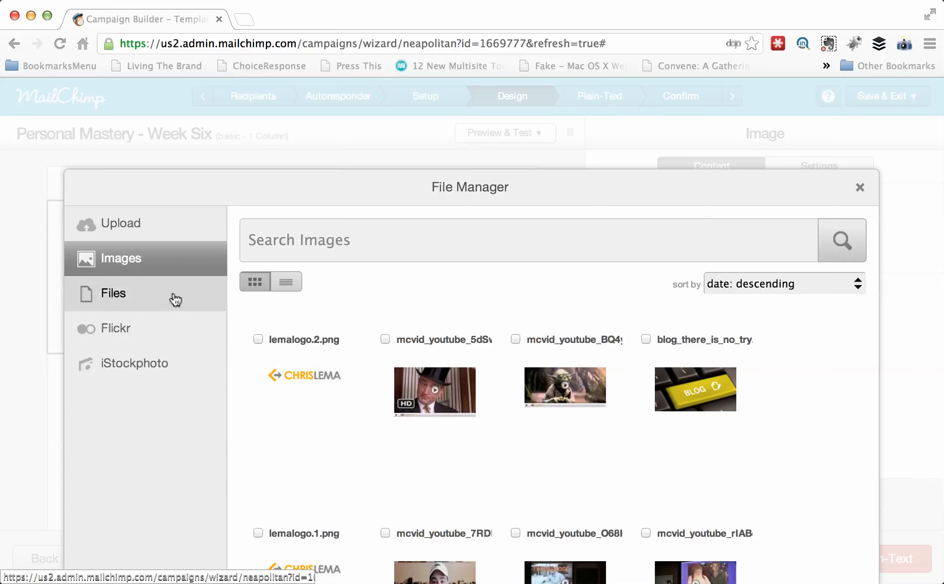
{"action": "mouse_move", "coordinate": [127, 230]}
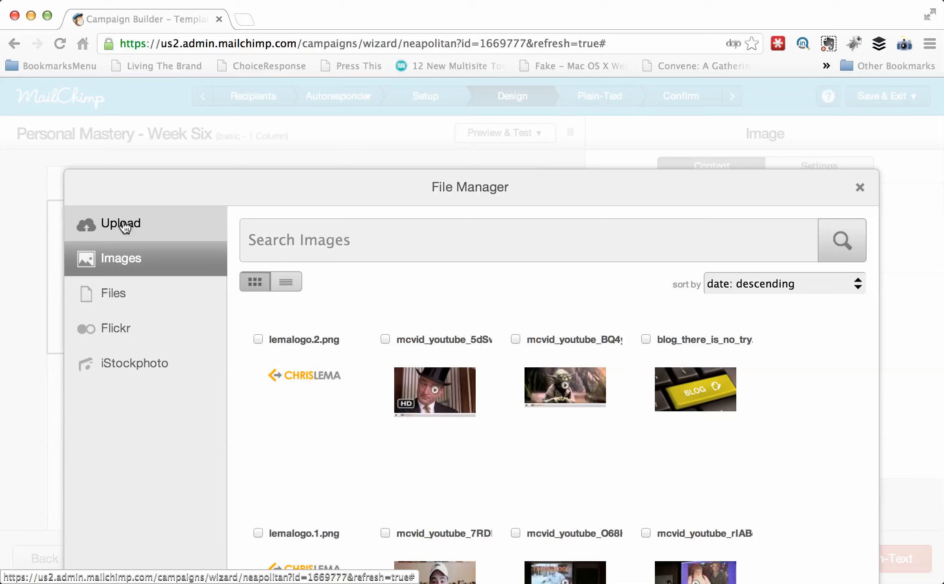
{"action": "scroll", "scroll_direction": "down", "scroll_amount": 3}
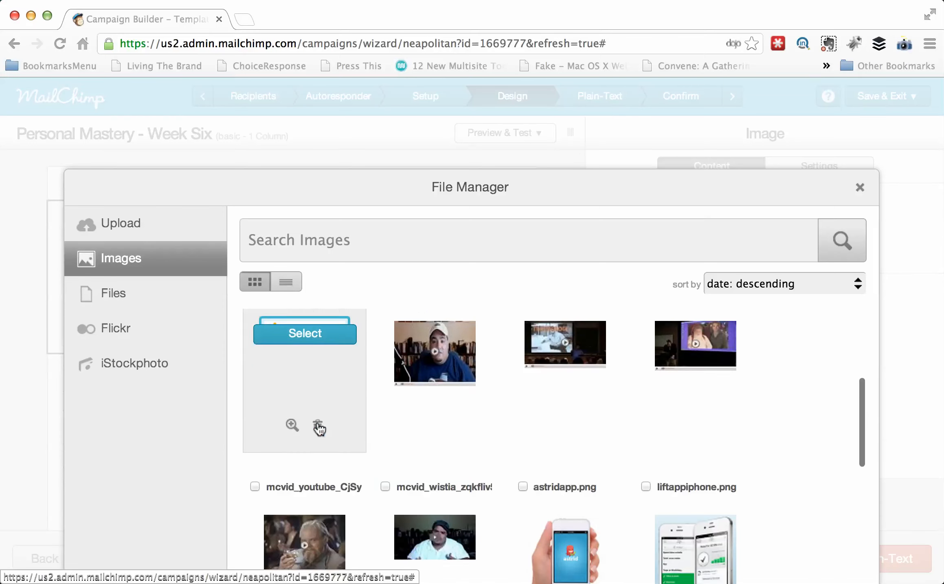
{"action": "scroll", "scroll_direction": "down", "scroll_amount": 3}
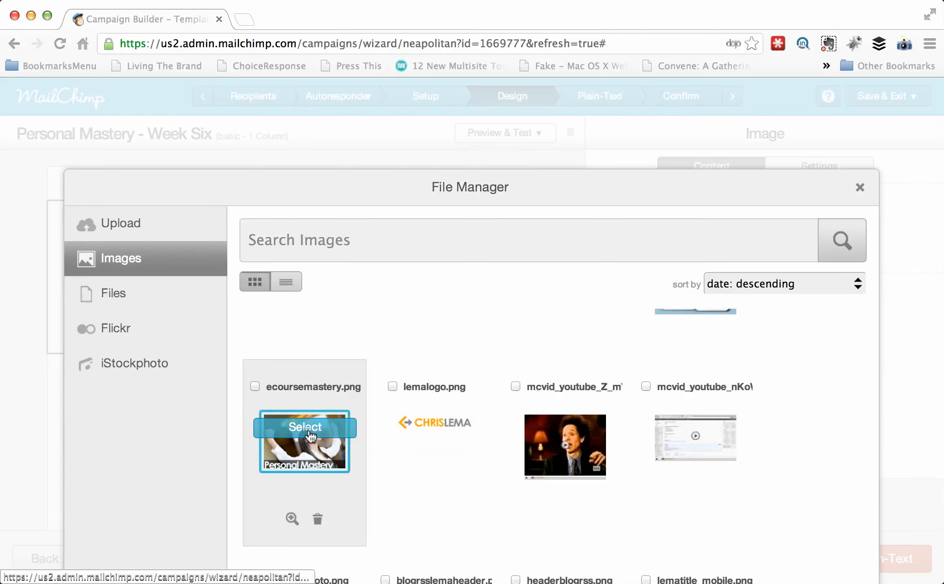
{"action": "left_click", "coordinate": [304, 428]}
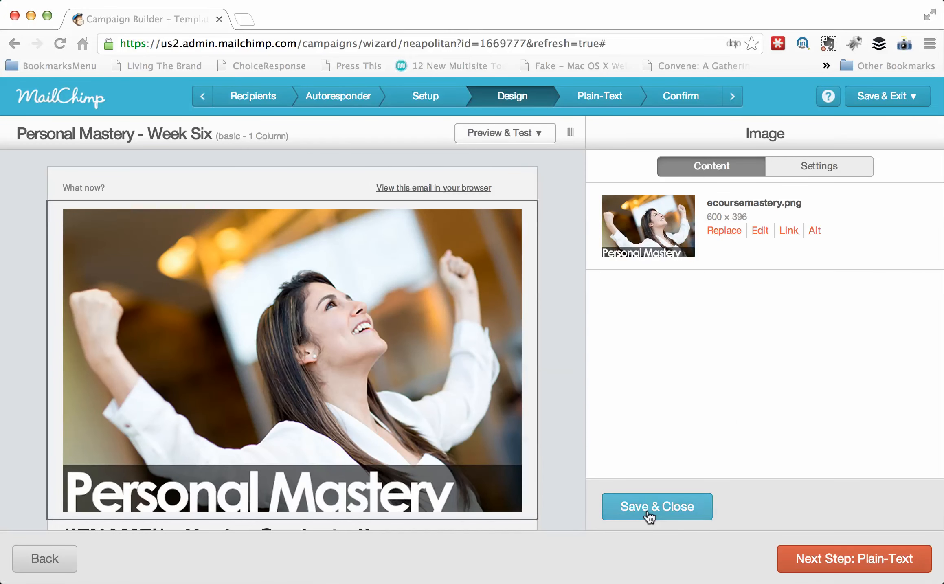
{"action": "left_click", "coordinate": [657, 507]}
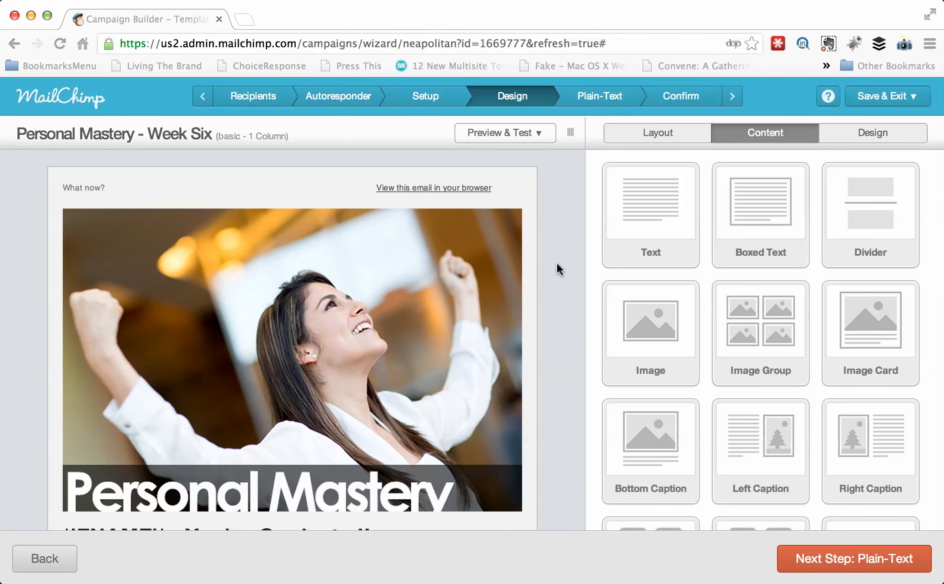
{"action": "mouse_move", "coordinate": [579, 414]}
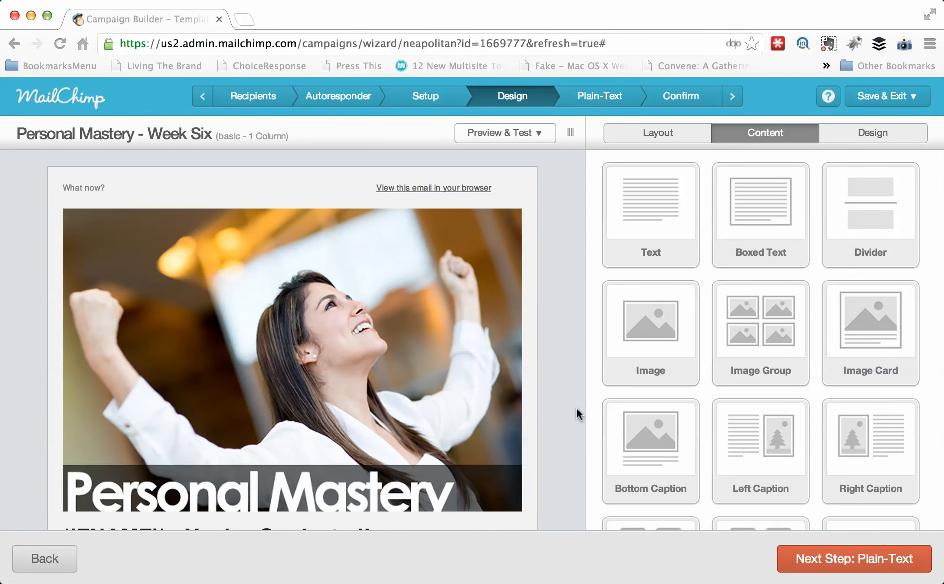
- Read through the graduation heading and recap body text block without changing its wording
{"action": "scroll", "scroll_direction": "down", "scroll_amount": 3}
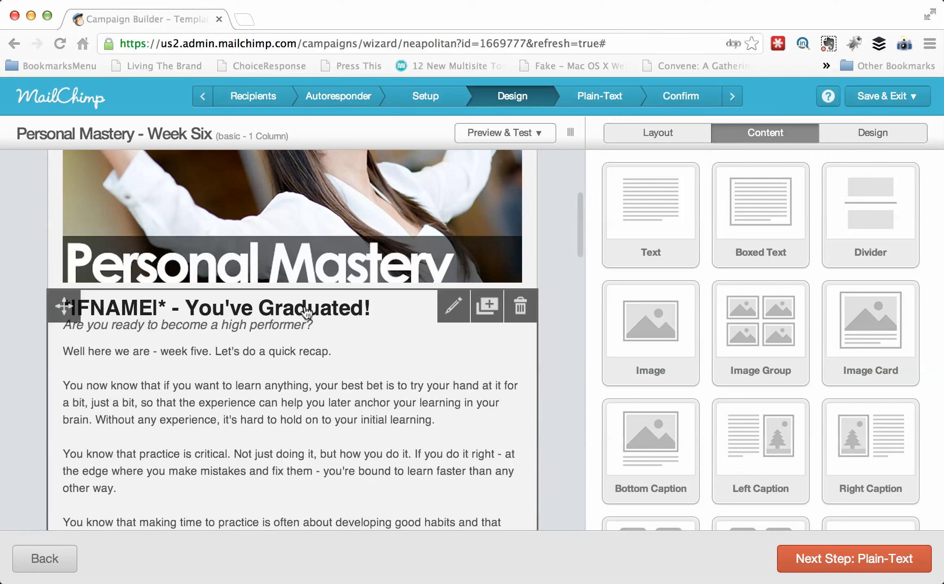
{"action": "mouse_move", "coordinate": [250, 371]}
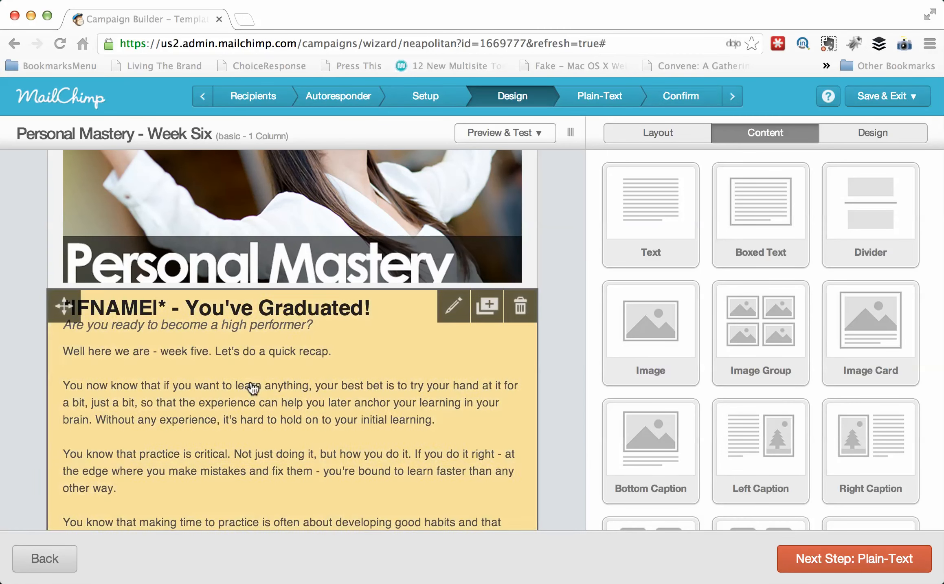
{"action": "left_click", "coordinate": [453, 305]}
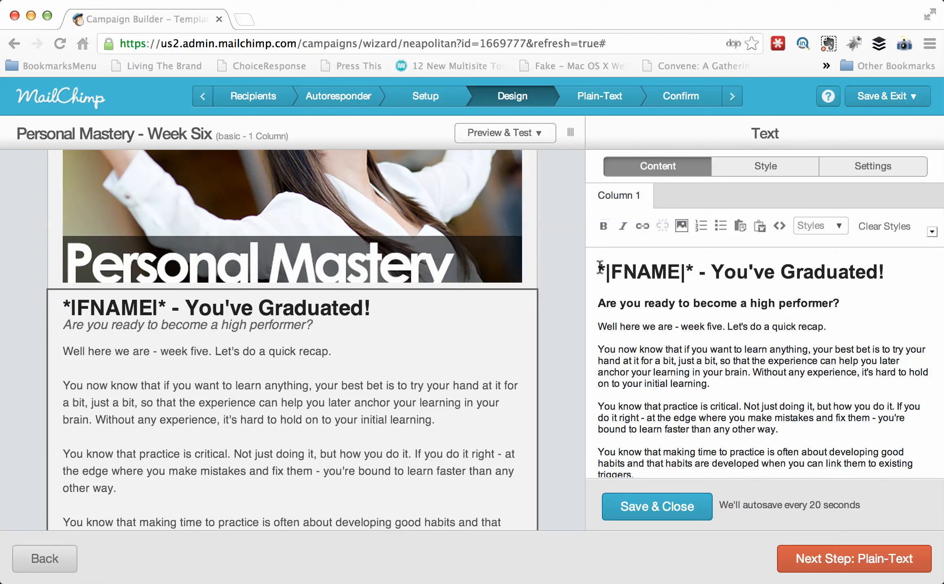
{"action": "double_click", "coordinate": [644, 272]}
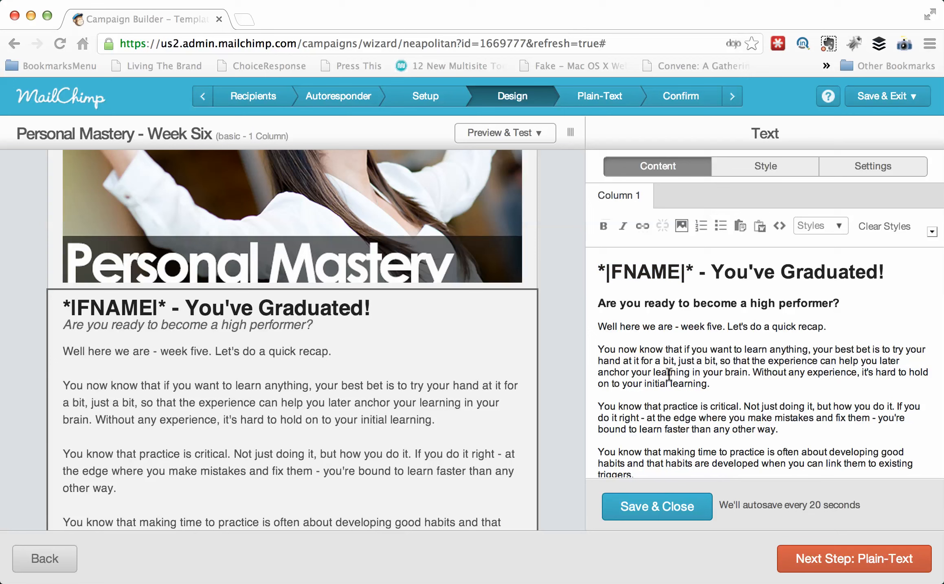
{"action": "mouse_move", "coordinate": [743, 284]}
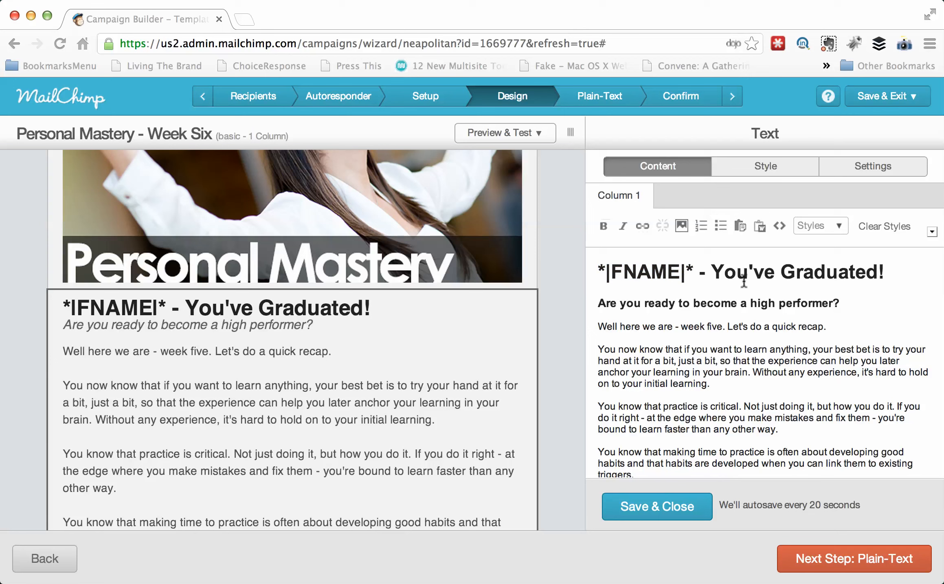
{"action": "left_click_drag", "start_coordinate": [623, 349], "coordinate": [710, 383]}
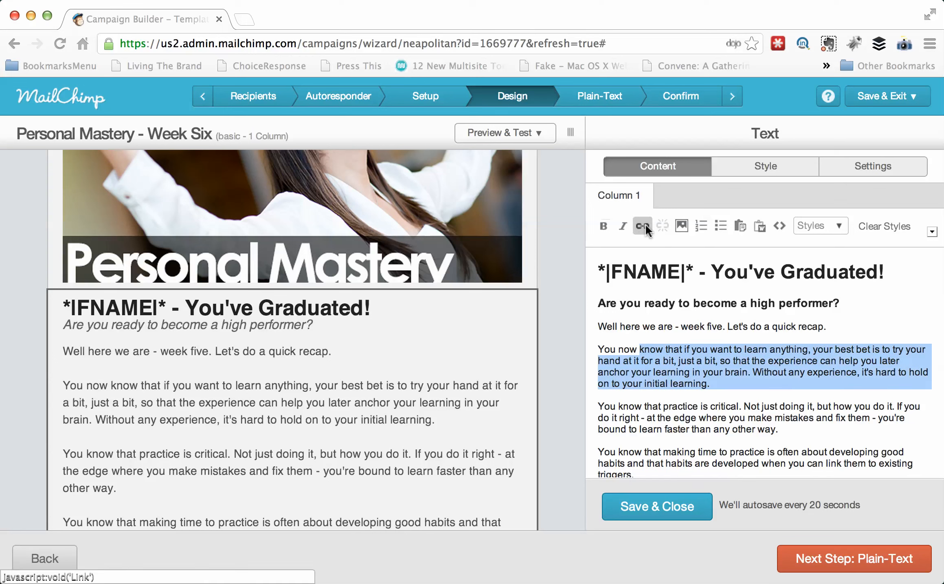
{"action": "mouse_move", "coordinate": [722, 229]}
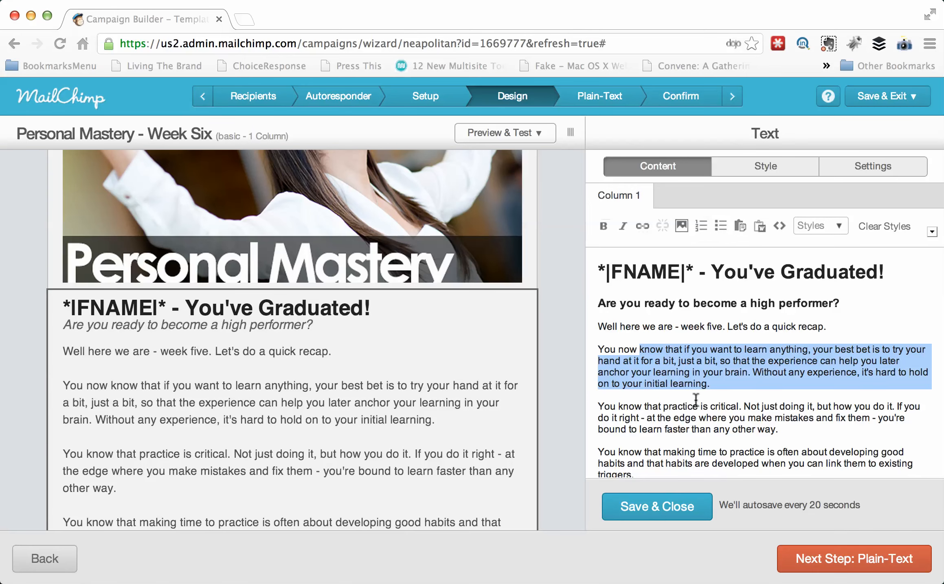
{"action": "scroll", "scroll_direction": "down", "scroll_amount": 3}
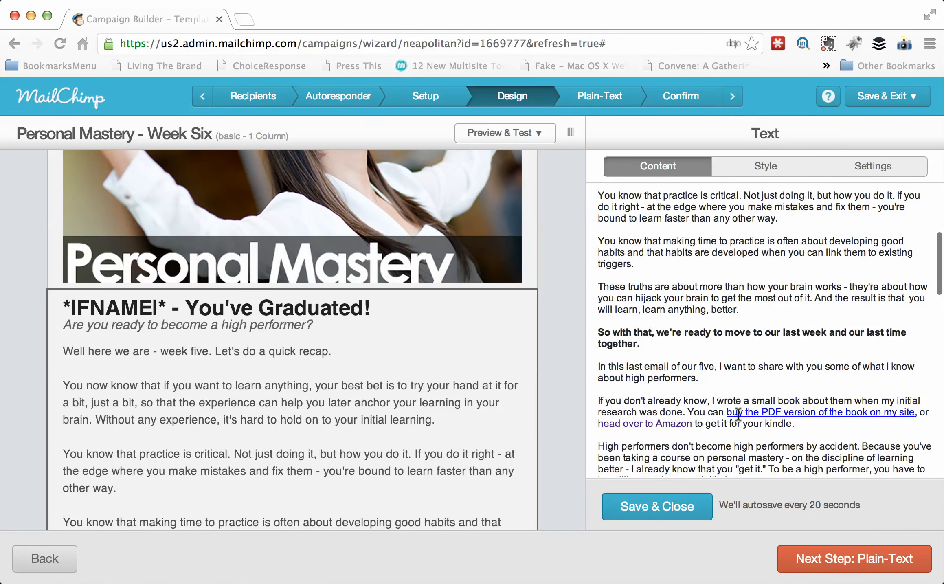
{"action": "scroll", "scroll_direction": "down", "scroll_amount": 3}
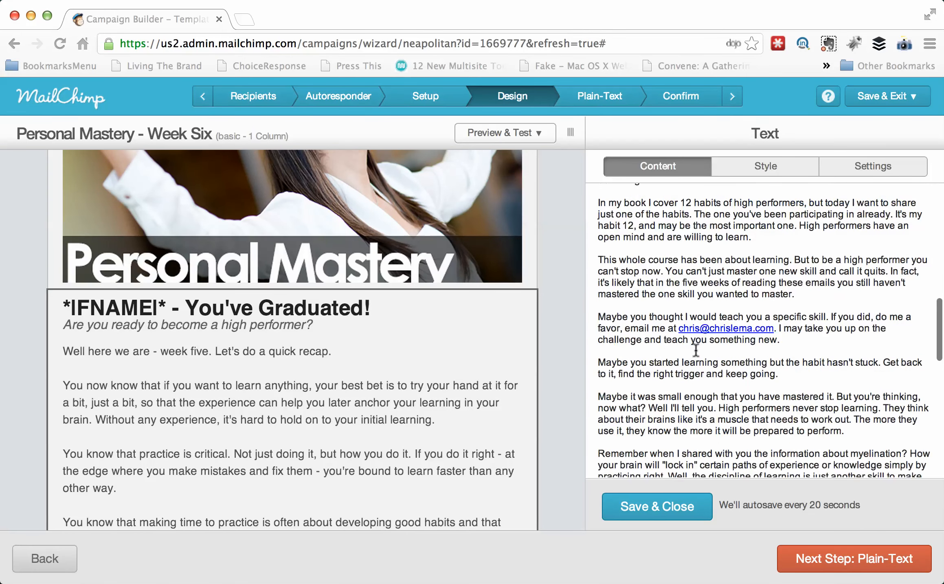
{"action": "scroll", "scroll_direction": "down", "scroll_amount": 3}
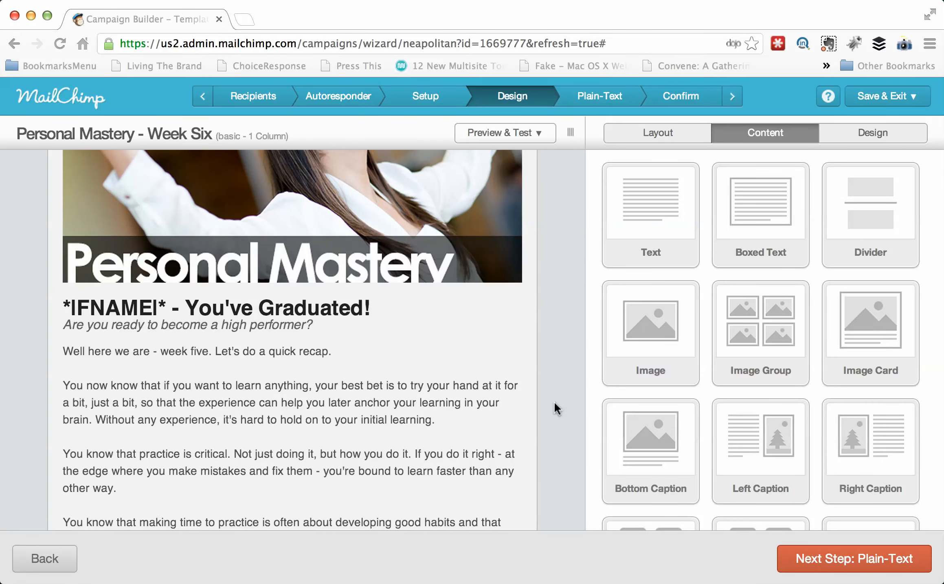
- Check Preview & Test, look over the design, and advance to the Plain-Text step
{"action": "left_click", "coordinate": [506, 134]}
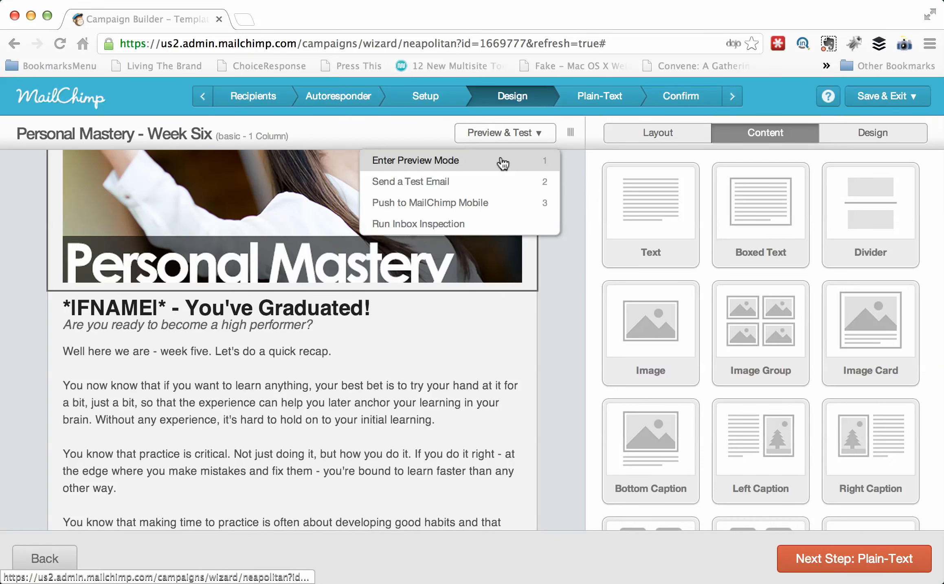
{"action": "mouse_move", "coordinate": [492, 180]}
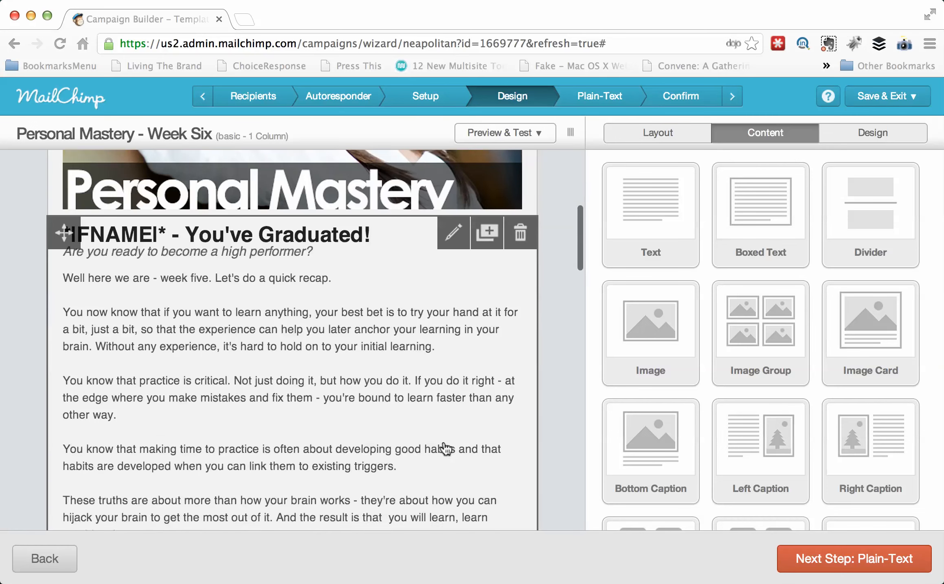
{"action": "scroll", "scroll_direction": "down", "scroll_amount": 3}
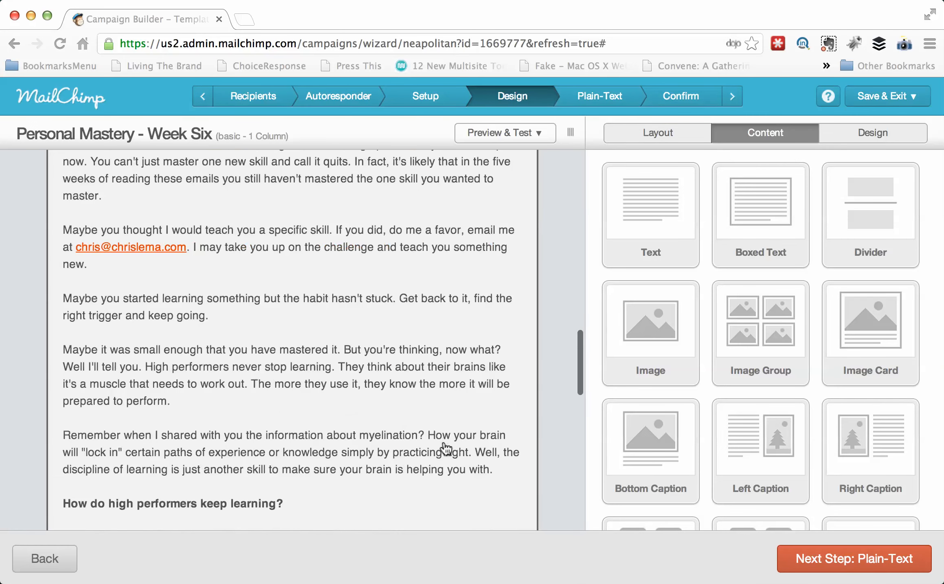
{"action": "mouse_move", "coordinate": [831, 566]}
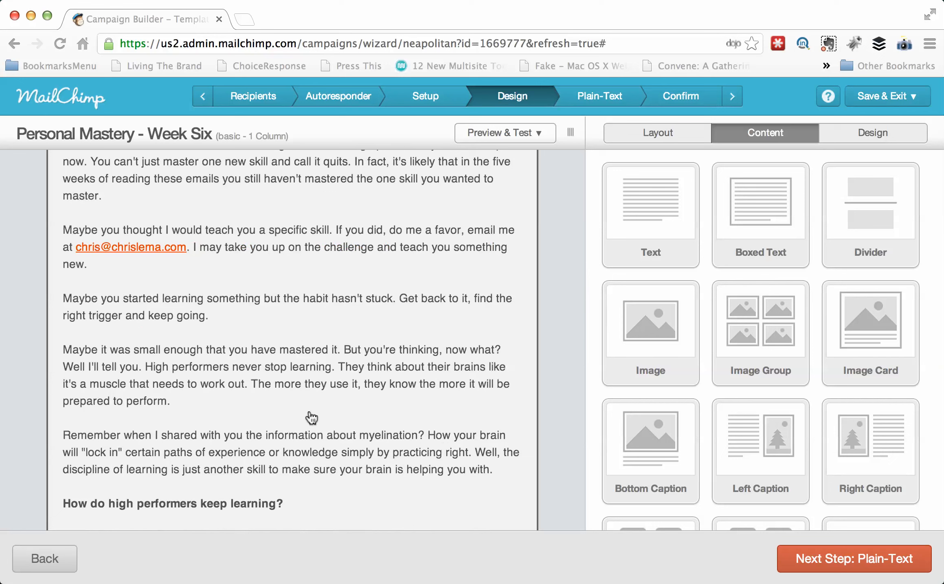
{"action": "left_click", "coordinate": [854, 560]}
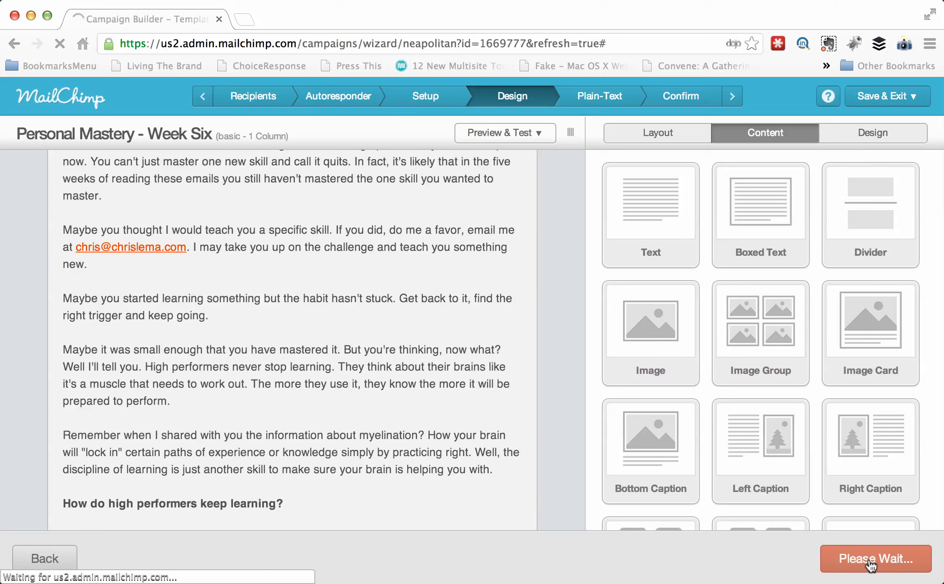
- Review the auto-generated plain-text message and advance to the Confirm step
{"action": "left_click", "coordinate": [874, 560]}
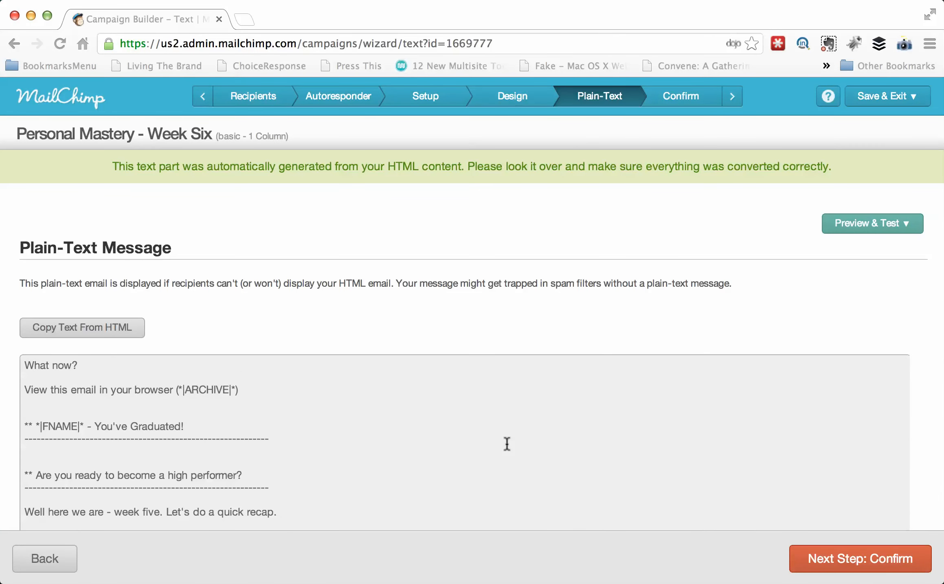
{"action": "mouse_move", "coordinate": [376, 506]}
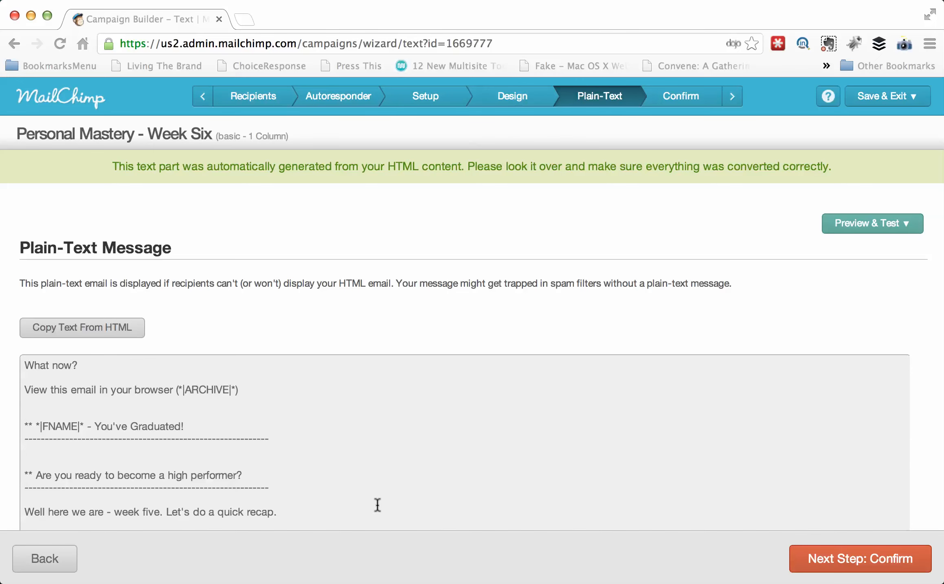
{"action": "scroll", "scroll_direction": "down", "scroll_amount": 3}
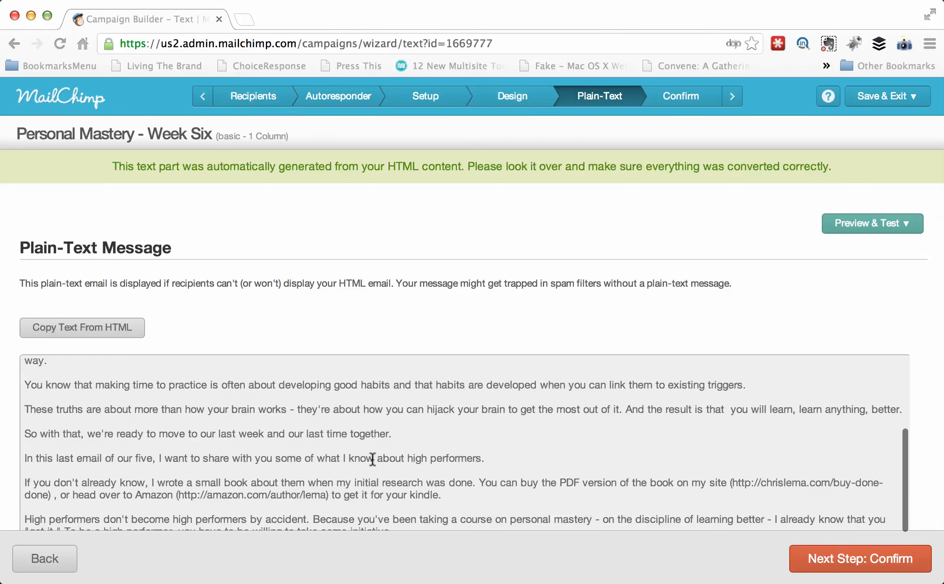
{"action": "scroll", "scroll_direction": "down", "scroll_amount": 3}
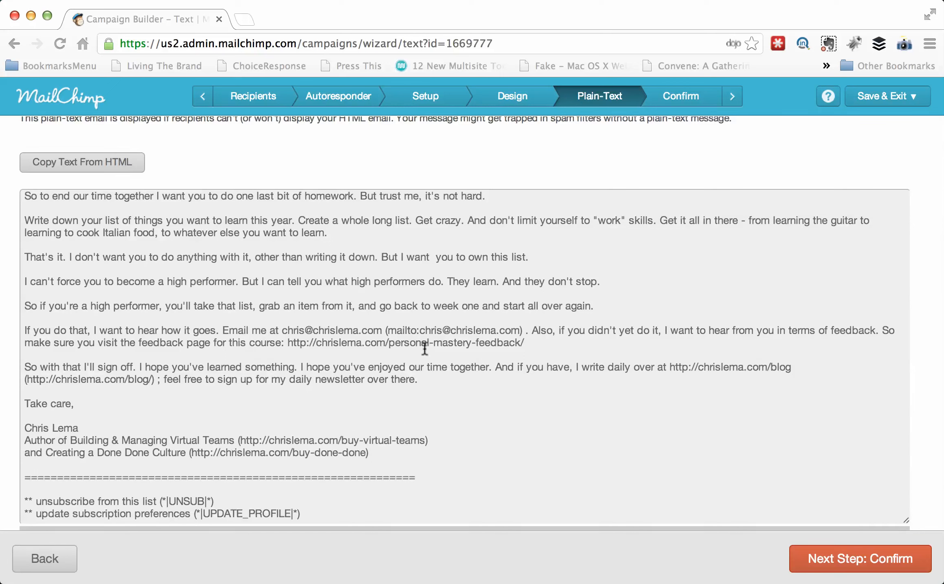
{"action": "left_click", "coordinate": [861, 559]}
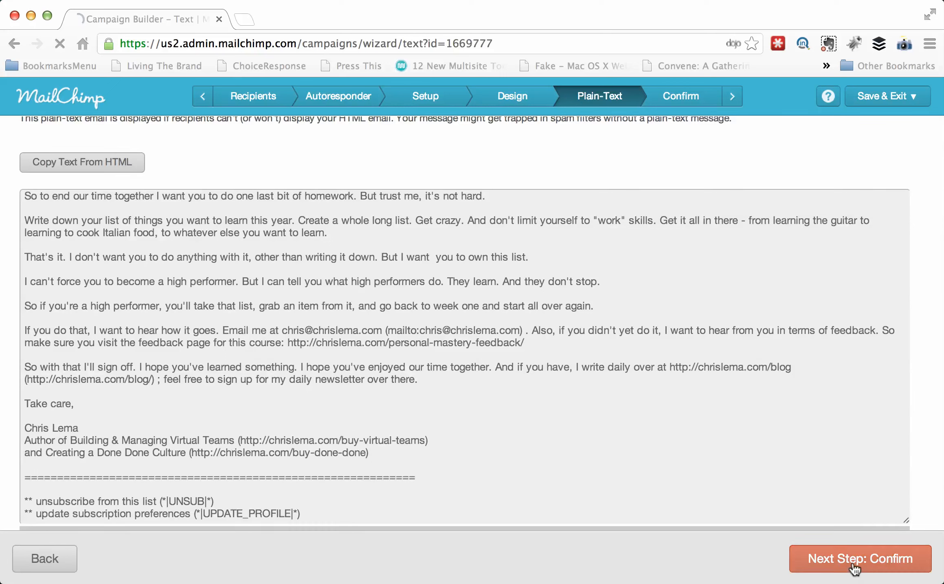
- Review the Confirm page and start the Week Six autoresponder, confirming the send
{"action": "left_click", "coordinate": [860, 559]}
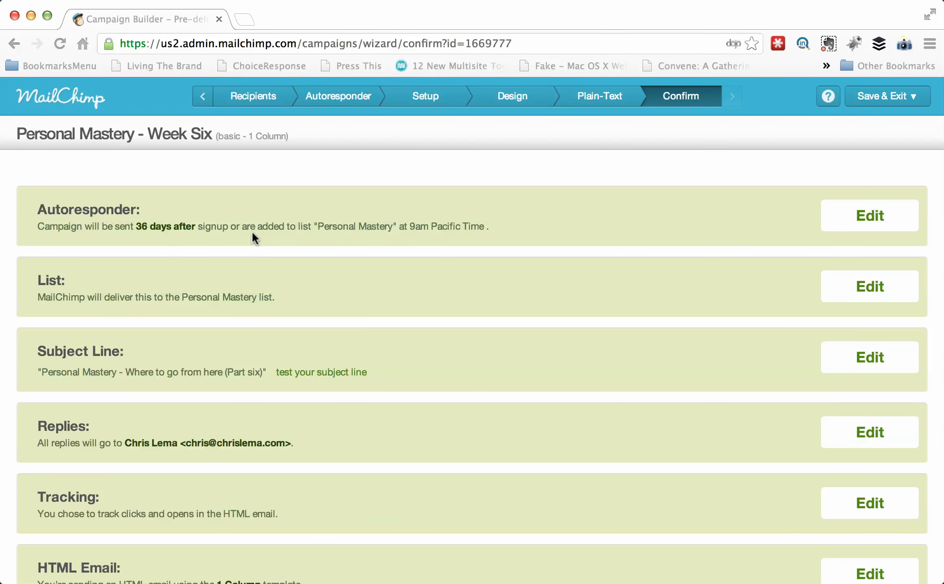
{"action": "mouse_move", "coordinate": [445, 335]}
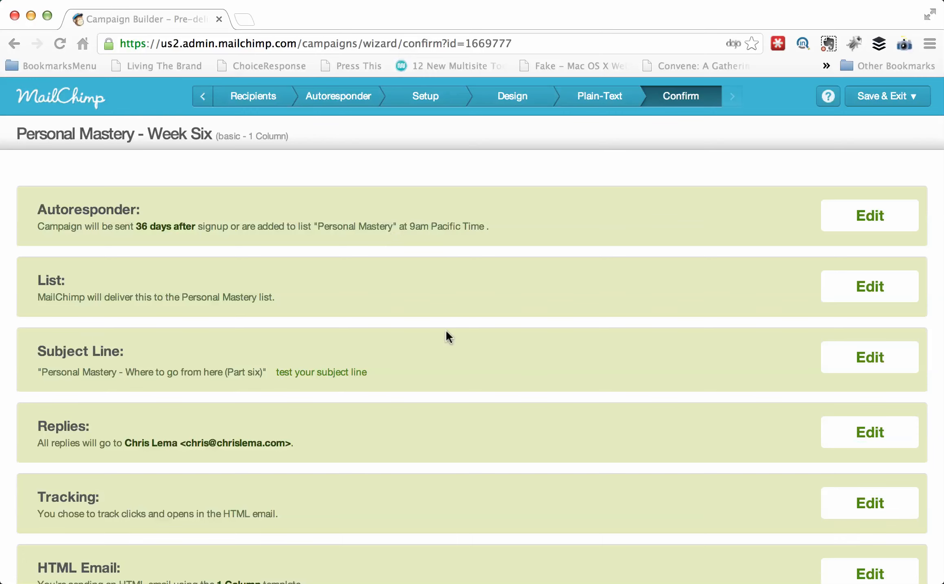
{"action": "mouse_move", "coordinate": [268, 395]}
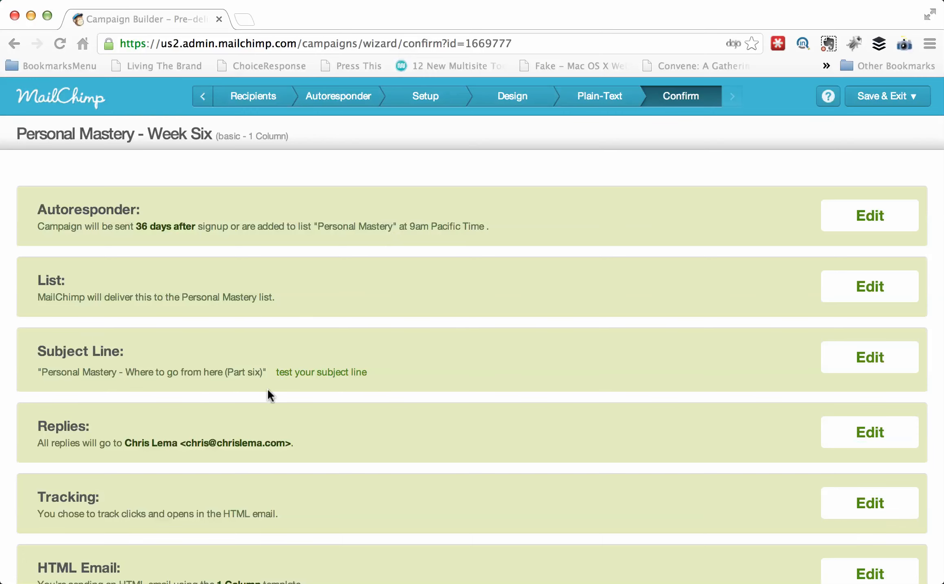
{"action": "scroll", "scroll_direction": "down", "scroll_amount": 3}
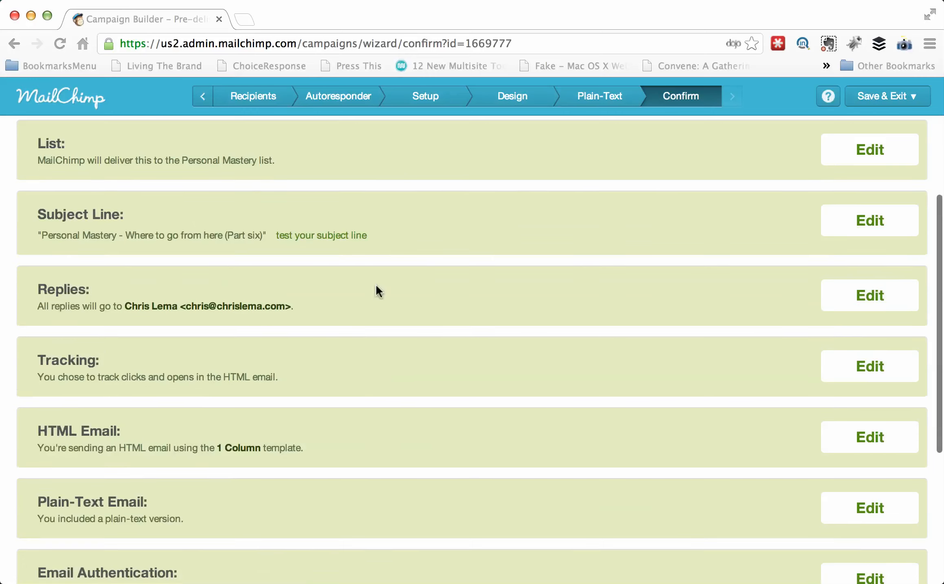
{"action": "scroll", "scroll_direction": "down", "scroll_amount": 3}
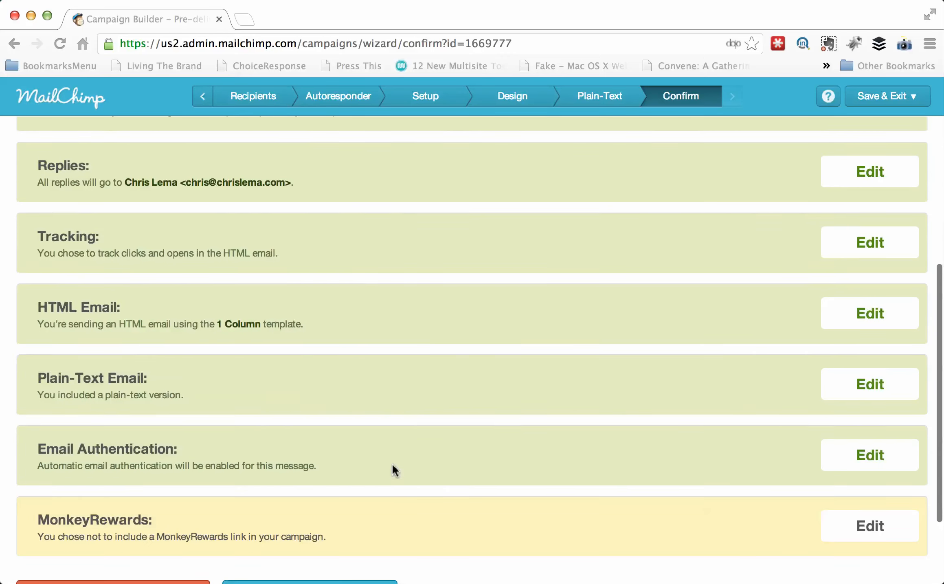
{"action": "mouse_move", "coordinate": [280, 403]}
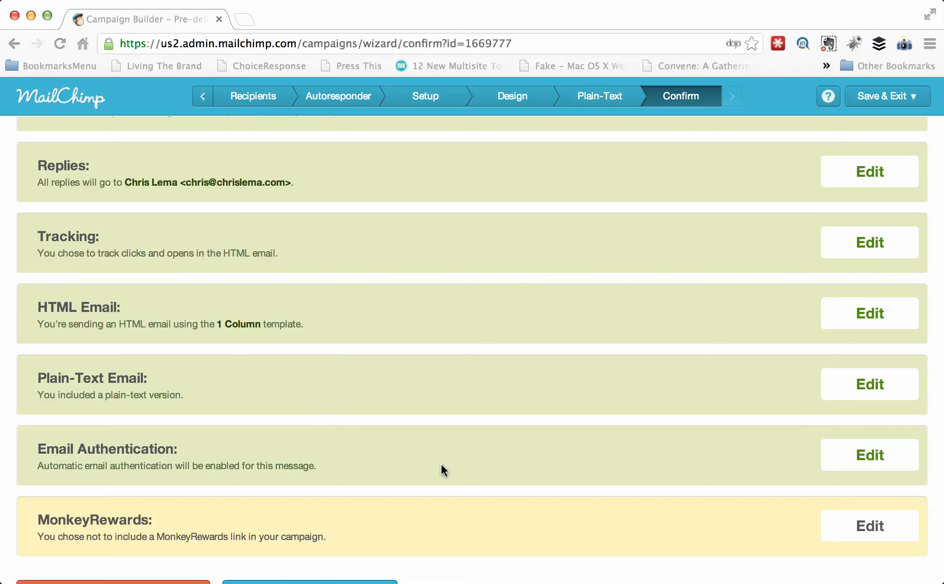
{"action": "scroll", "scroll_direction": "down", "scroll_amount": 3}
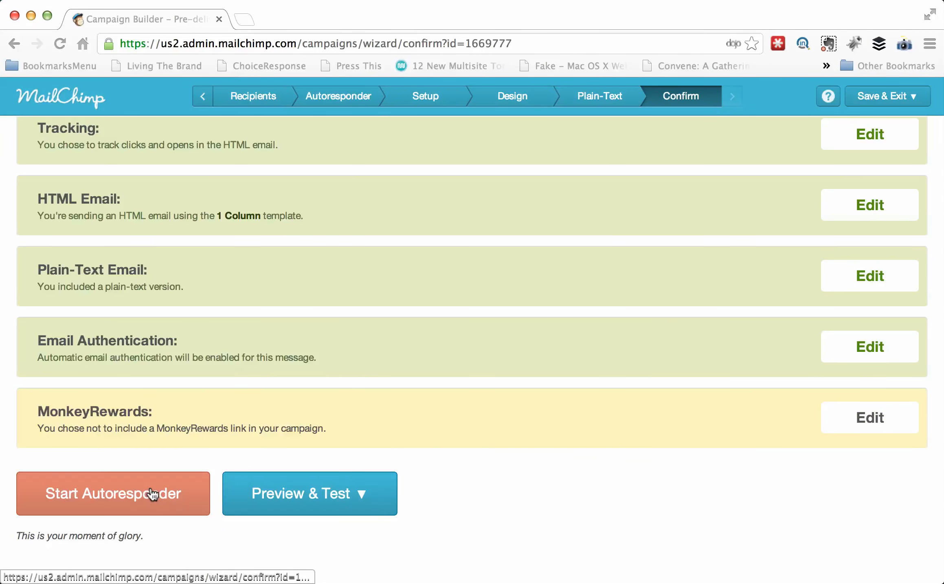
{"action": "left_click", "coordinate": [113, 494]}
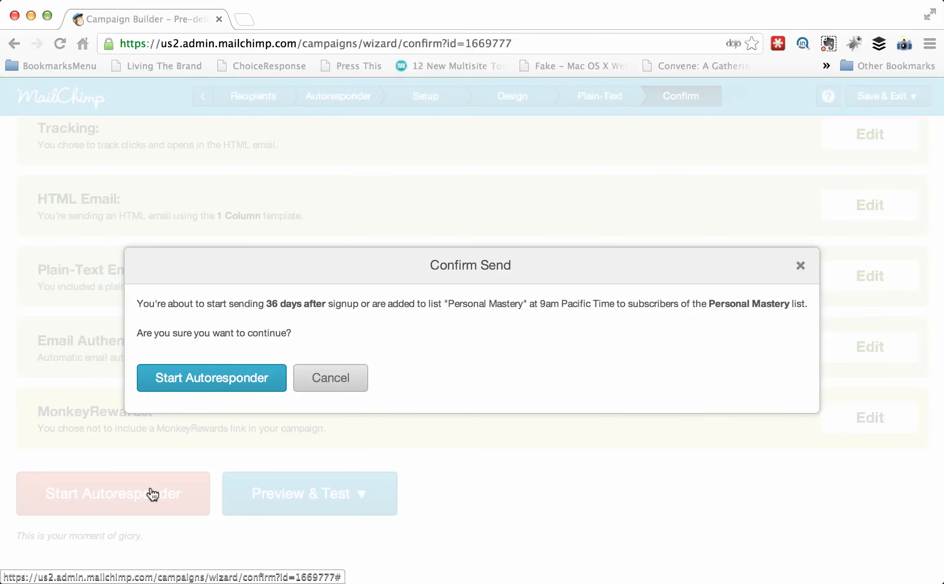
{"action": "left_click", "coordinate": [211, 378]}
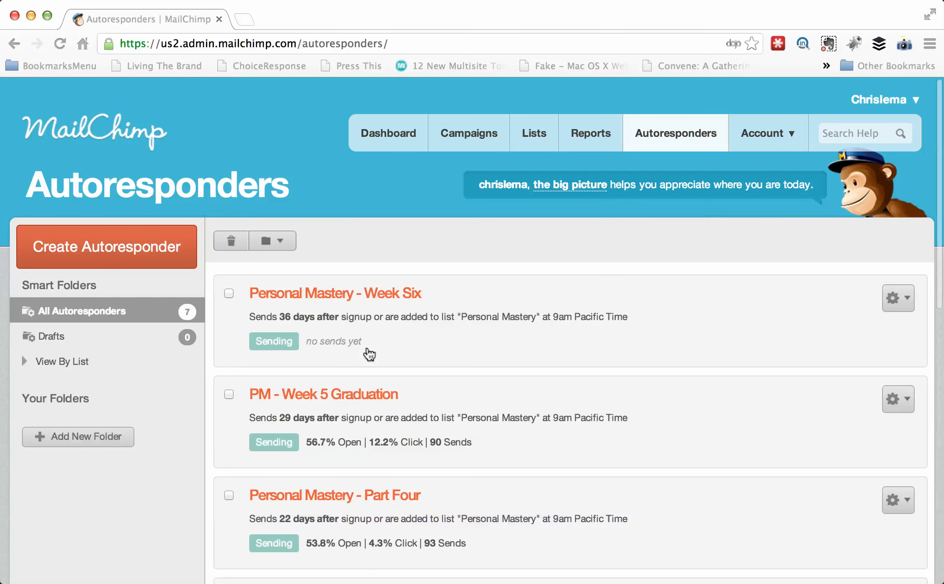
- Pause Week Six via its gear menu's Edit/Pause, then Save & Exit back to Autoresponders
{"action": "scroll", "scroll_direction": "down", "scroll_amount": 3}
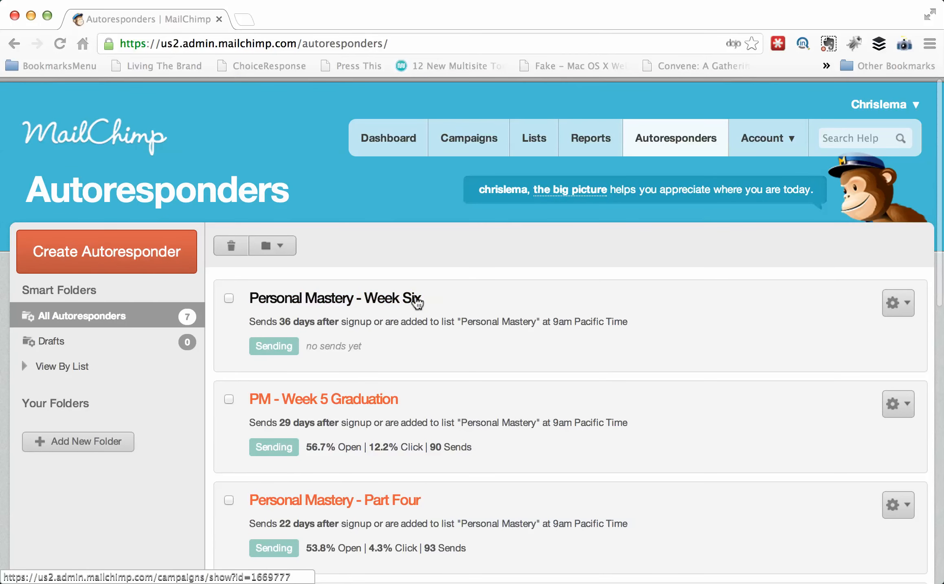
{"action": "left_click", "coordinate": [895, 303]}
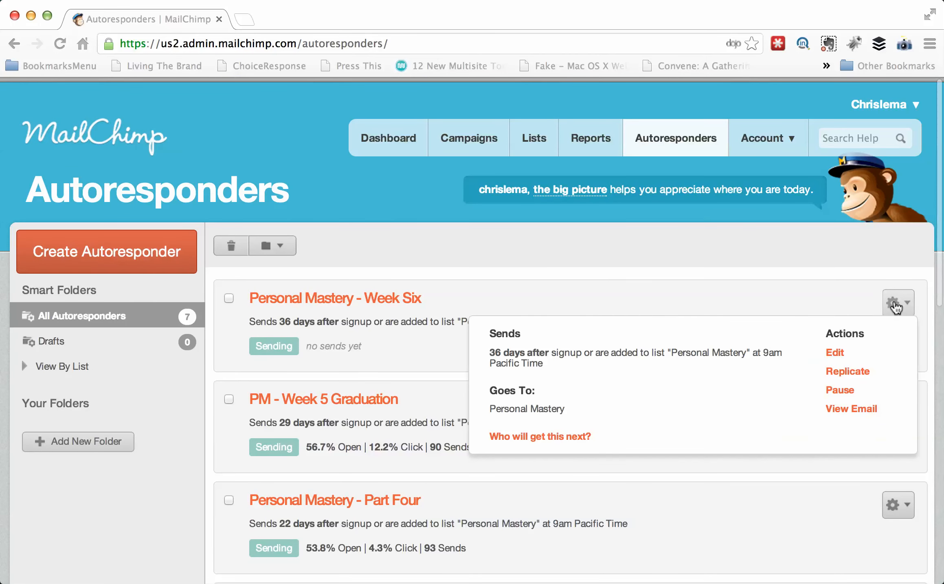
{"action": "mouse_move", "coordinate": [831, 383]}
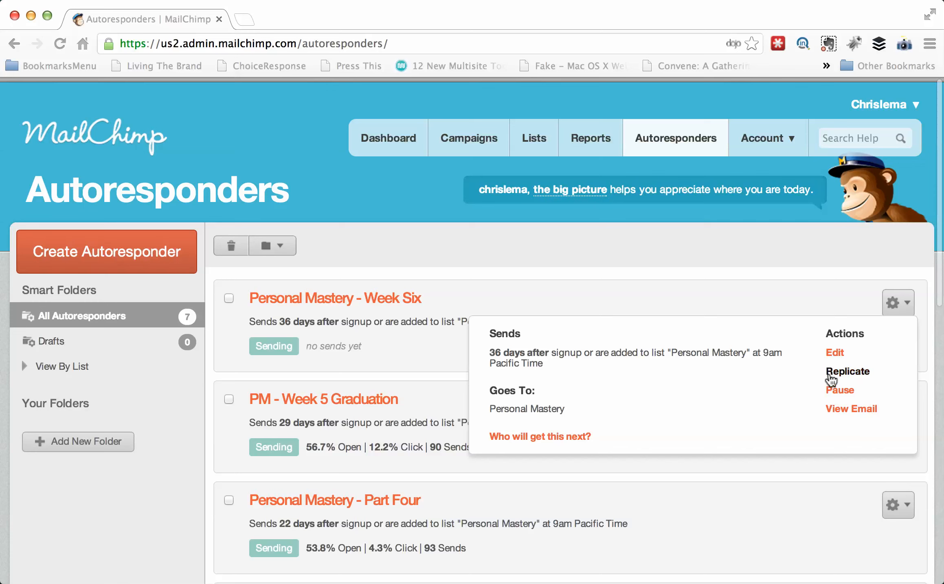
{"action": "left_click", "coordinate": [848, 372]}
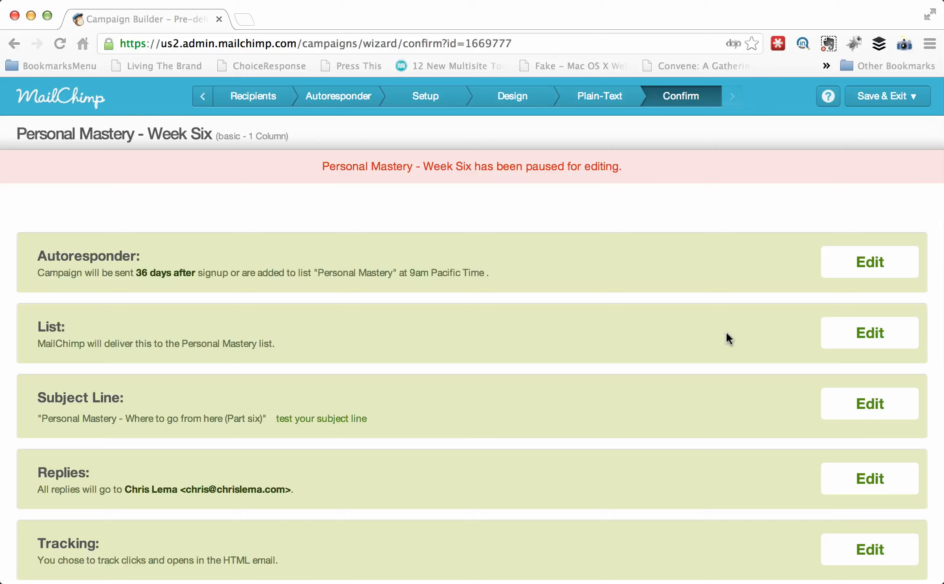
{"action": "left_click", "coordinate": [888, 96]}
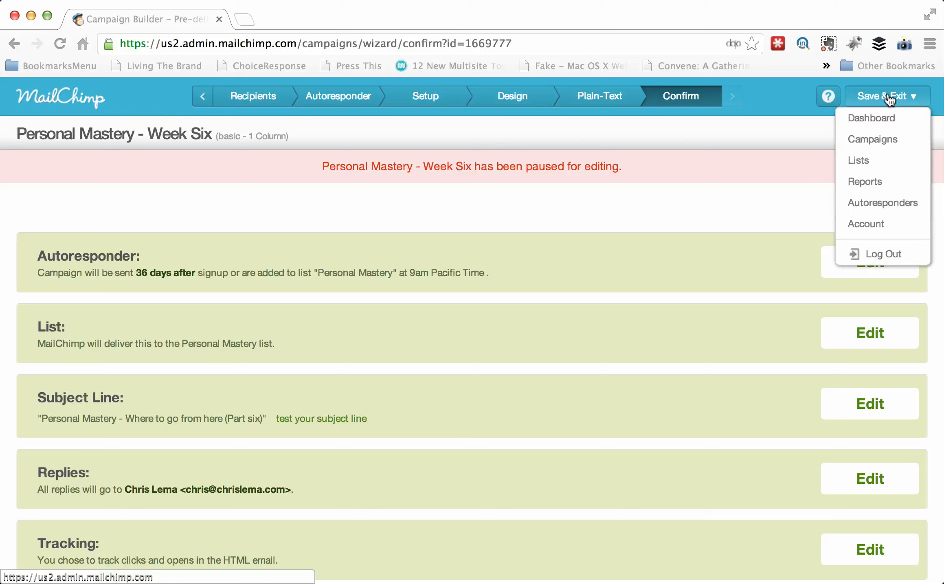
{"action": "left_click", "coordinate": [883, 203]}
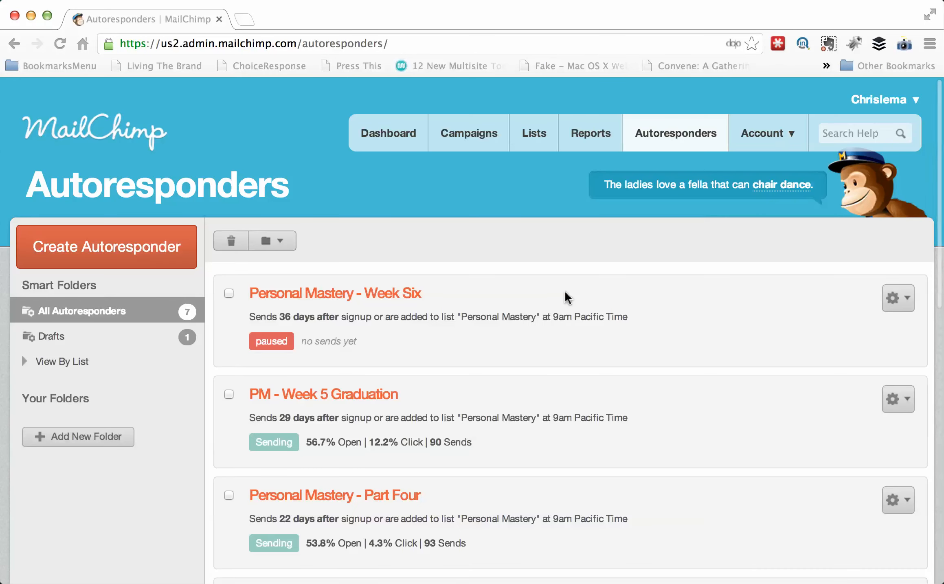
{"action": "mouse_move", "coordinate": [309, 375]}
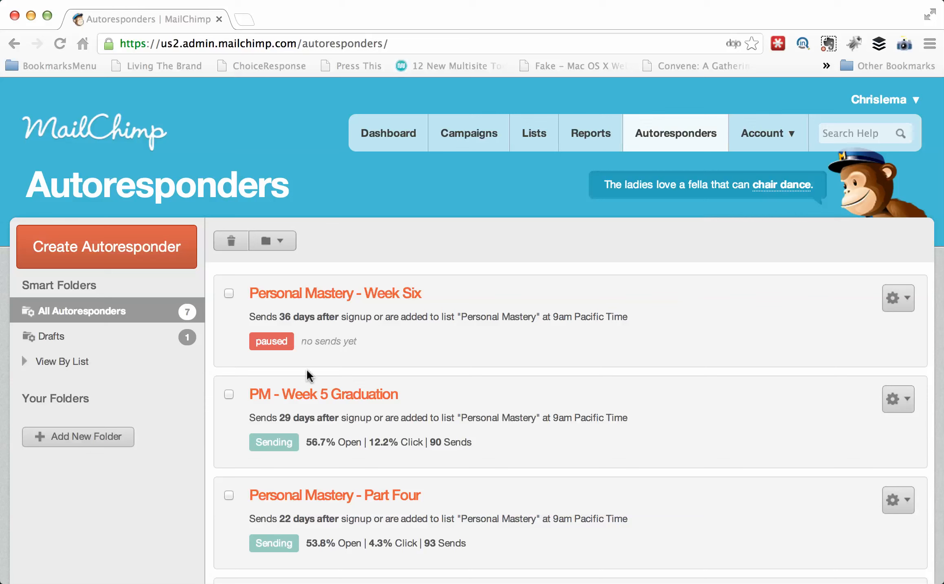
{"action": "mouse_move", "coordinate": [454, 383]}
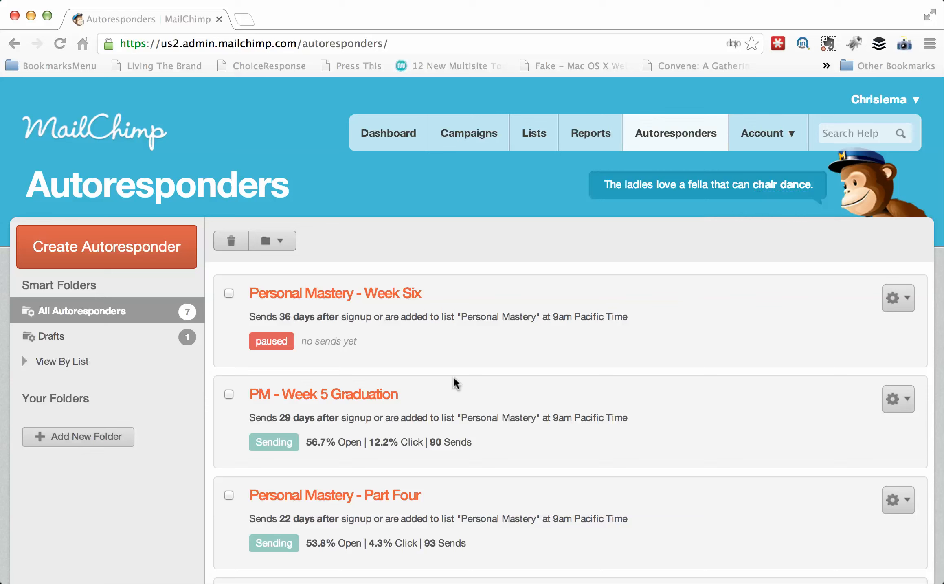
{"action": "mouse_move", "coordinate": [531, 338]}
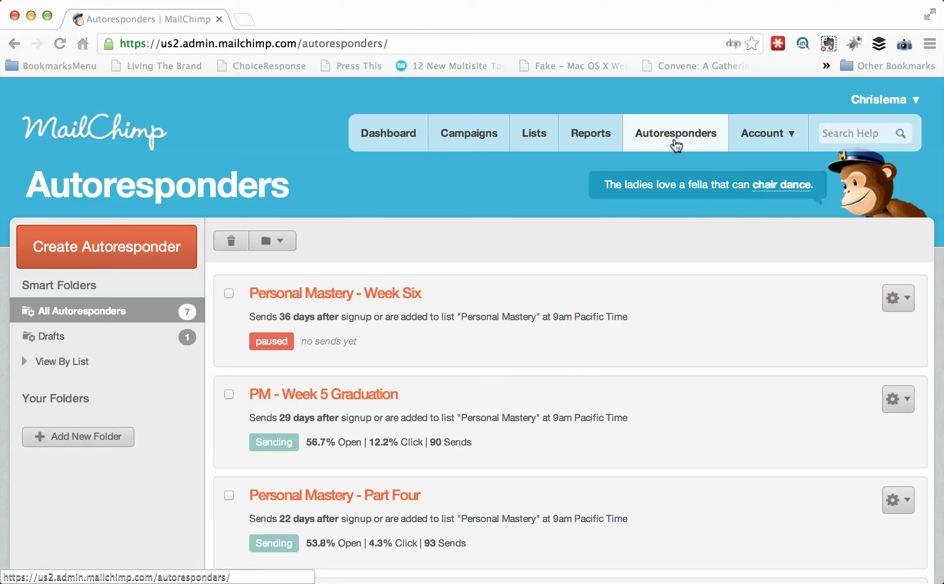
{"action": "mouse_move", "coordinate": [460, 356]}
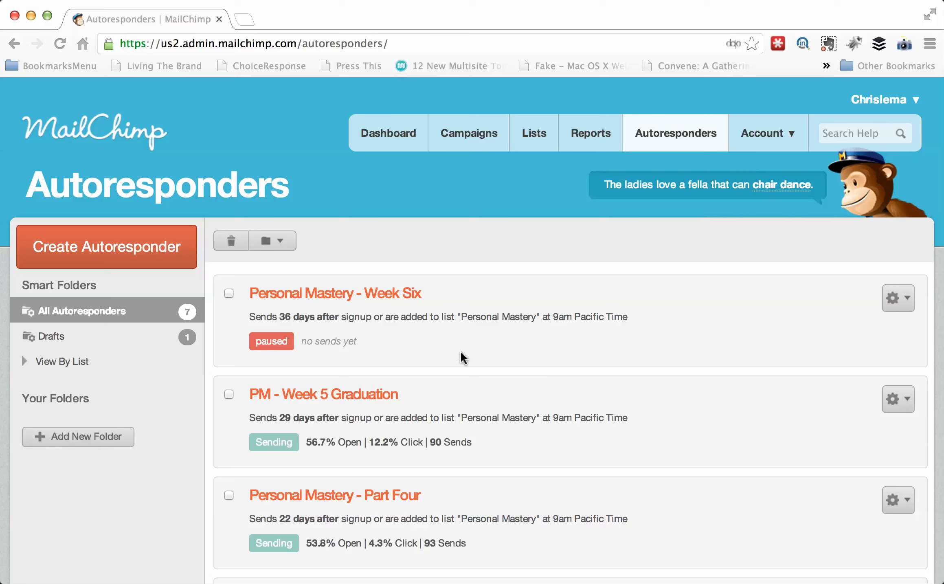
{"action": "mouse_move", "coordinate": [294, 331]}
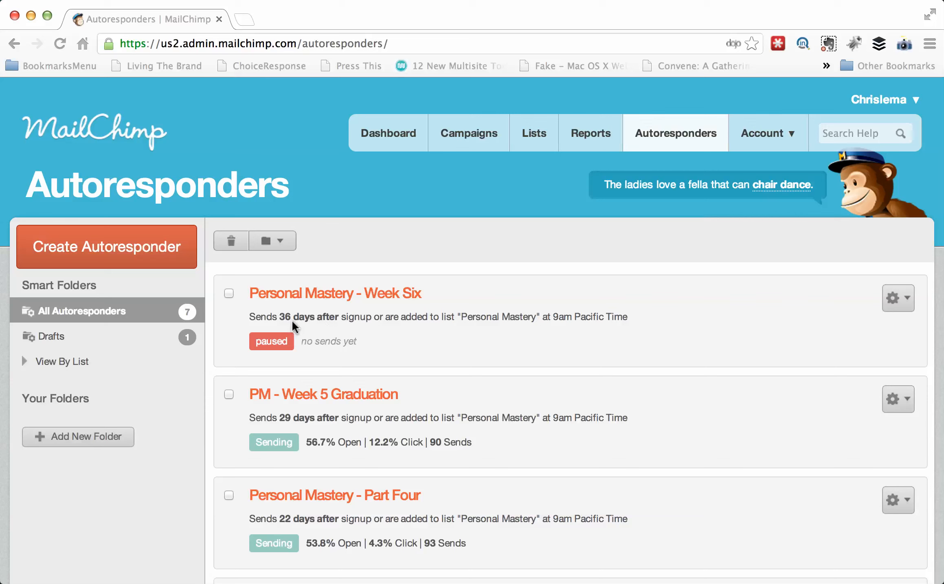
{"action": "mouse_move", "coordinate": [460, 342]}
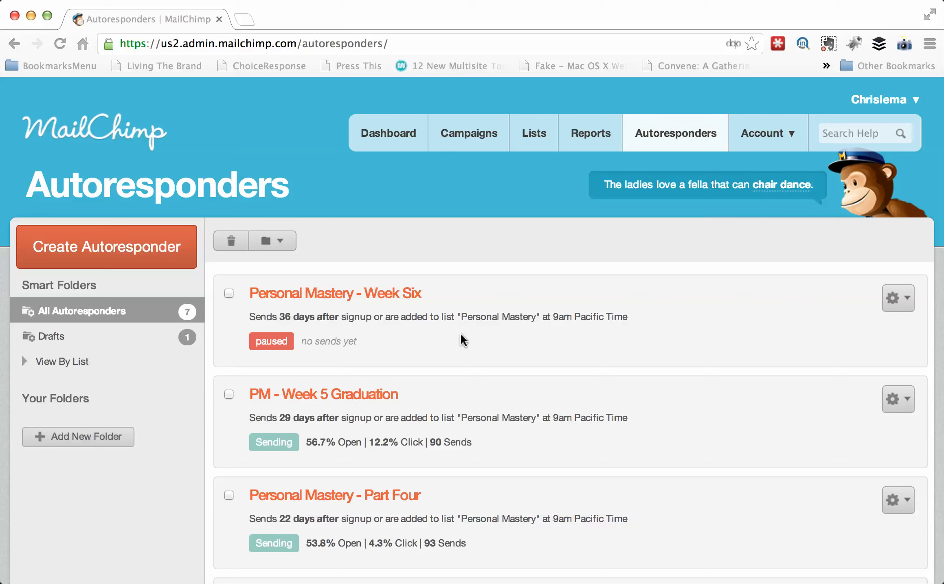
{"action": "mouse_move", "coordinate": [474, 126]}
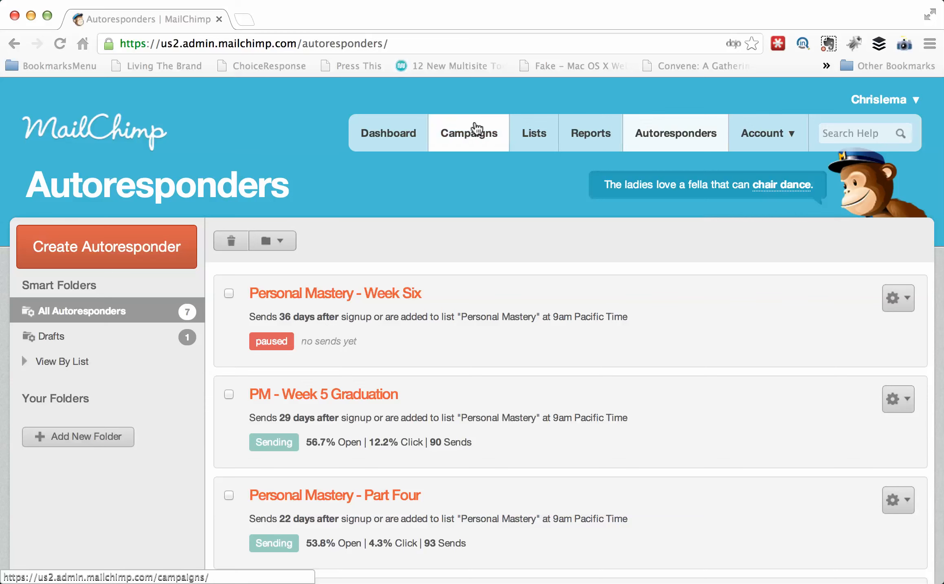
{"action": "left_click", "coordinate": [470, 132]}
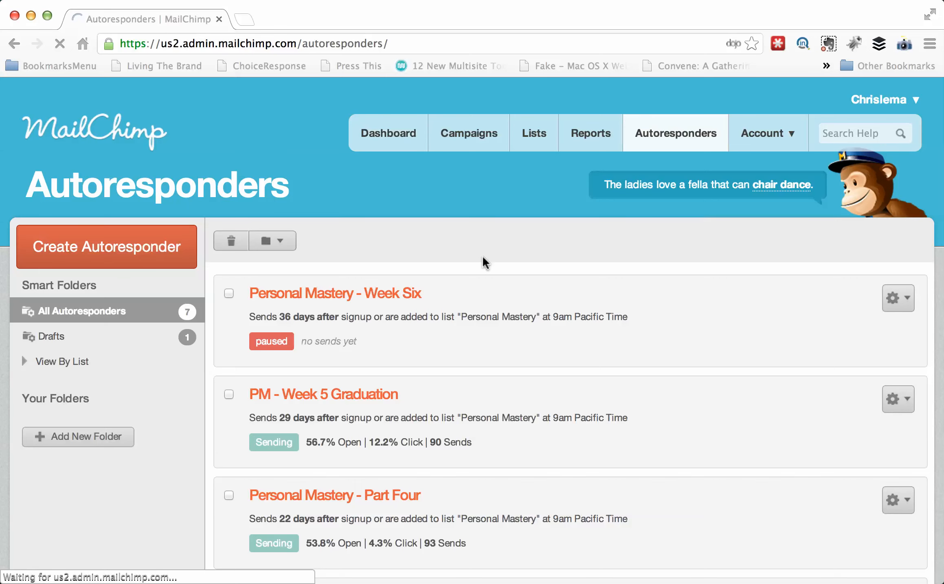
- View the Dashboard's recent campaign stats and Top Fives campaign open rates
{"action": "left_click", "coordinate": [388, 133]}
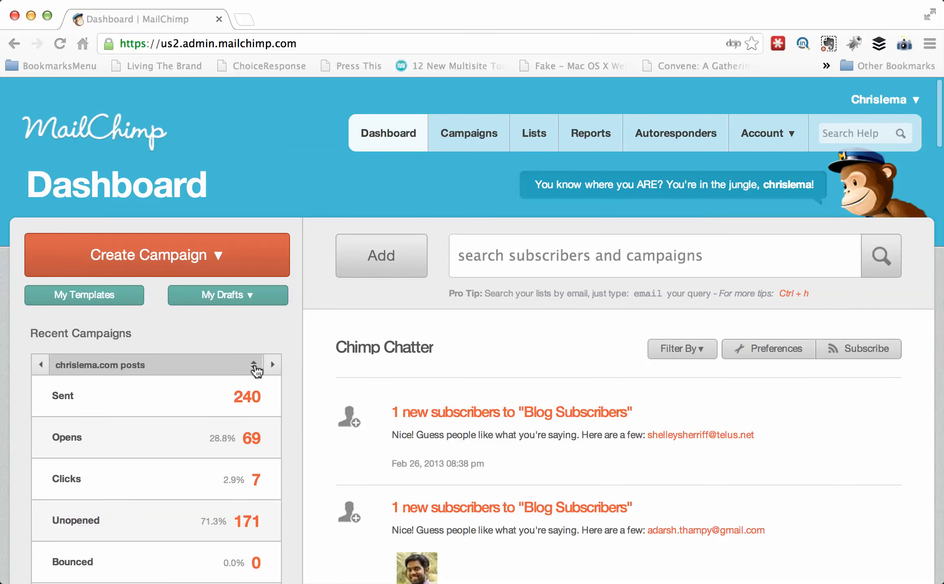
{"action": "mouse_move", "coordinate": [273, 338]}
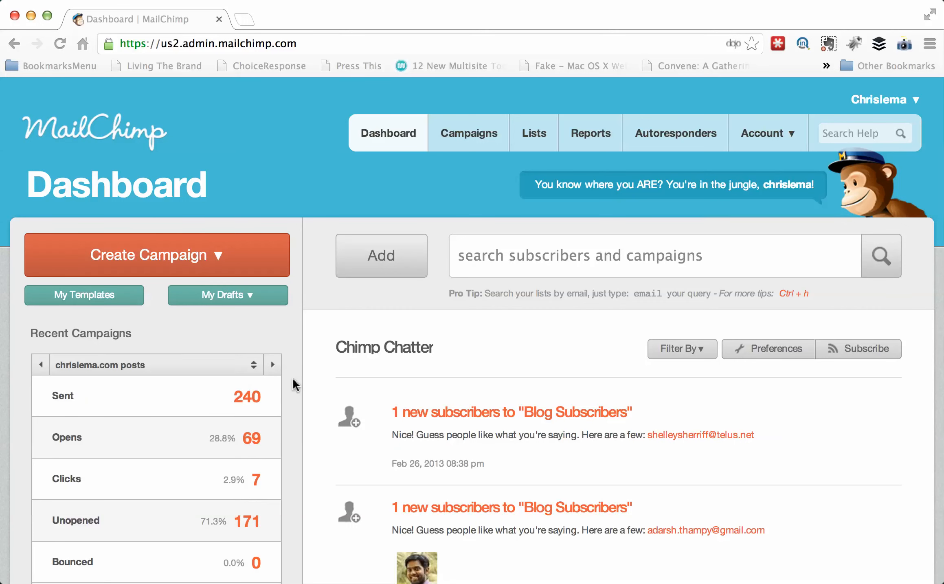
{"action": "mouse_move", "coordinate": [474, 398]}
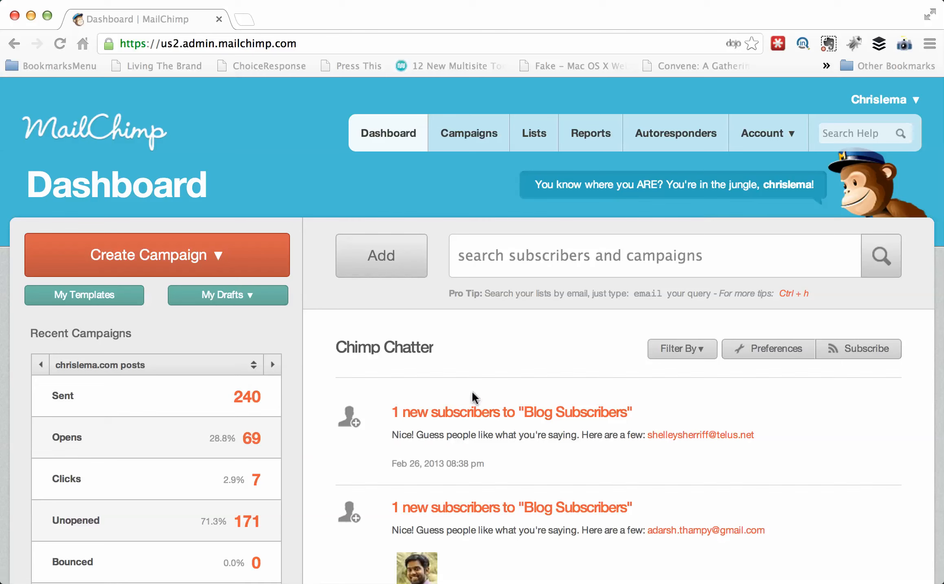
{"action": "mouse_move", "coordinate": [275, 490]}
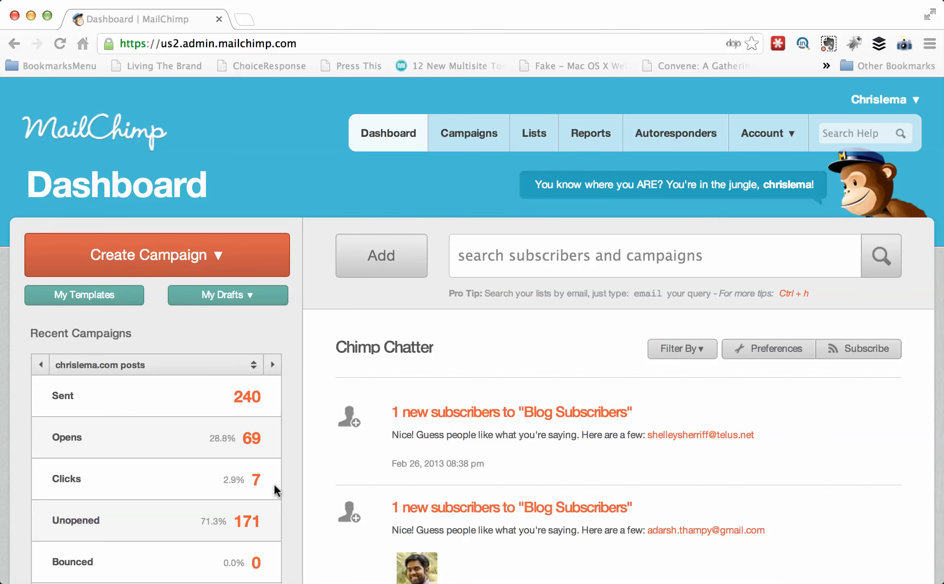
{"action": "scroll", "scroll_direction": "down", "scroll_amount": 3}
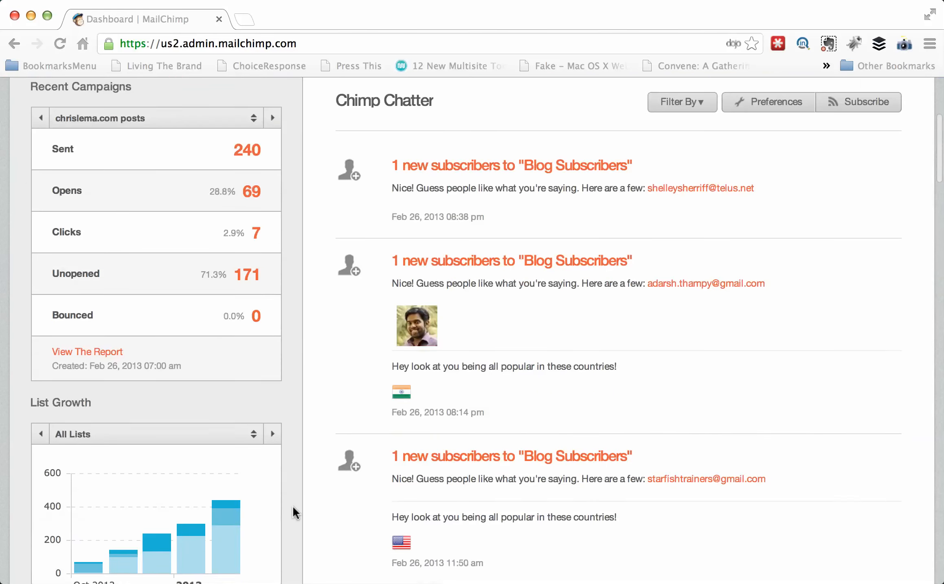
{"action": "scroll", "scroll_direction": "down", "scroll_amount": 3}
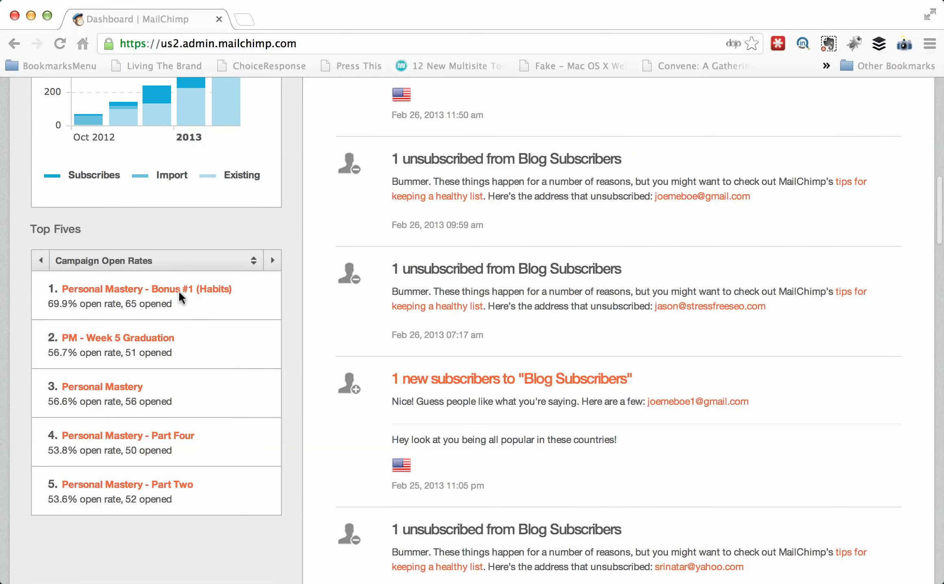
{"action": "mouse_move", "coordinate": [222, 371]}
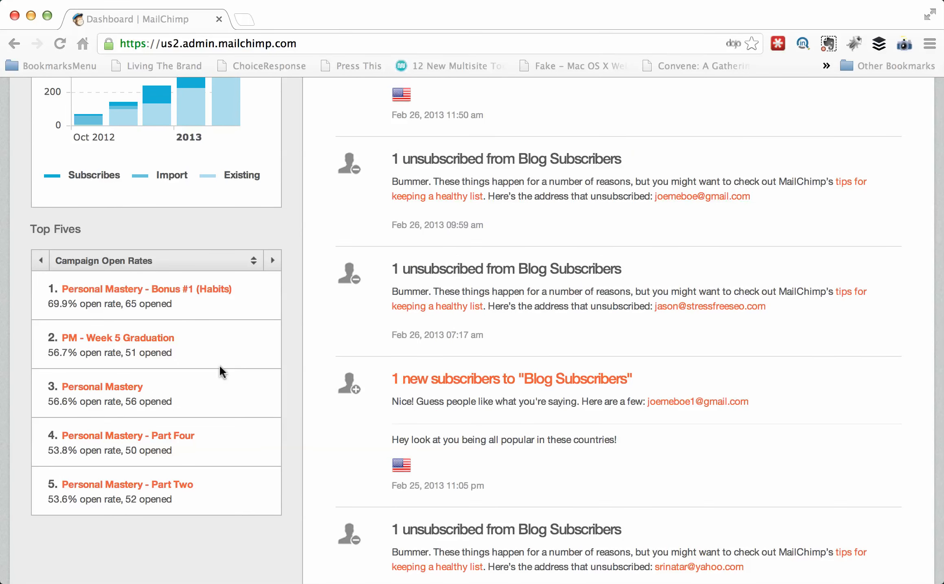
{"action": "mouse_move", "coordinate": [205, 308]}
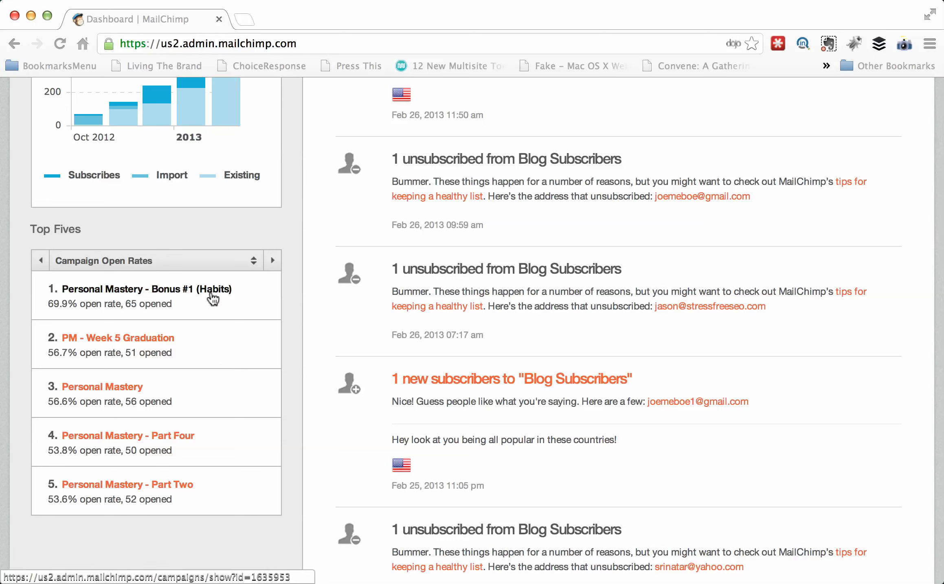
{"action": "mouse_move", "coordinate": [75, 317]}
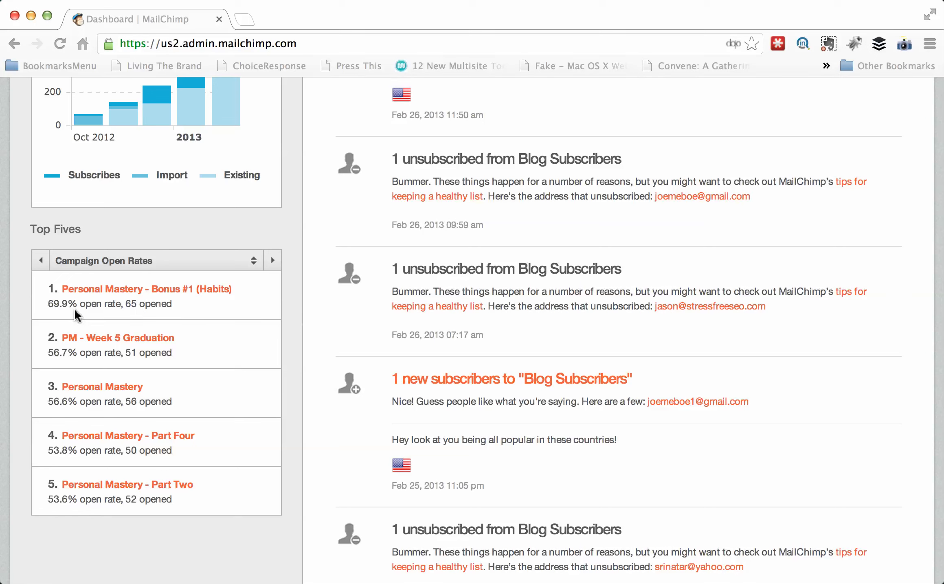
{"action": "mouse_move", "coordinate": [61, 310]}
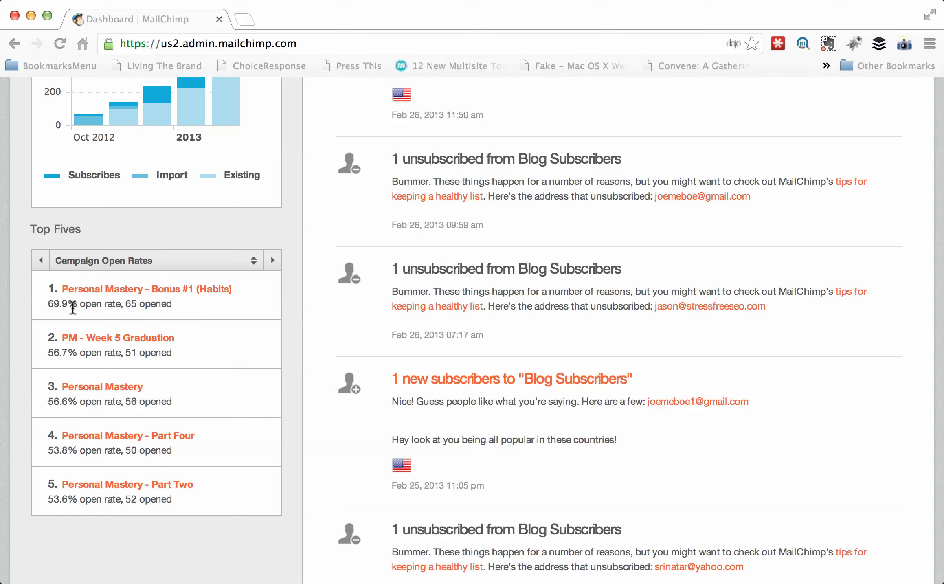
{"action": "mouse_move", "coordinate": [115, 311]}
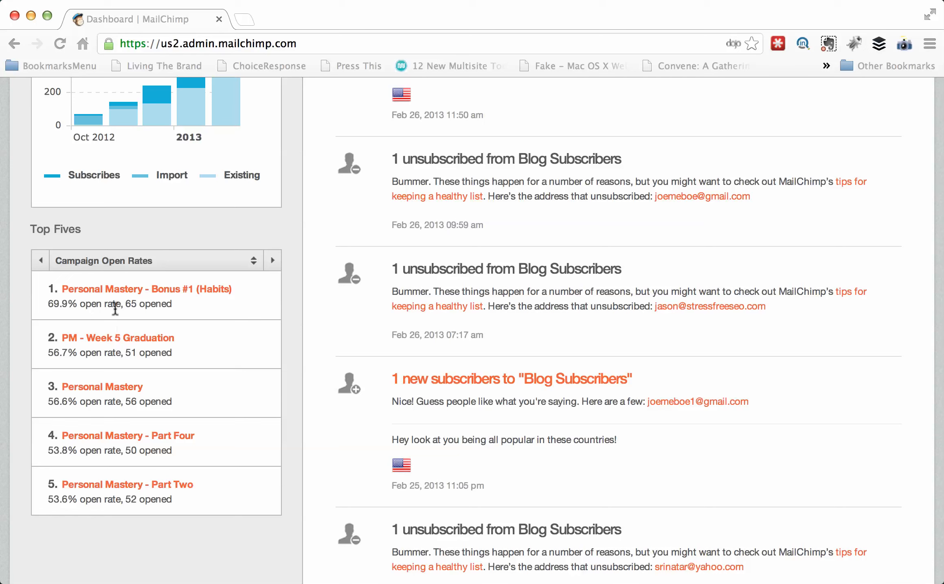
{"action": "mouse_move", "coordinate": [266, 385]}
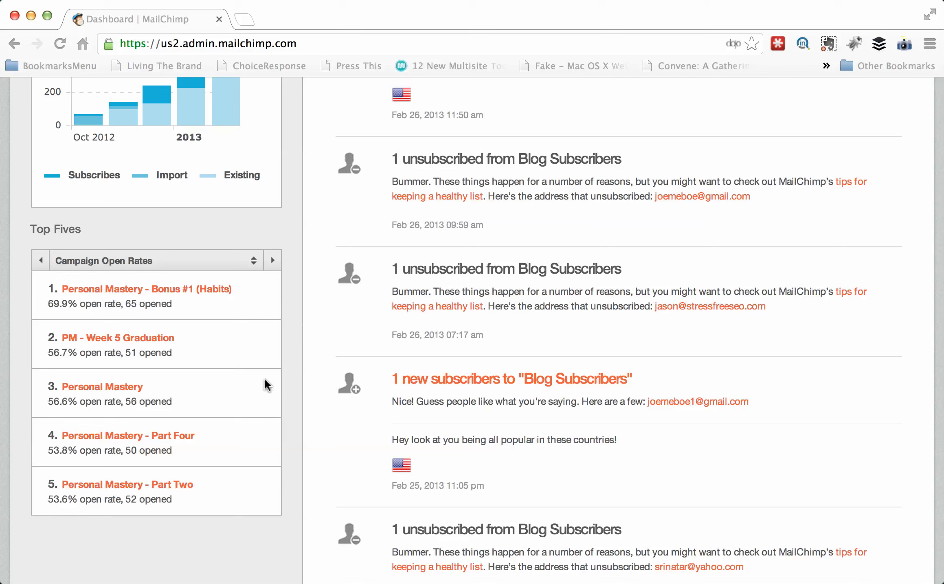
{"action": "mouse_move", "coordinate": [238, 374]}
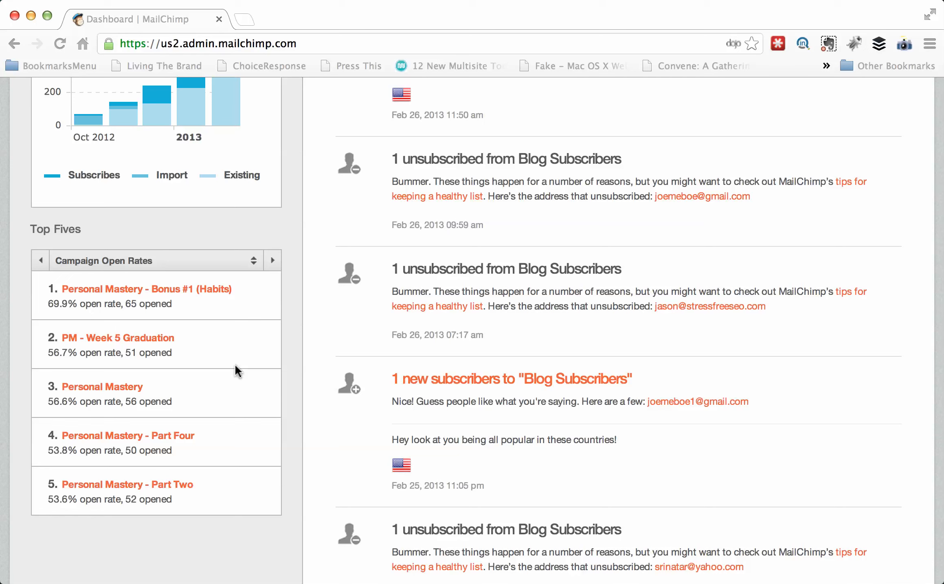
{"action": "mouse_move", "coordinate": [194, 313]}
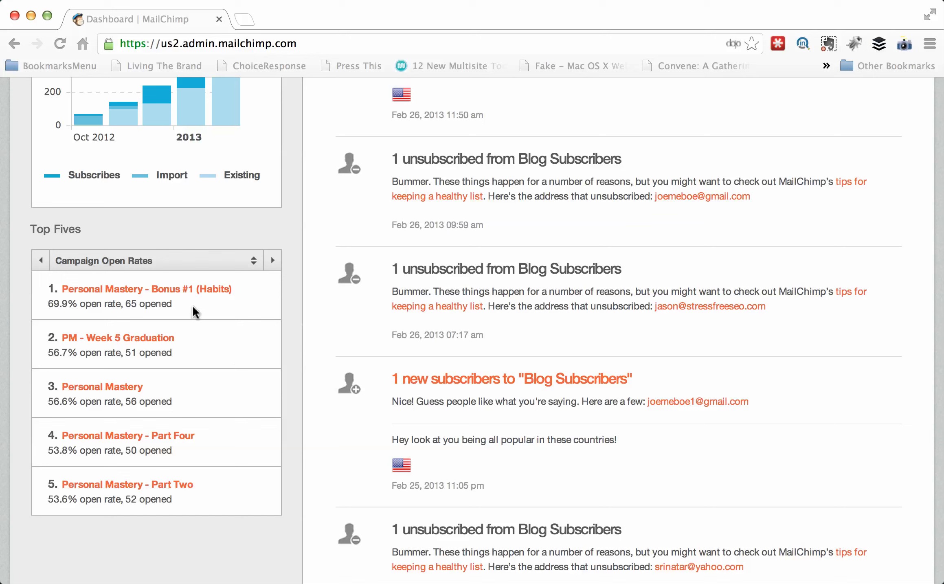
{"action": "mouse_move", "coordinate": [211, 506]}
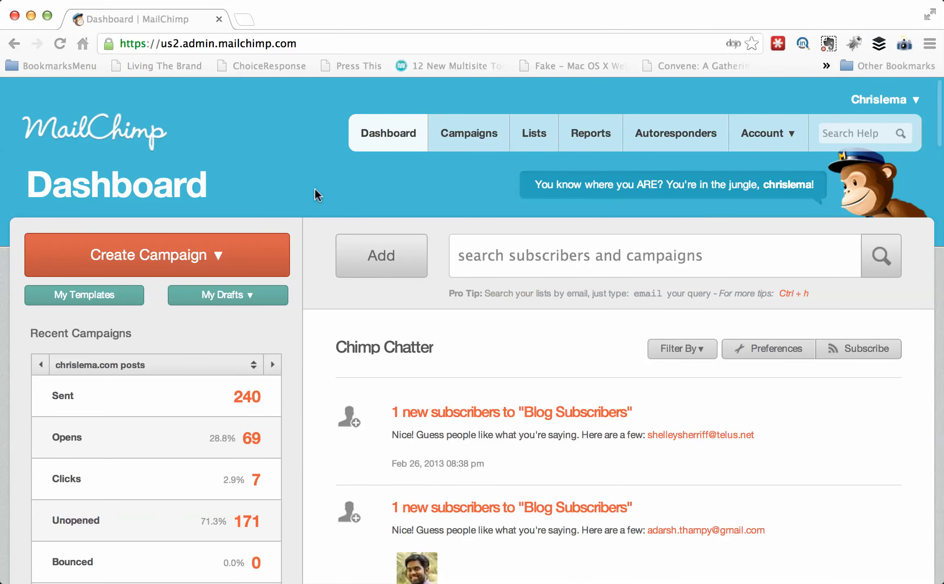
- View the Lists page showing Blog Subscribers (241) and Personal Mastery (97) counts
{"action": "left_click", "coordinate": [533, 133]}
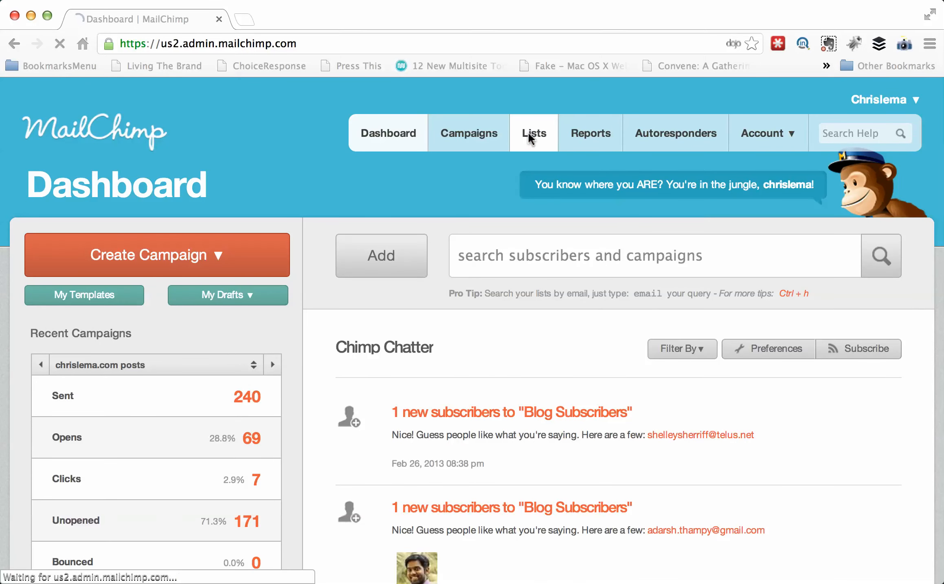
{"action": "left_click", "coordinate": [535, 134]}
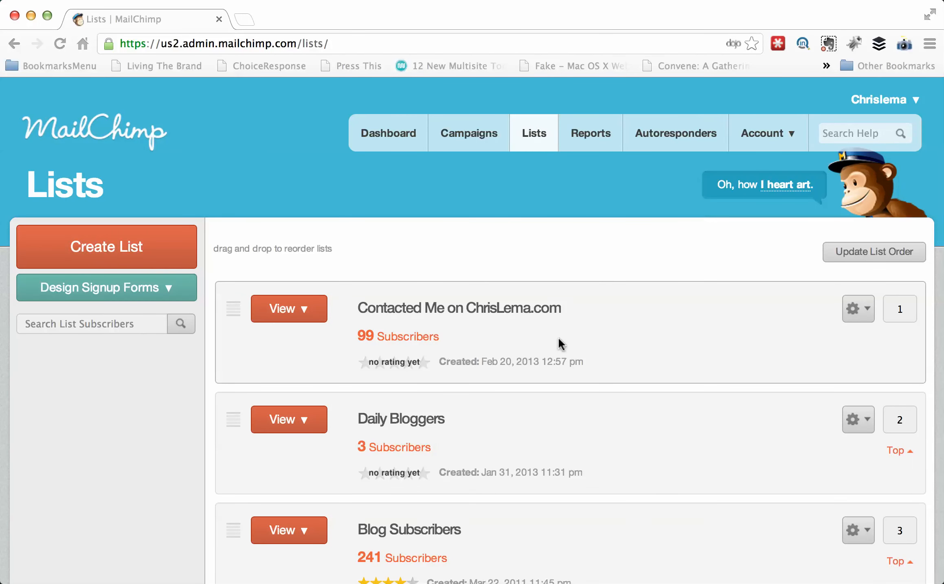
{"action": "scroll", "scroll_direction": "down", "scroll_amount": 3}
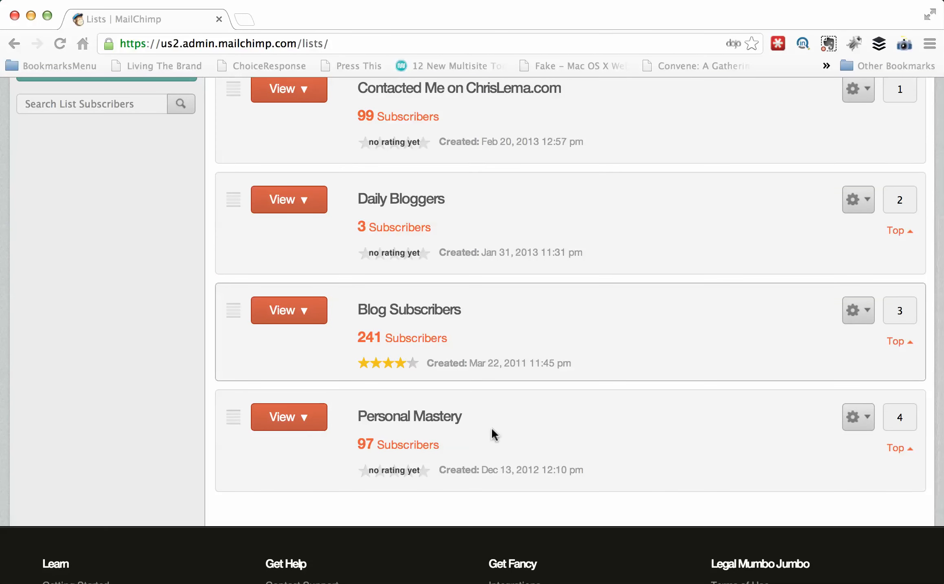
{"action": "mouse_move", "coordinate": [393, 449]}
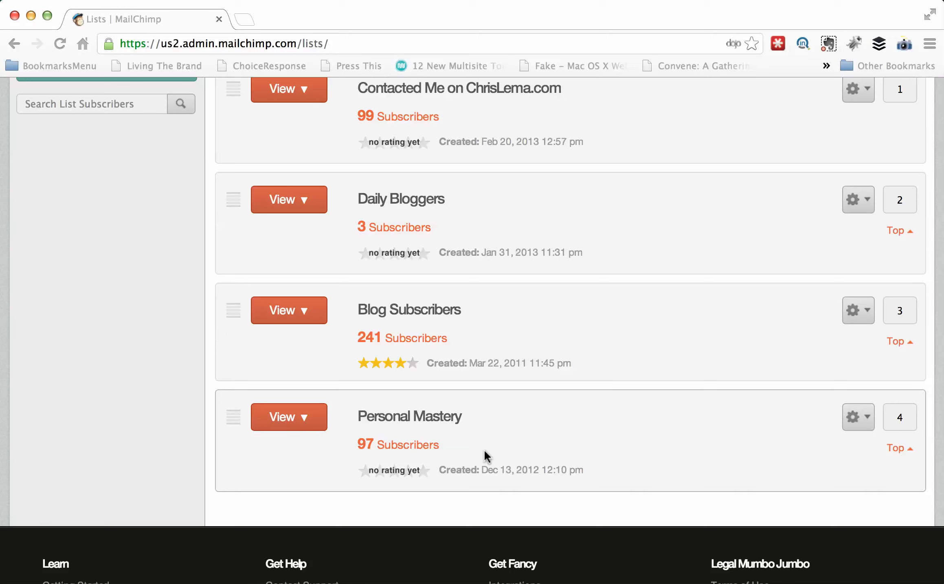
{"action": "mouse_move", "coordinate": [650, 212]}
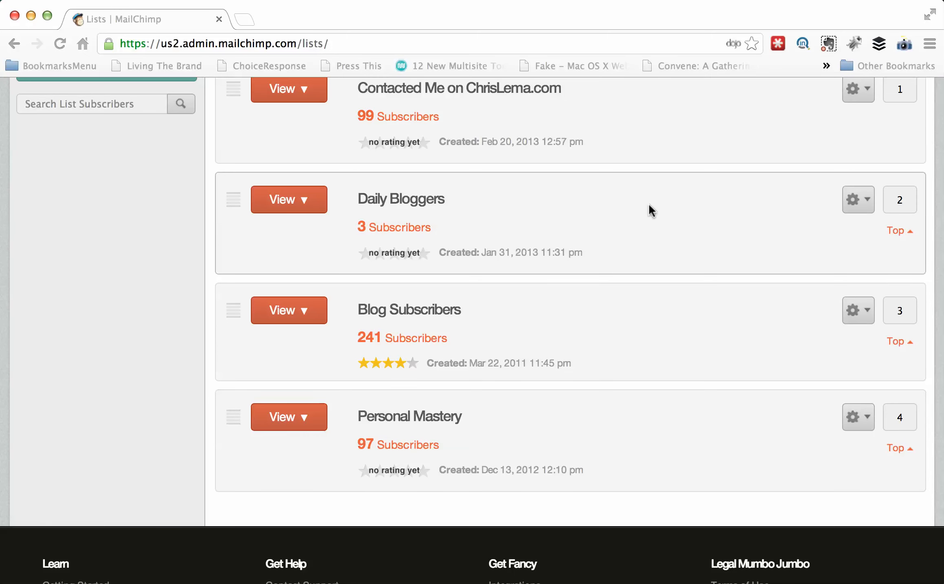